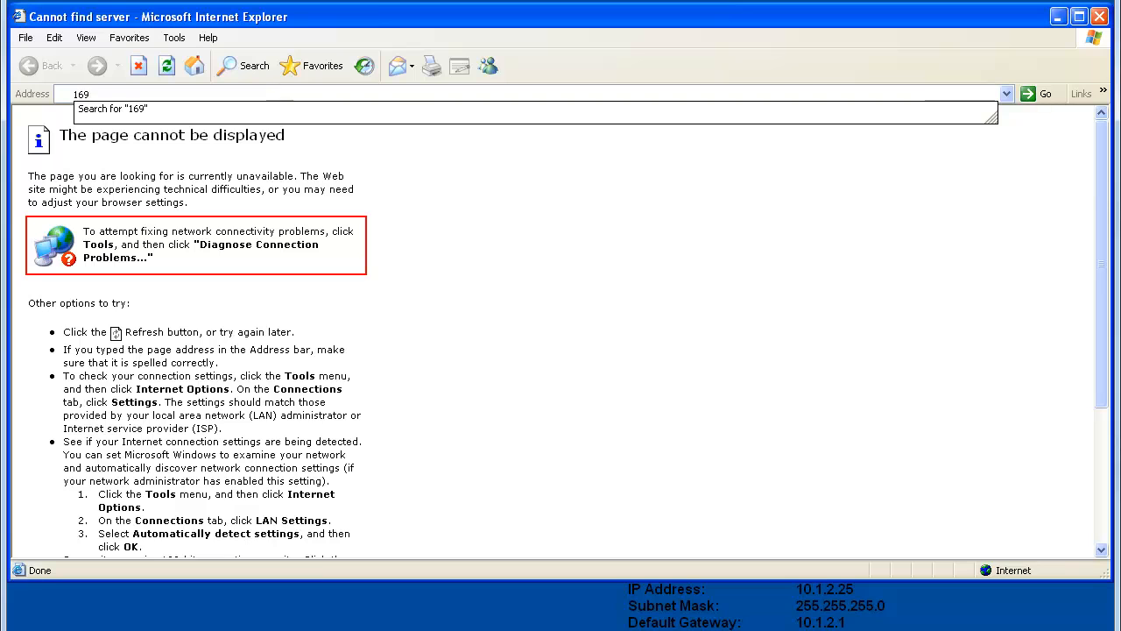
- Try loading 169.254.42.84 in Internet Explorer and dismiss the search page error
{"action": "type", "text": ".254.42.84"}
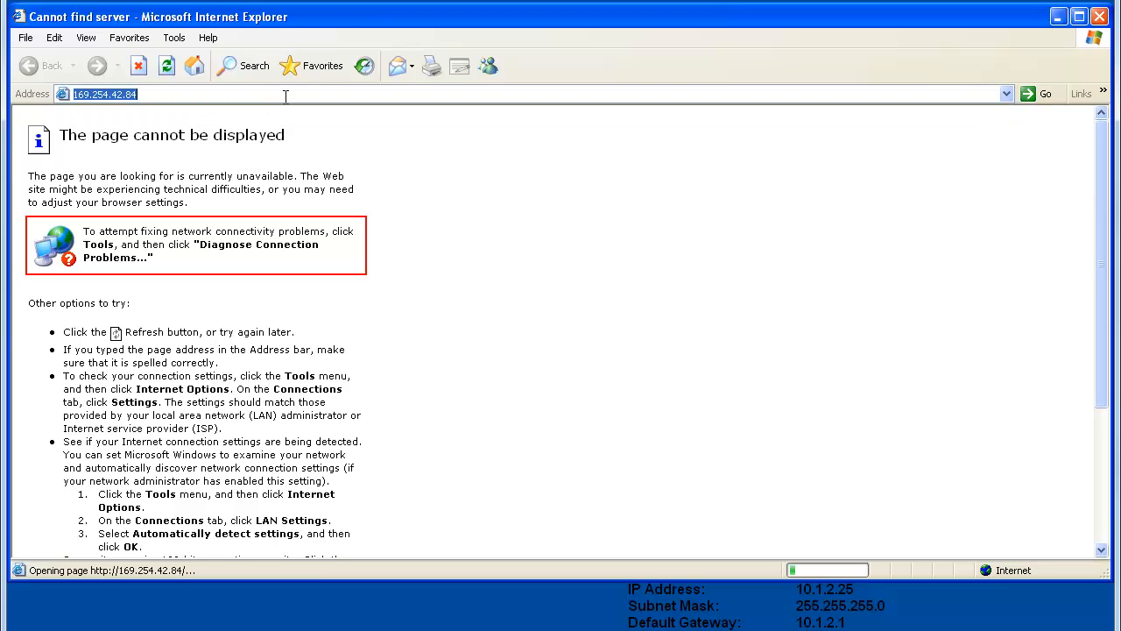
{"action": "mouse_move", "coordinate": [368, 165]}
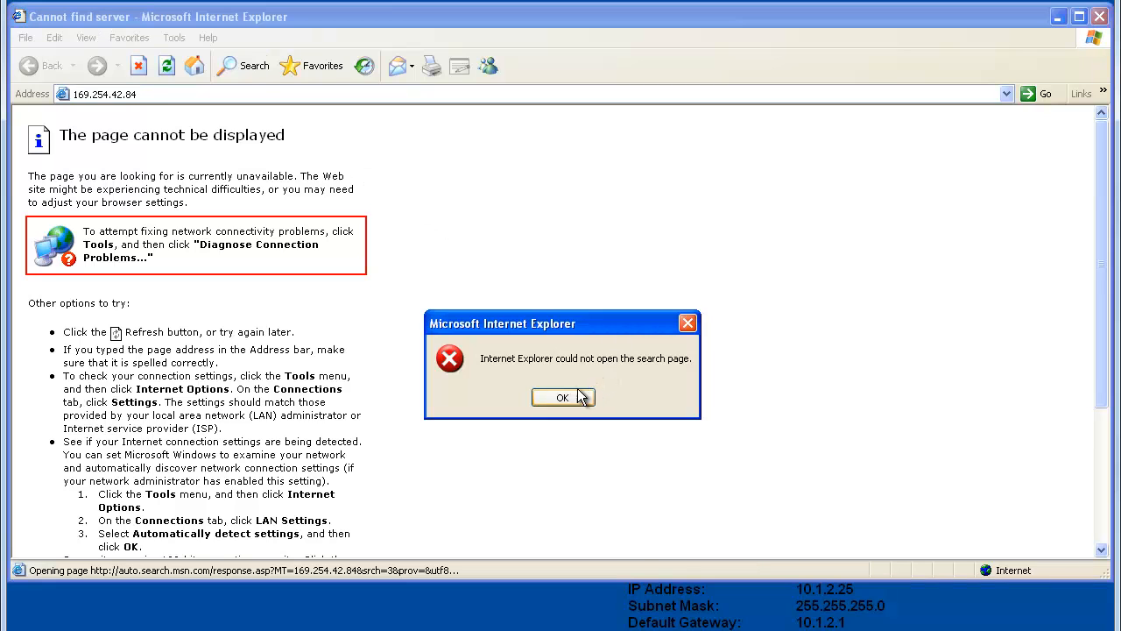
{"action": "left_click", "coordinate": [562, 397]}
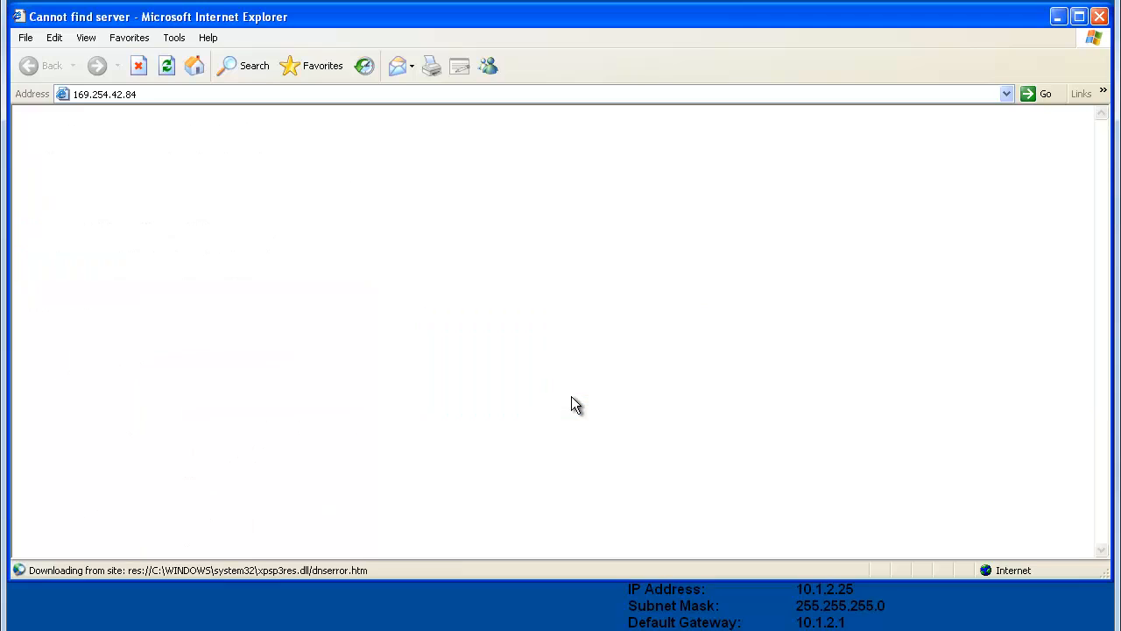
{"action": "mouse_move", "coordinate": [256, 169]}
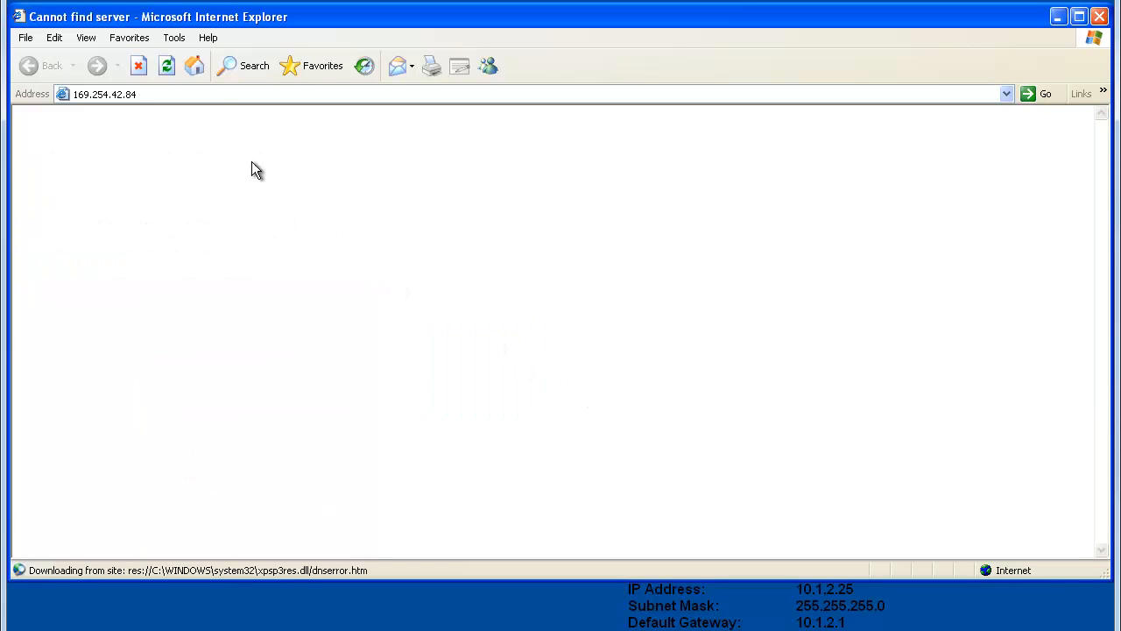
{"action": "mouse_move", "coordinate": [208, 112]}
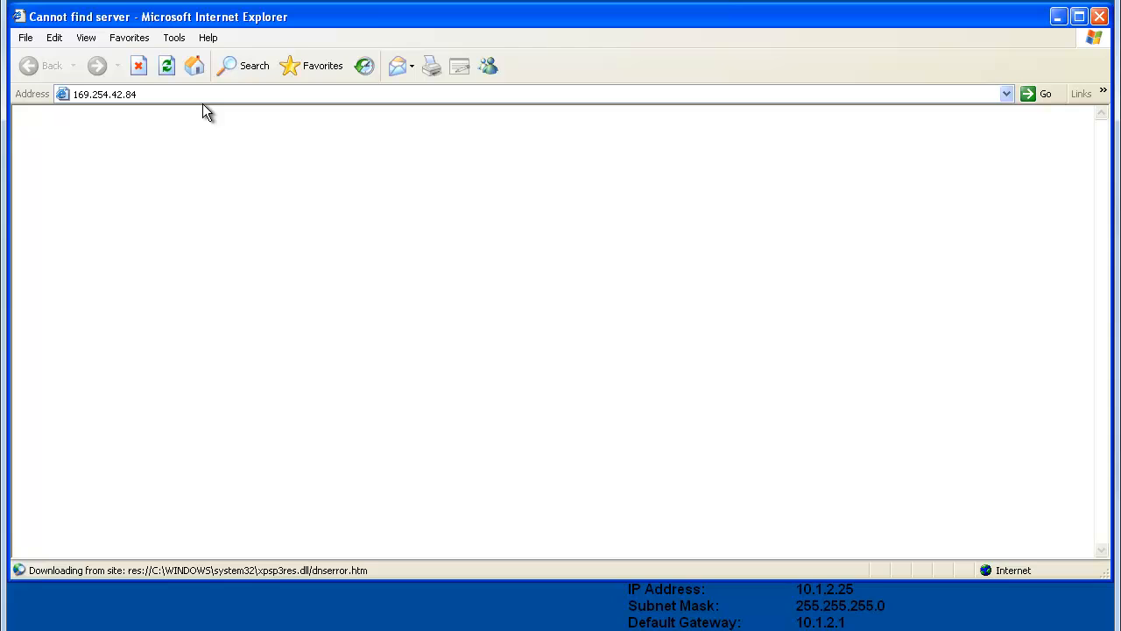
{"action": "mouse_move", "coordinate": [210, 258]}
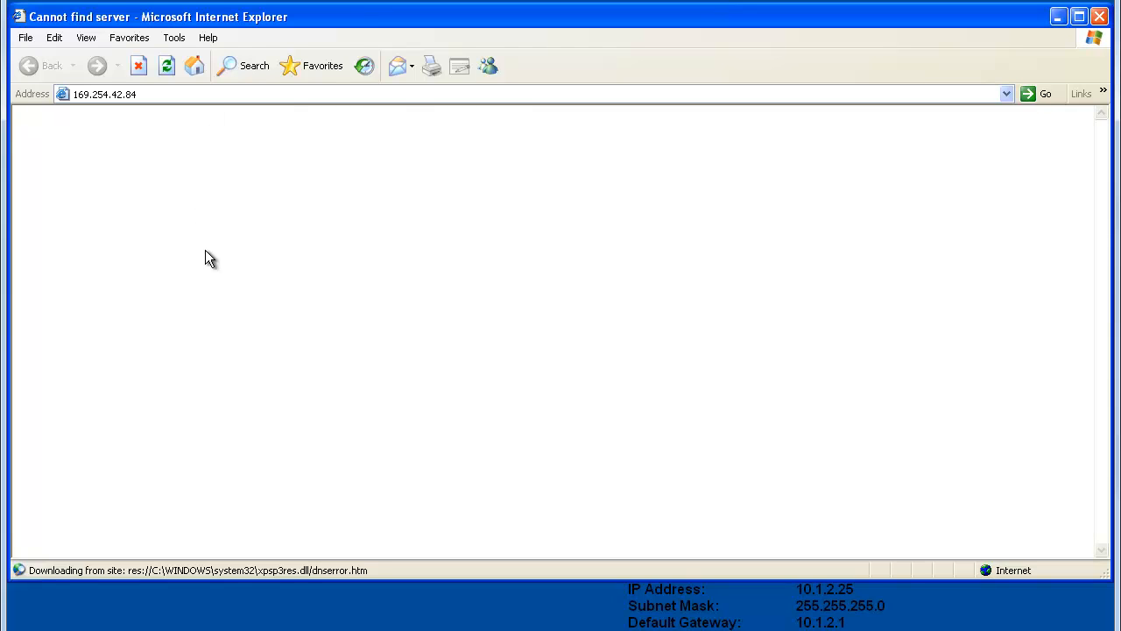
- Launch Command Prompt from Accessories via Run as, using the Administrator account
{"action": "left_click", "coordinate": [35, 626]}
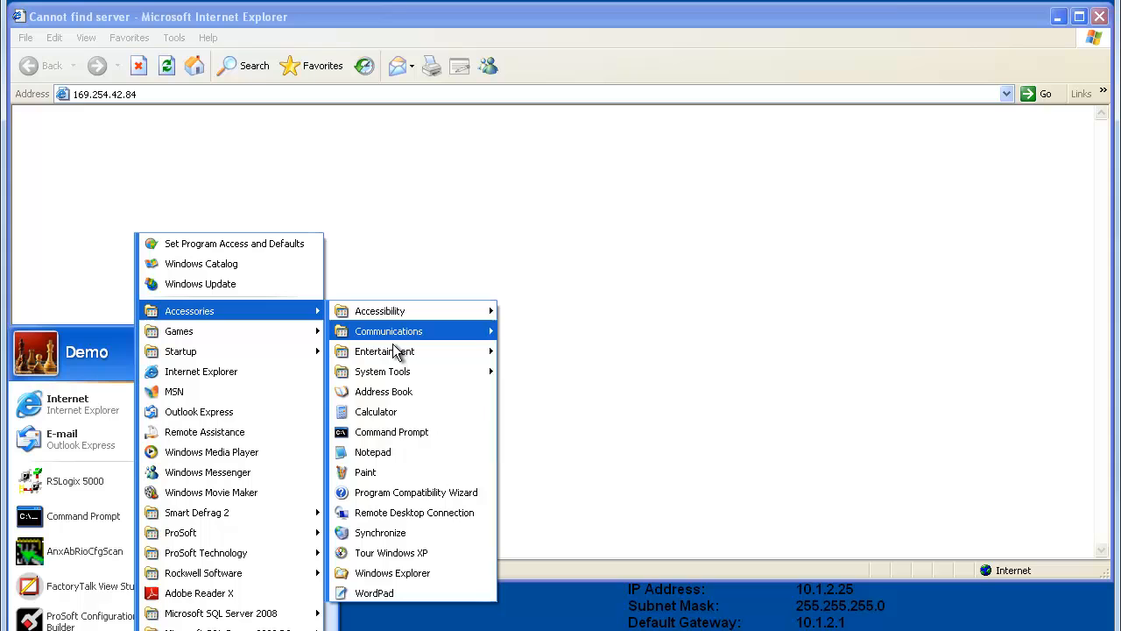
{"action": "right_click", "coordinate": [391, 431]}
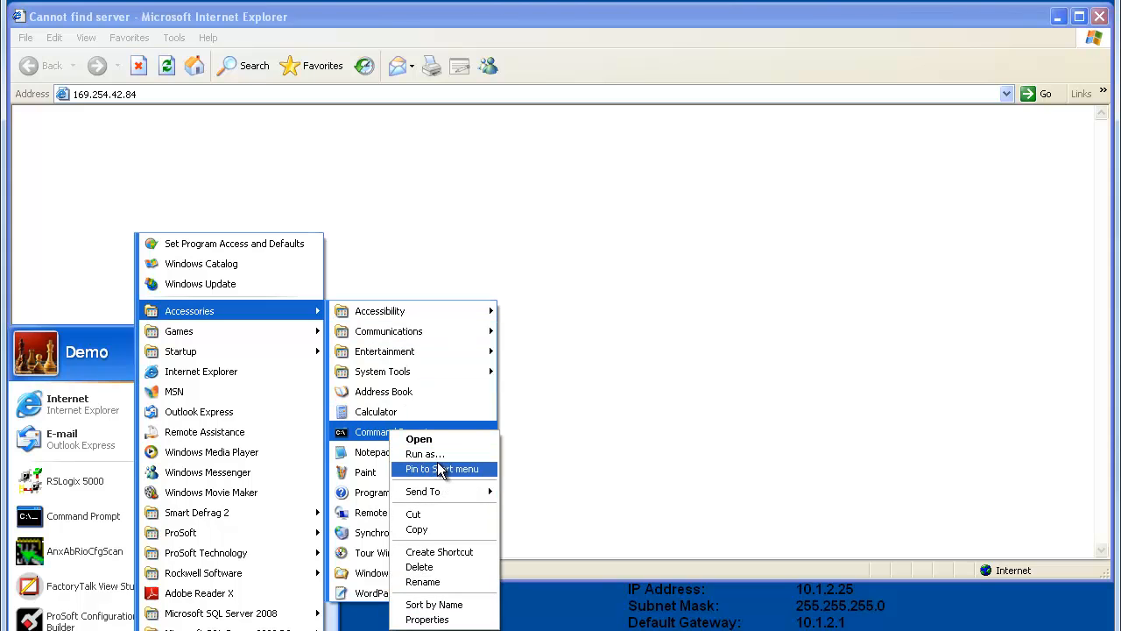
{"action": "left_click", "coordinate": [425, 453]}
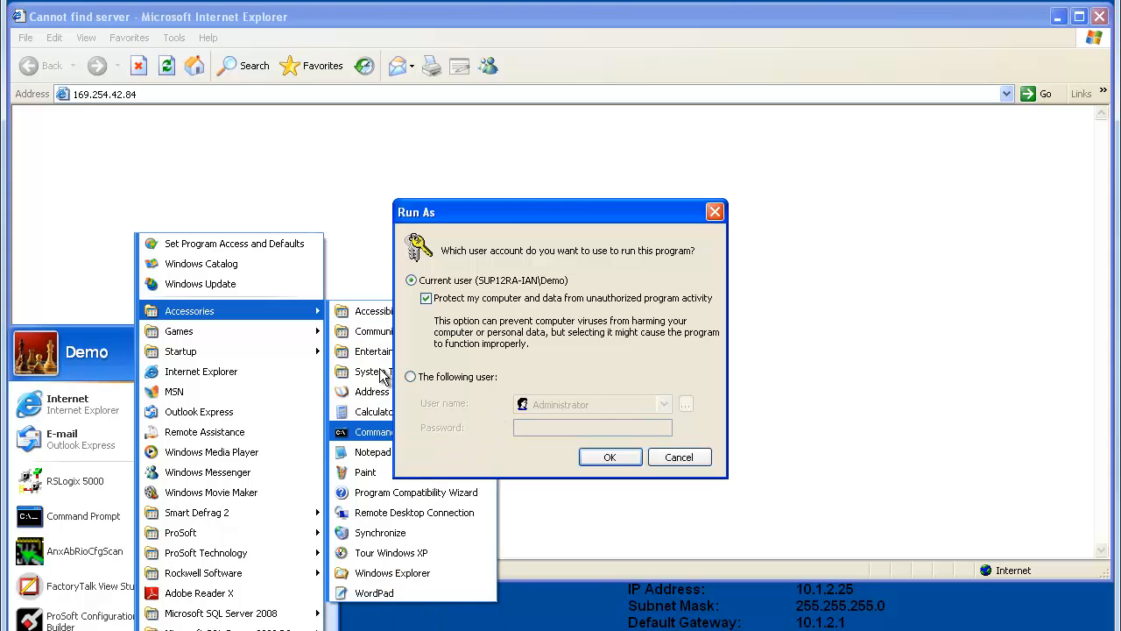
{"action": "left_click", "coordinate": [411, 376]}
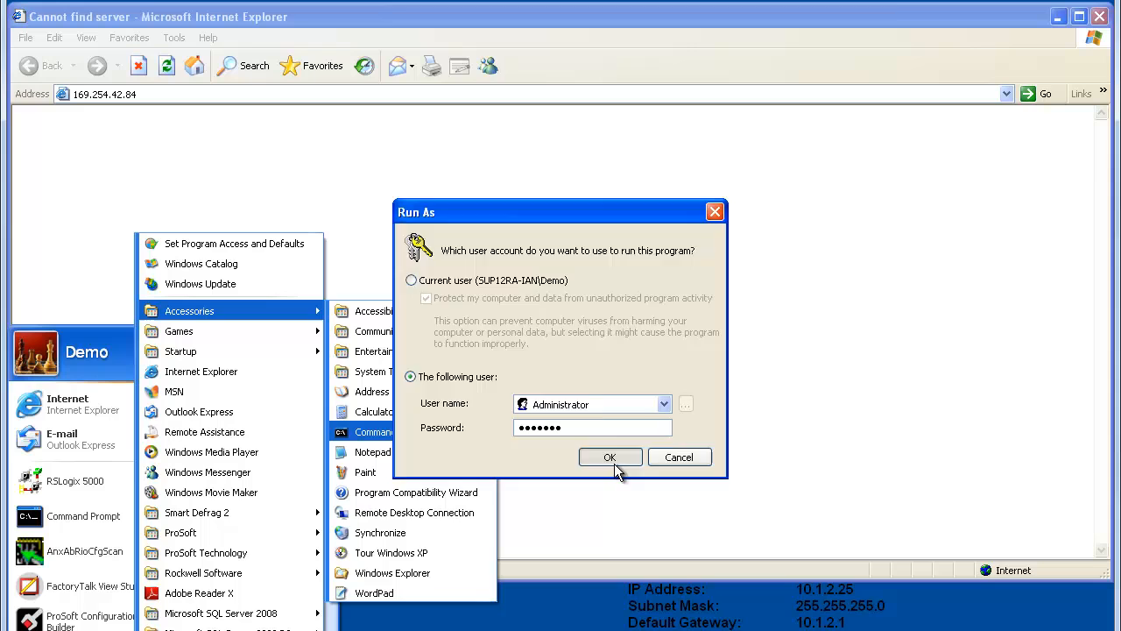
{"action": "left_click", "coordinate": [609, 457]}
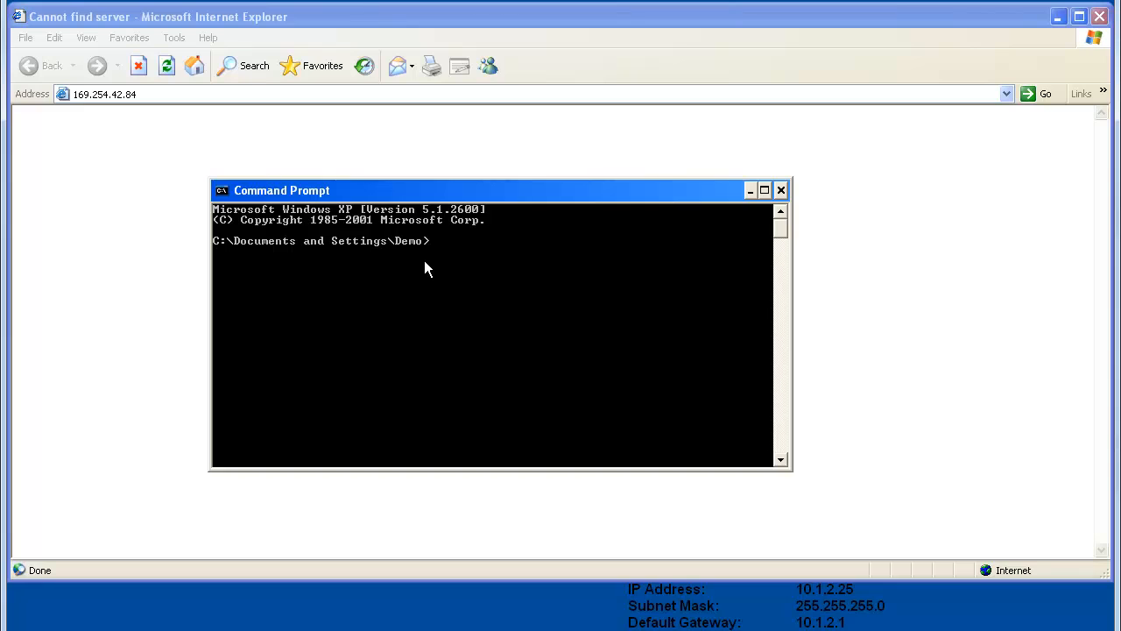
- Run ipconfig to show IP 10.1.2.25, mask 255.255.255.0, gateway 10.1.2.1
{"action": "type", "text": "ipconfig"}
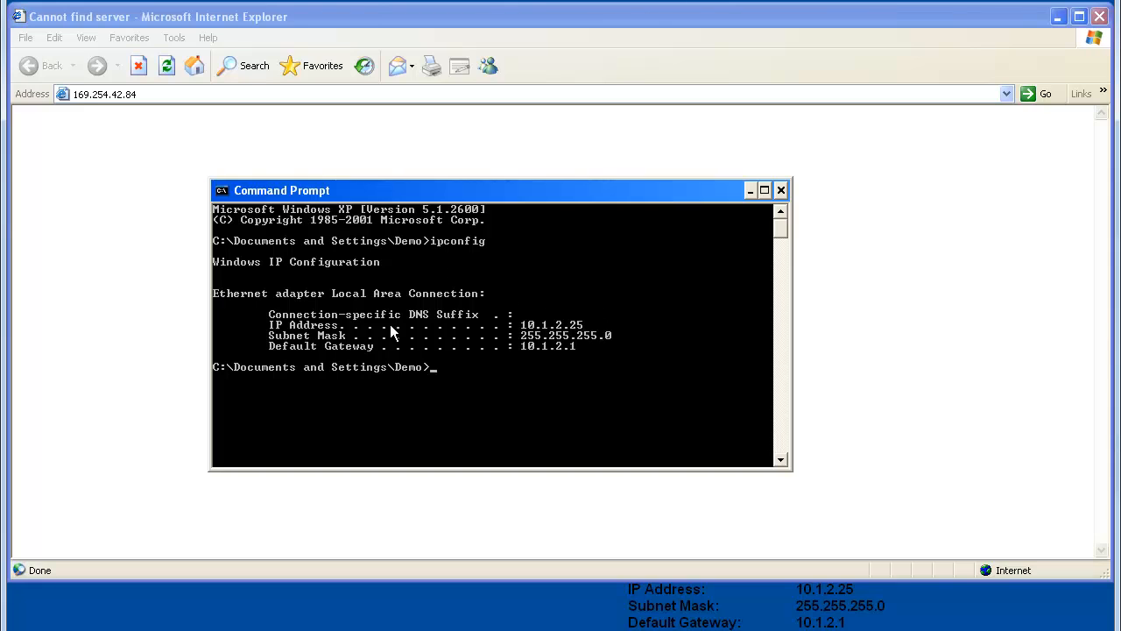
{"action": "mouse_move", "coordinate": [595, 329]}
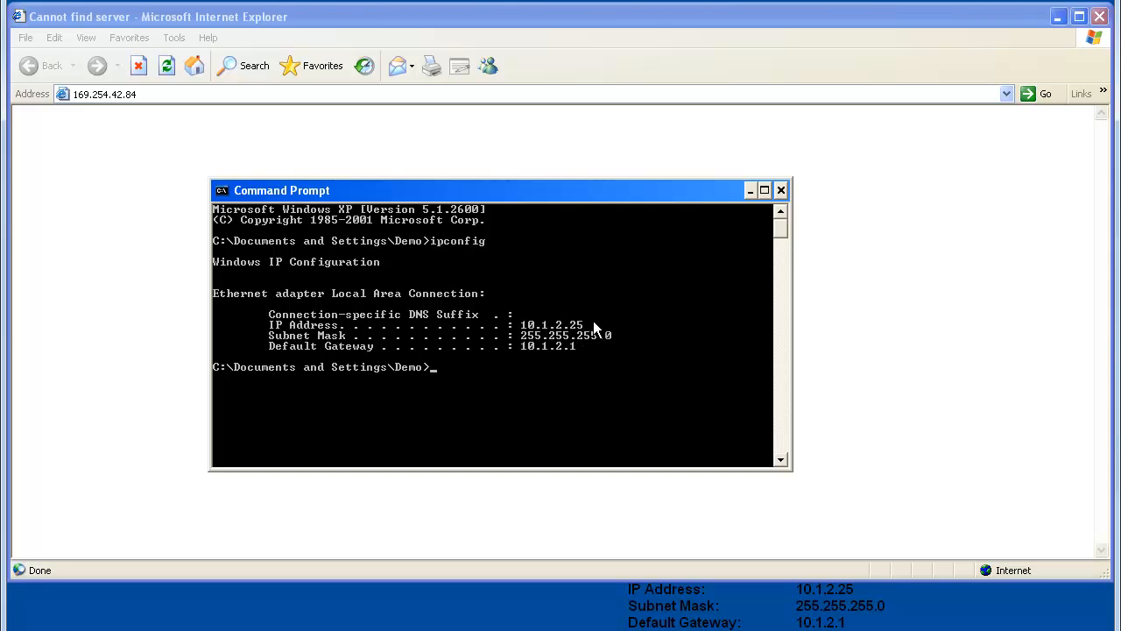
{"action": "mouse_move", "coordinate": [545, 343]}
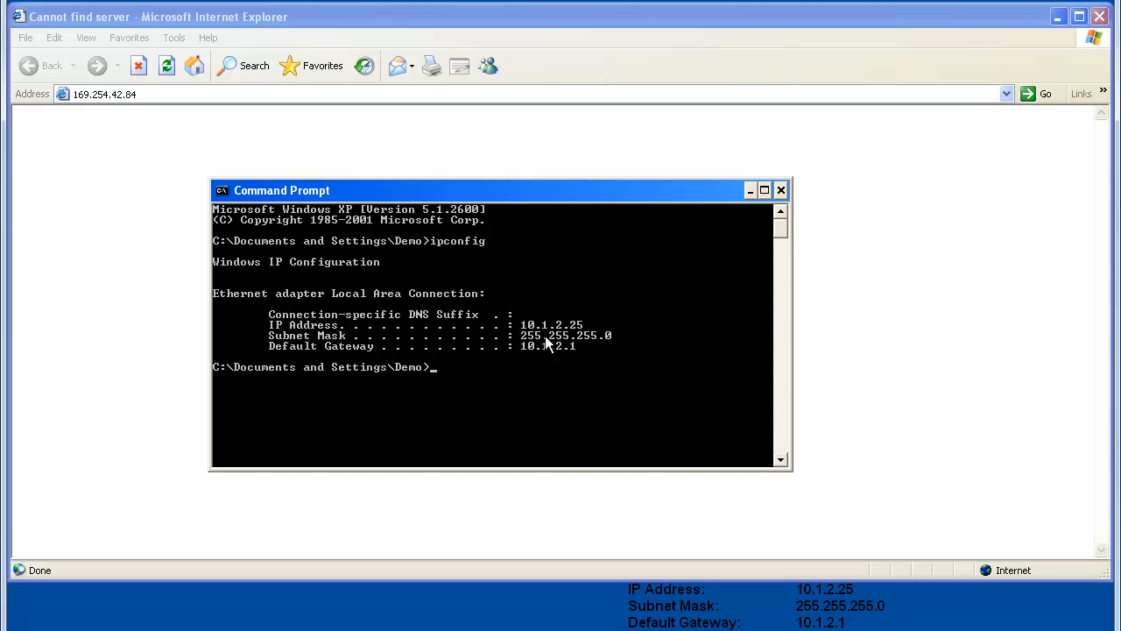
{"action": "mouse_move", "coordinate": [594, 327]}
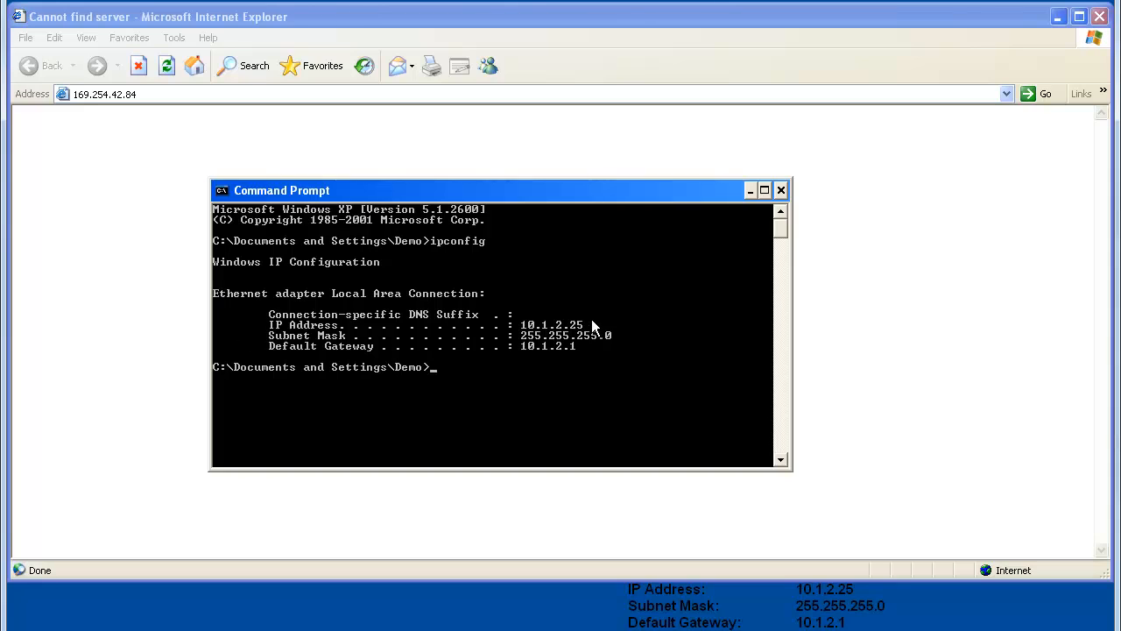
{"action": "mouse_move", "coordinate": [602, 386]}
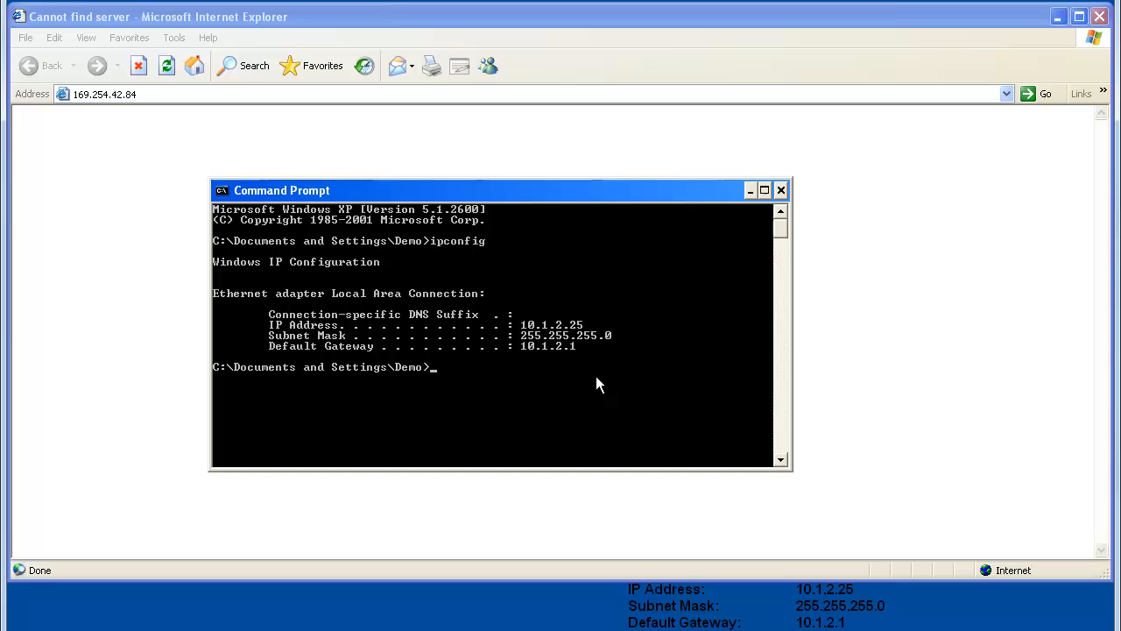
- Run 'route add 169.254.0.0 mask 255.255.0.0 10.1.2.25 metric 20' at the prompt
{"action": "type", "text": "route"}
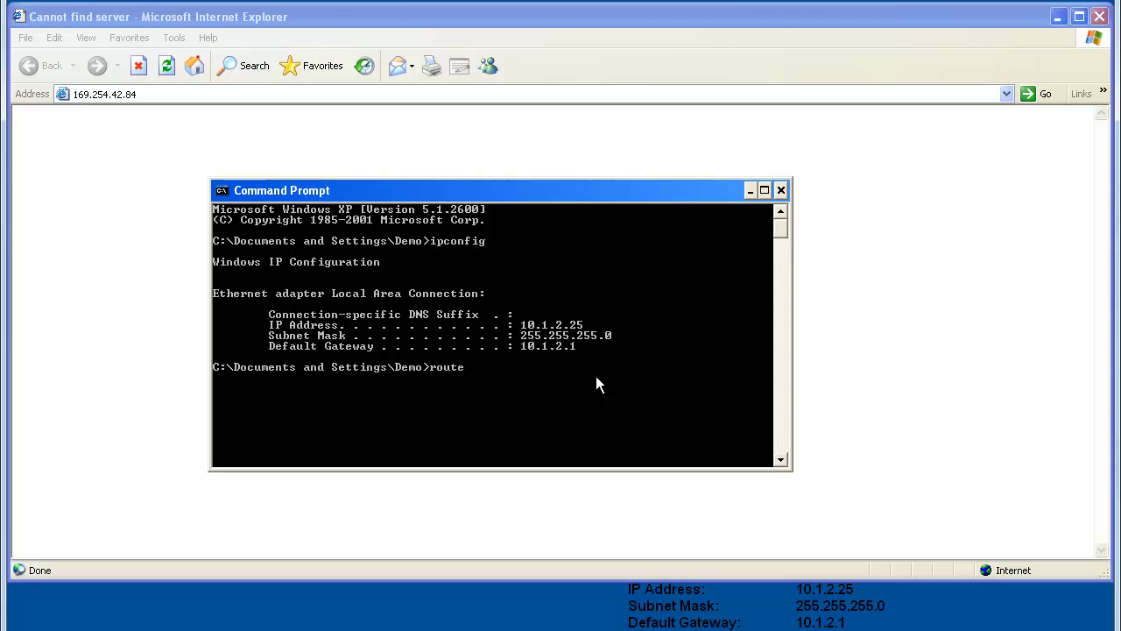
{"action": "type", "text": "a"}
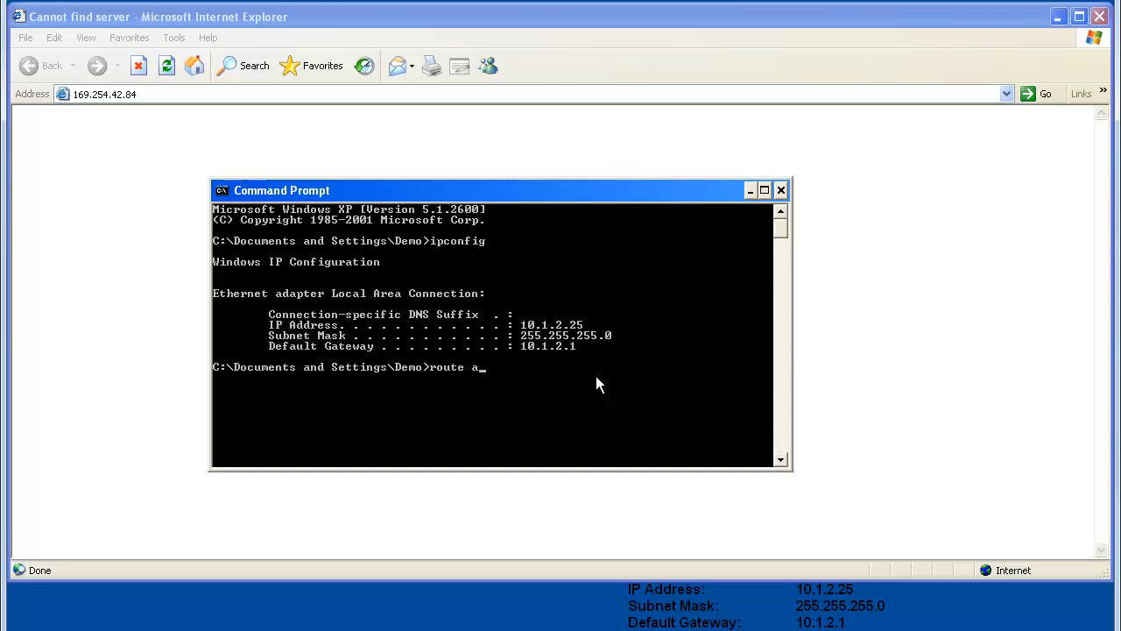
{"action": "type", "text": "dd"}
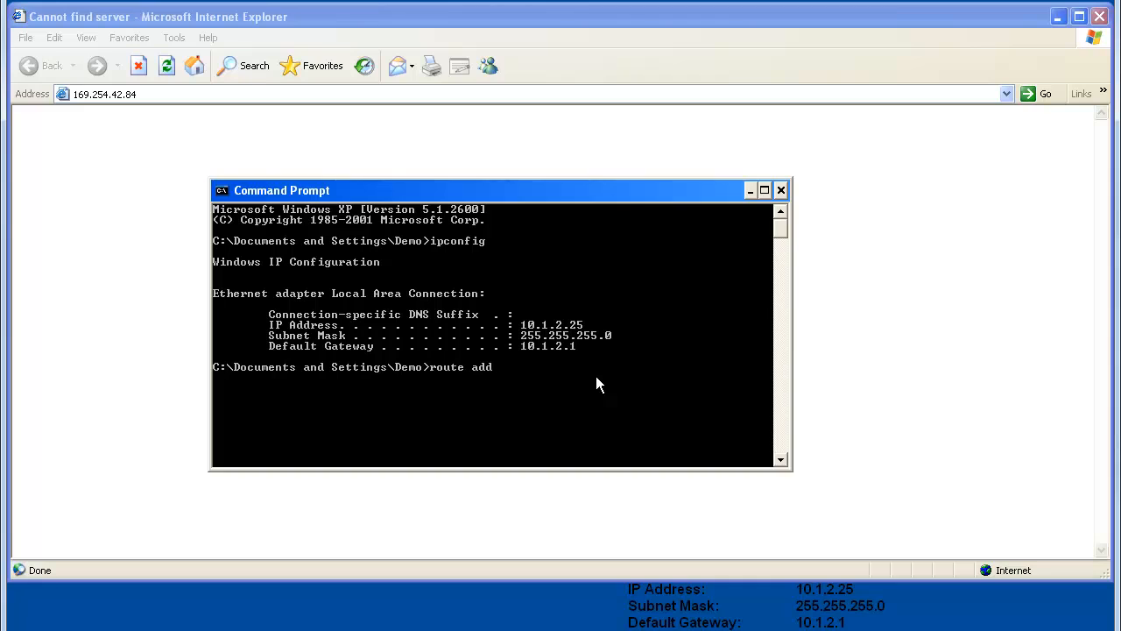
{"action": "type", "text": "169."}
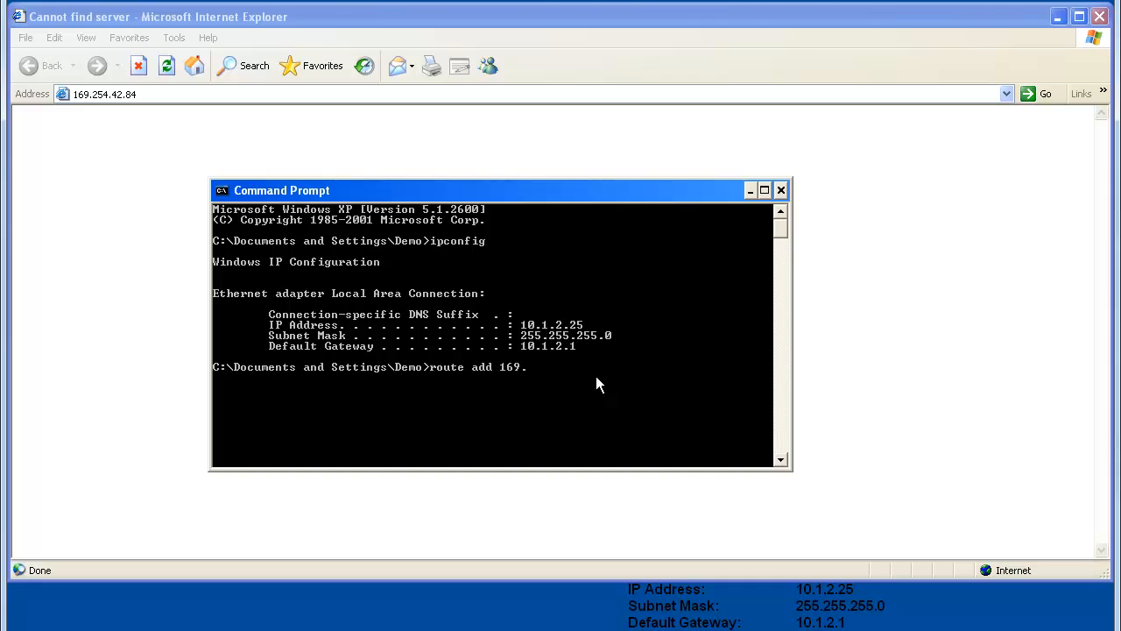
{"action": "type", "text": "254."}
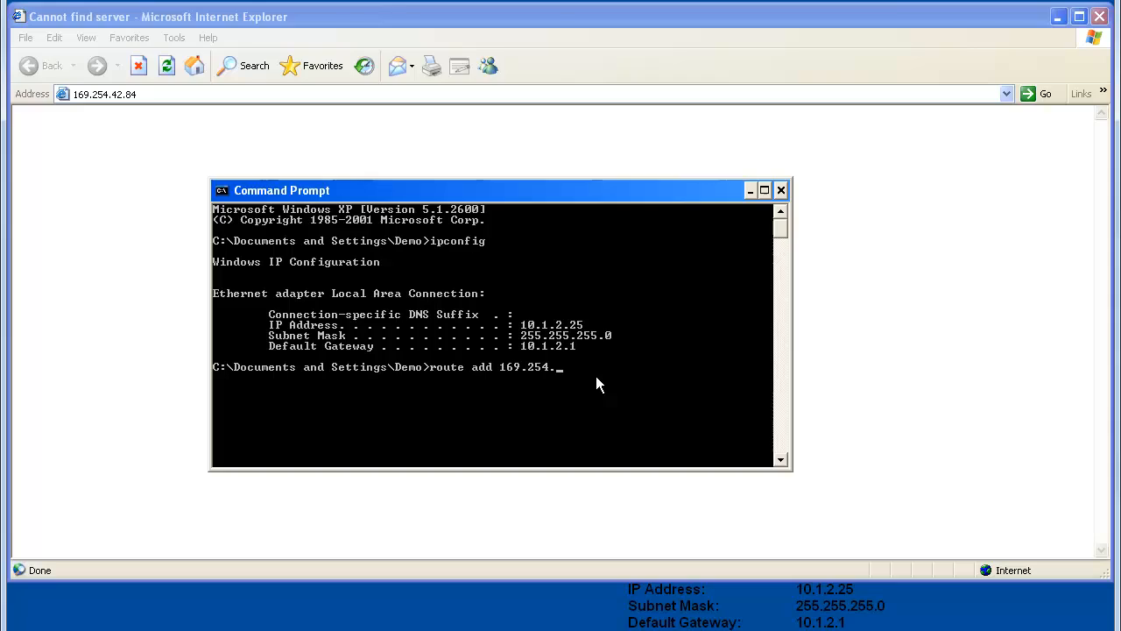
{"action": "type", "text": "0.0 mas"}
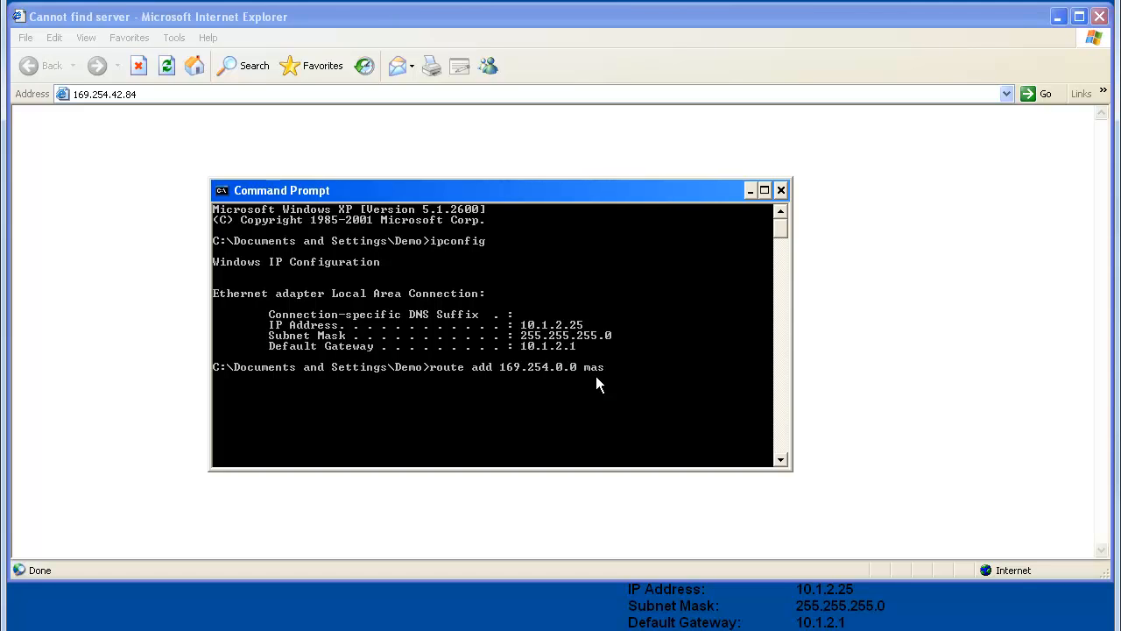
{"action": "type", "text": "k 2"}
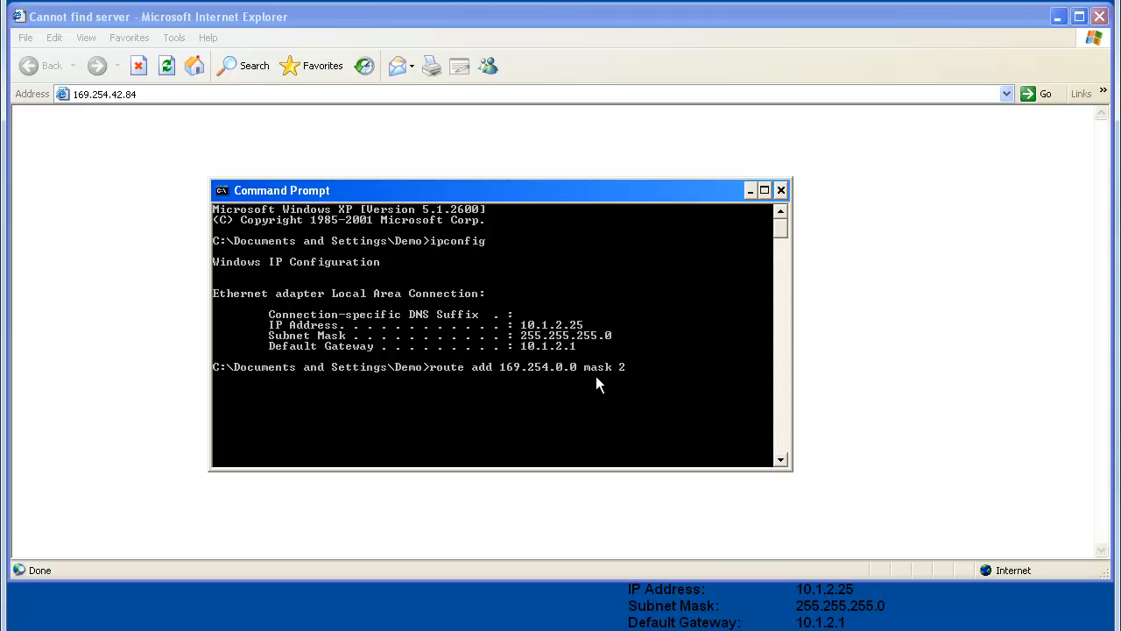
{"action": "type", "text": "55.255."}
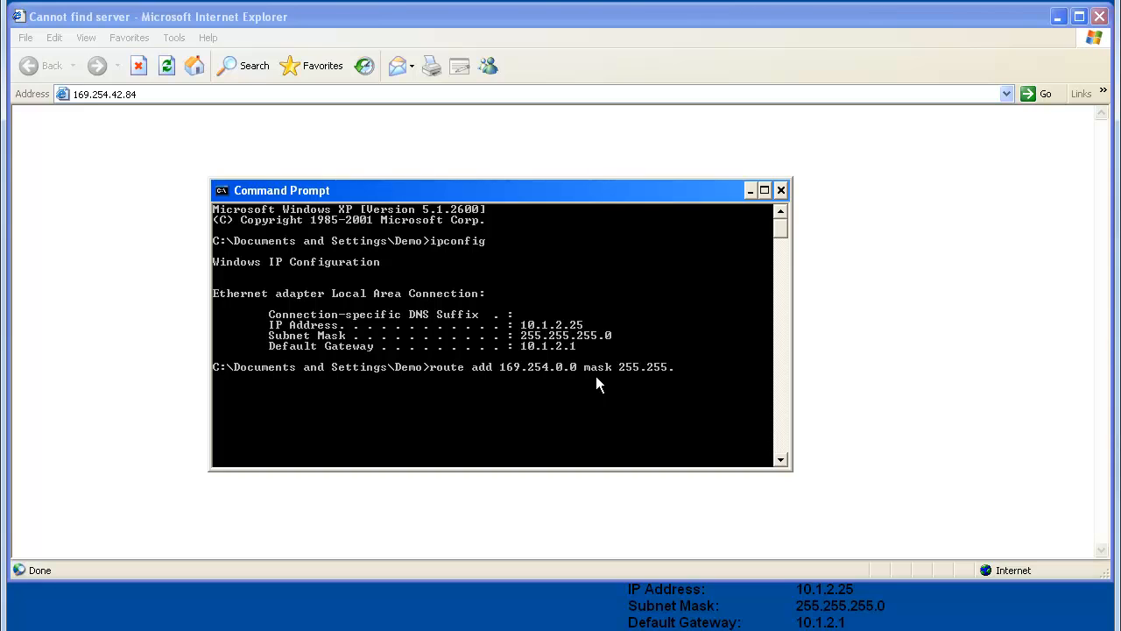
{"action": "type", "text": "0.0"}
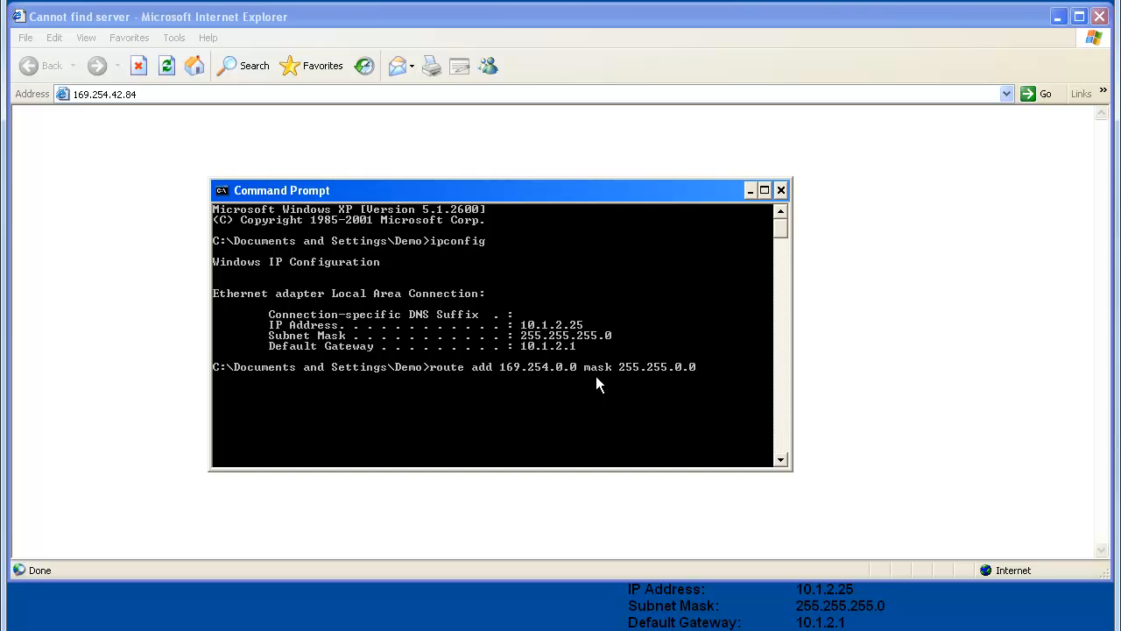
{"action": "type", "text": "10."}
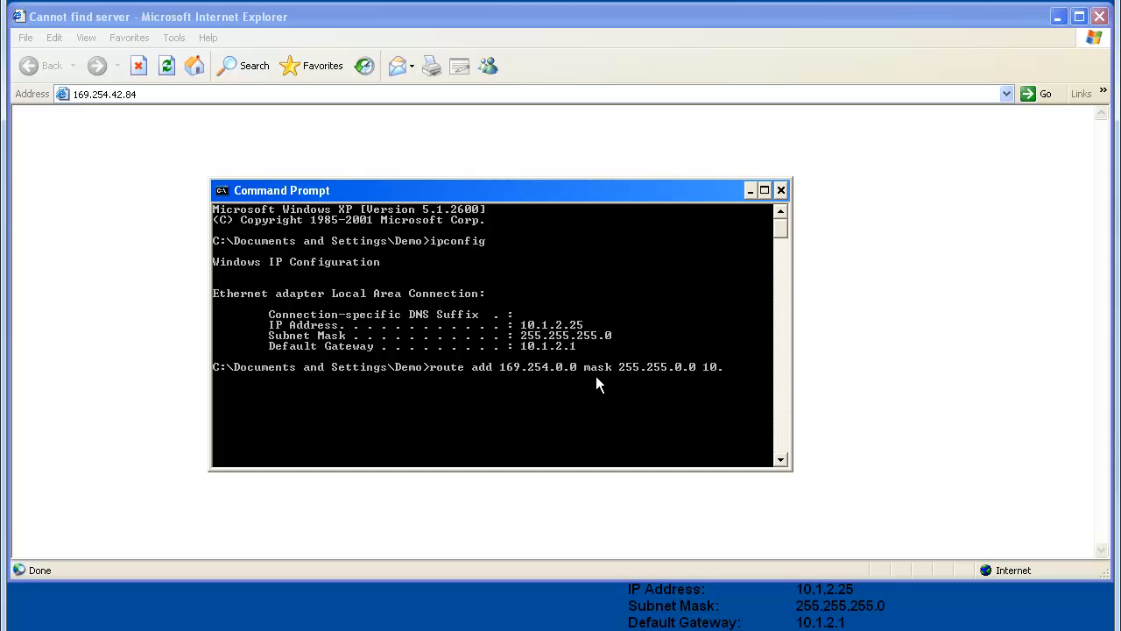
{"action": "type", "text": "1.2.25 me"}
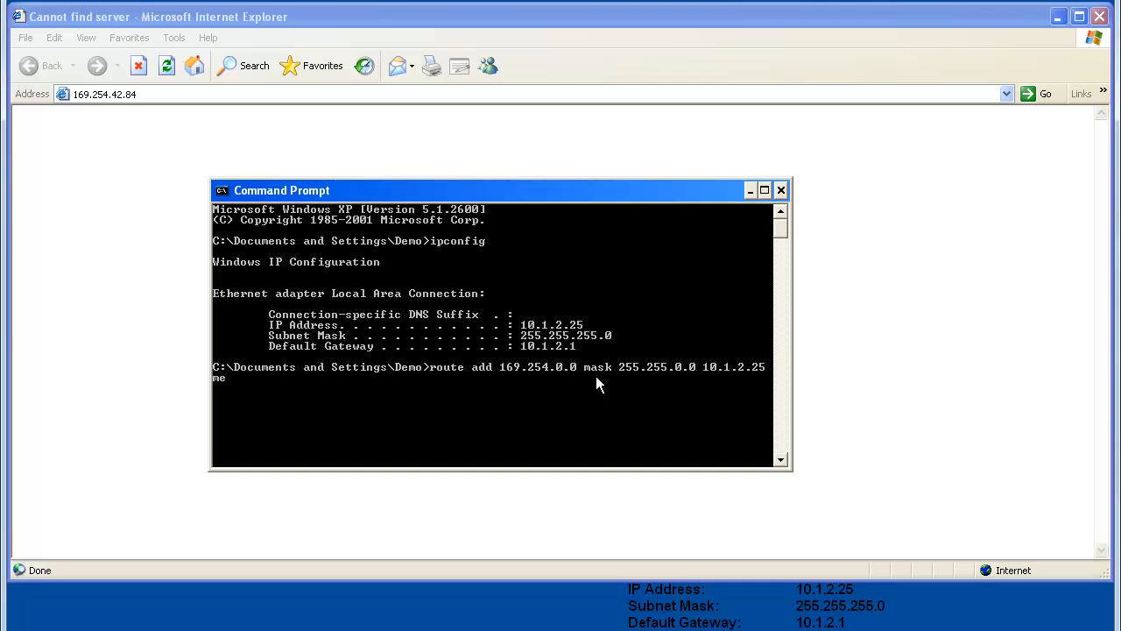
{"action": "type", "text": "tric 20"}
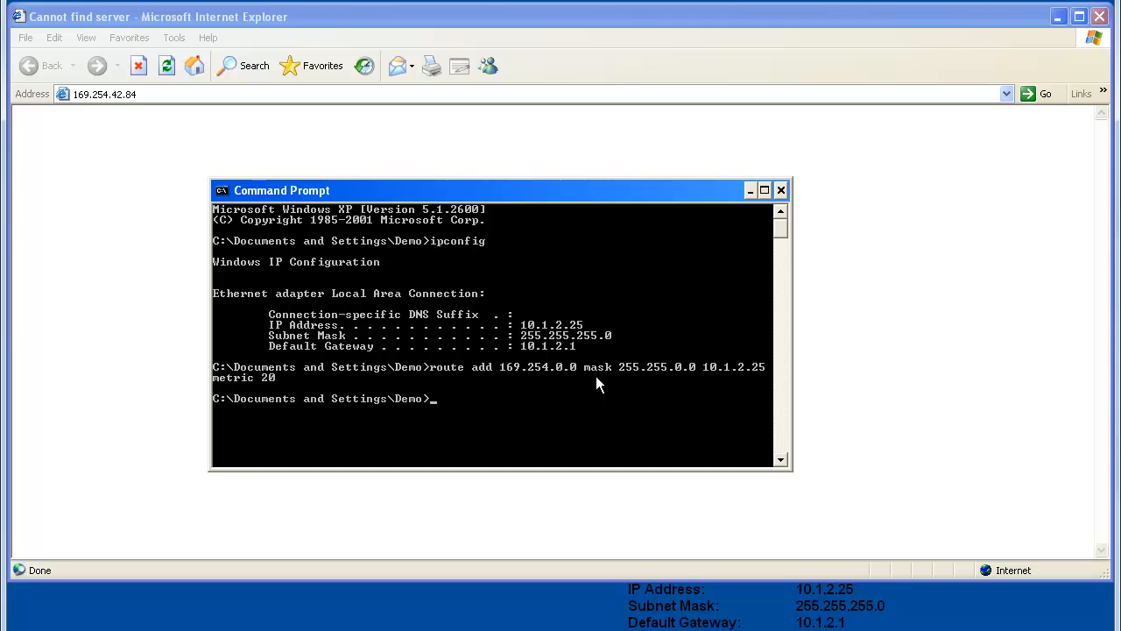
{"action": "mouse_move", "coordinate": [620, 388]}
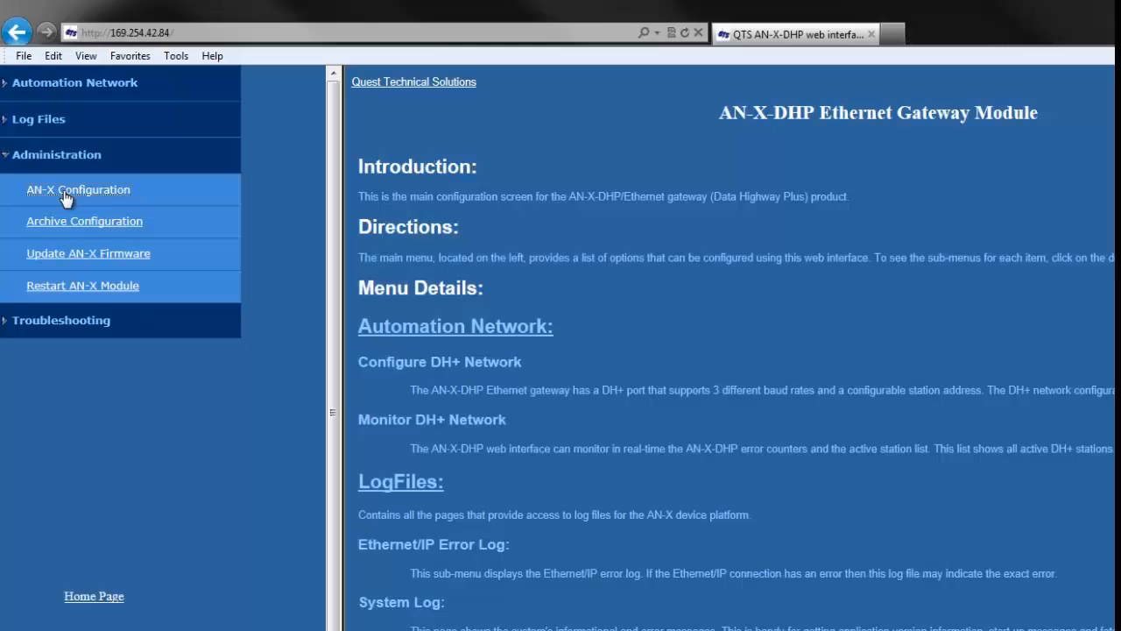
- Set the AN-X hostname to AnxAb-HMI and static IP to 10.1.2.195
{"action": "left_click", "coordinate": [78, 189]}
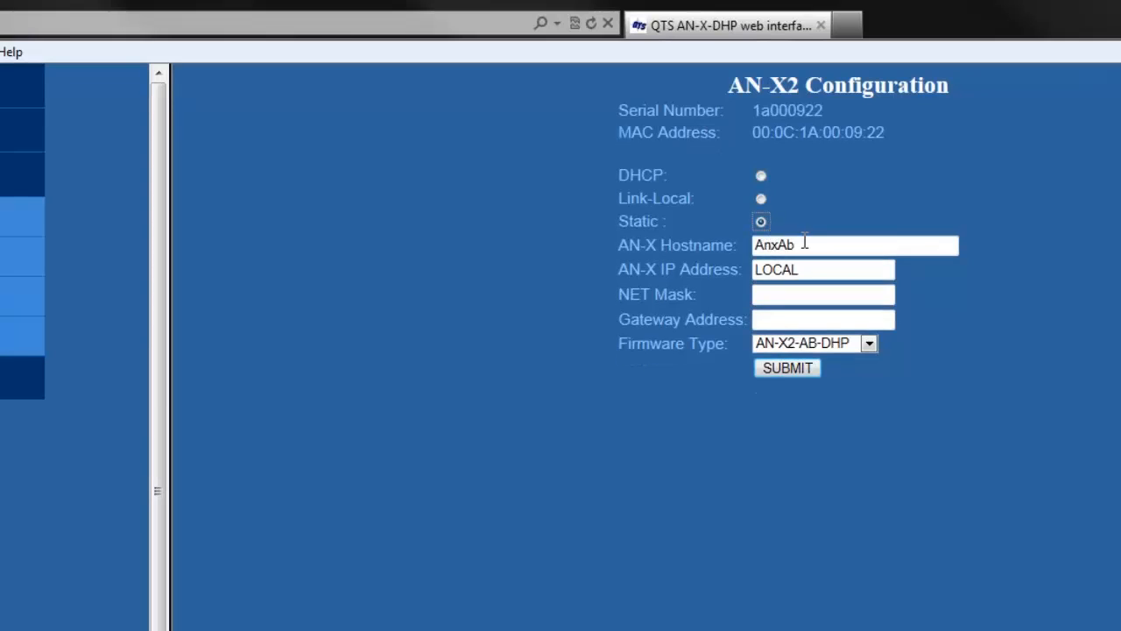
{"action": "type", "text": "-"}
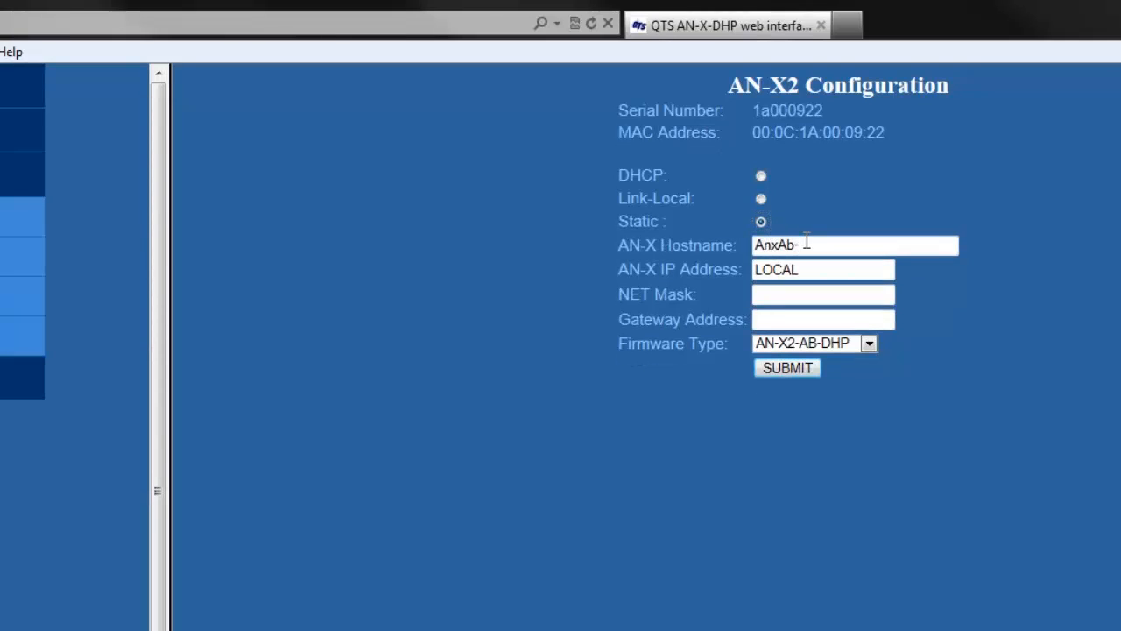
{"action": "type", "text": "HMI"}
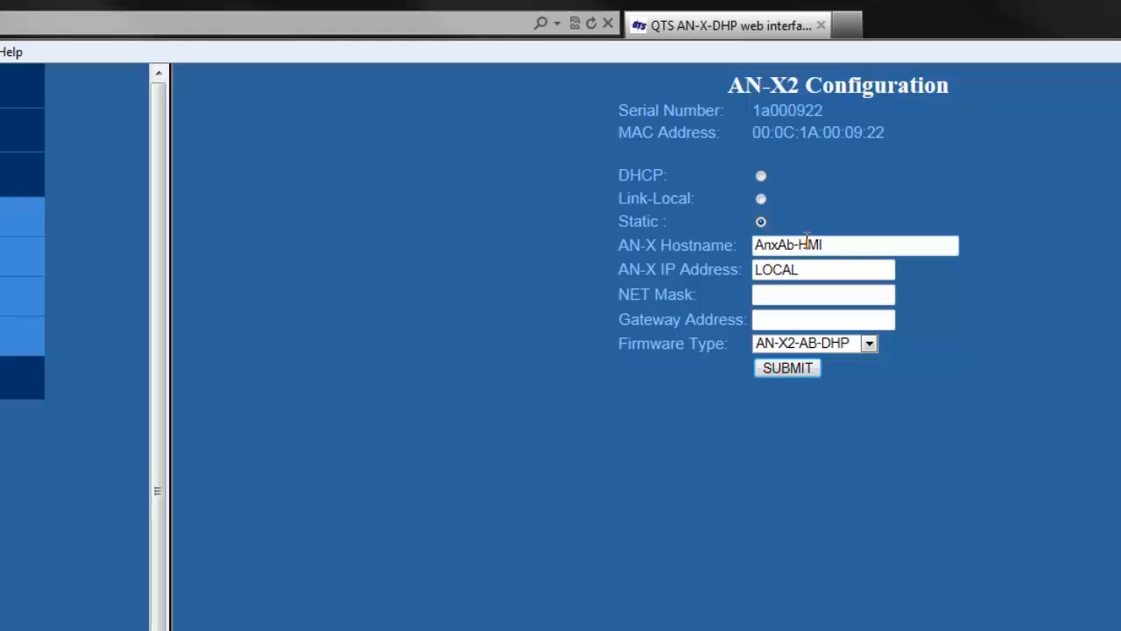
{"action": "type", "text": "10"}
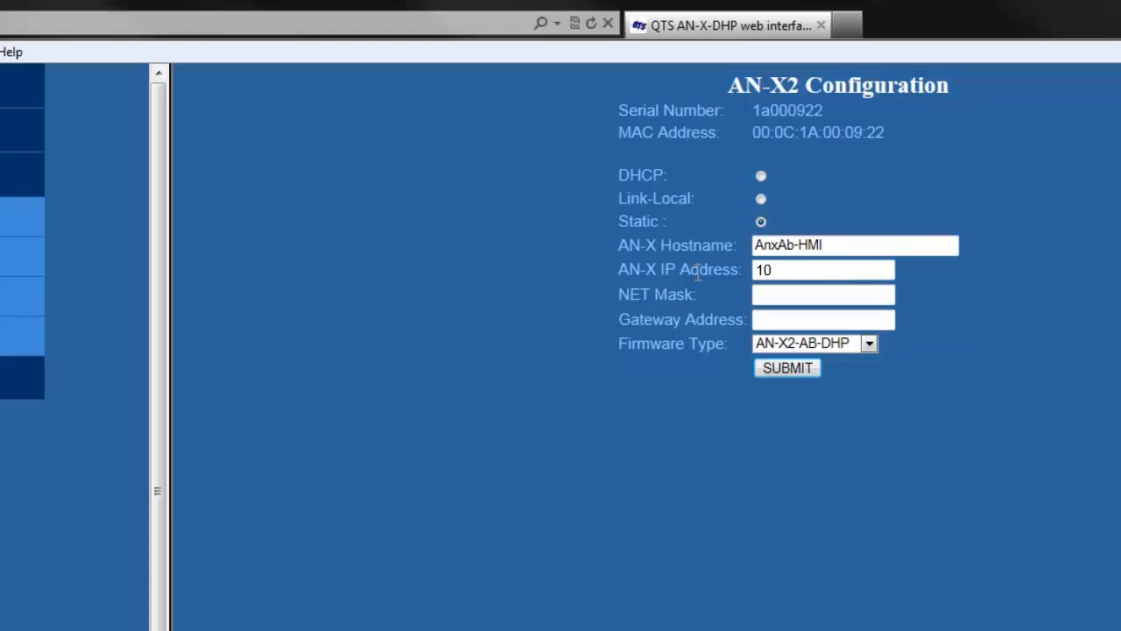
{"action": "type", "text": ".1.2."}
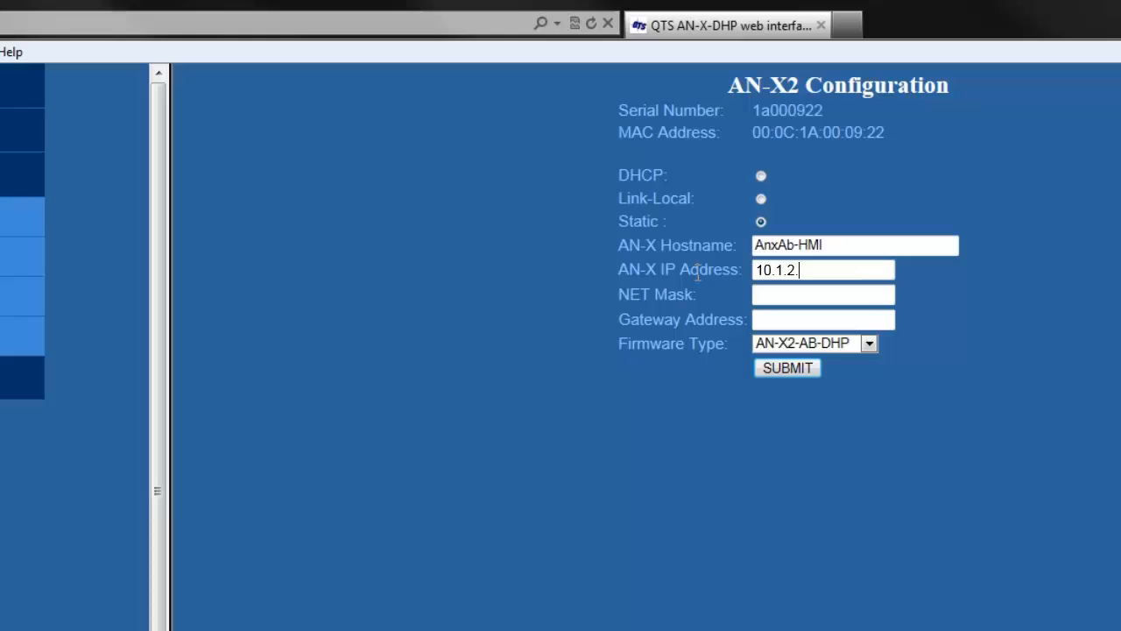
{"action": "type", "text": "195"}
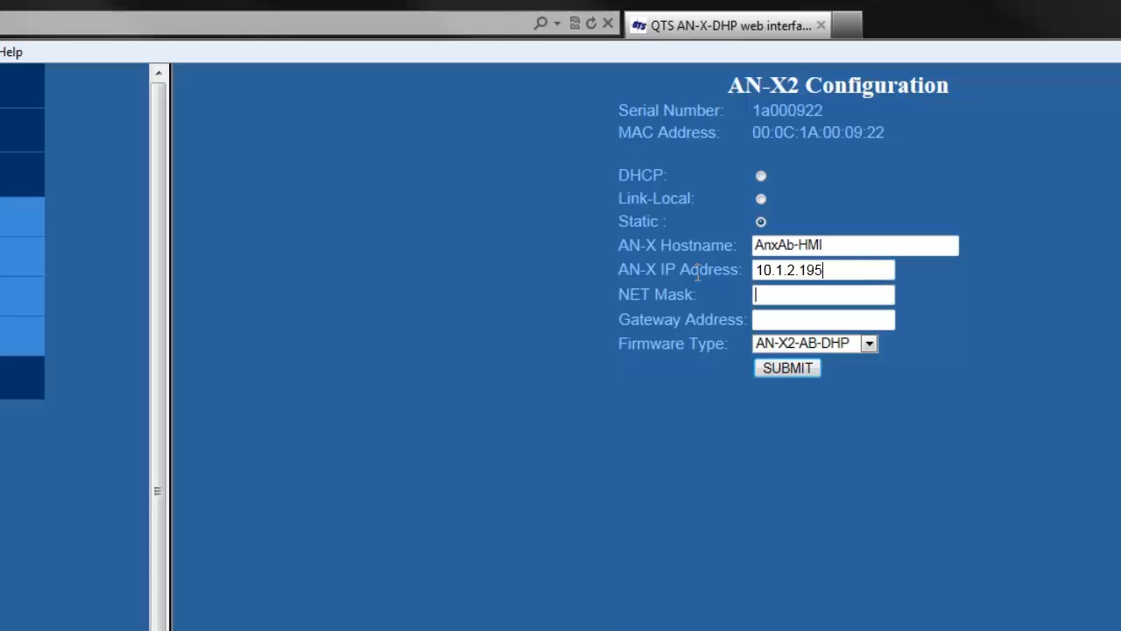
- Set mask 255.255.255.0, gateway 10.1.2.1, firmware AN-X2-AB-HMI, and submit
{"action": "type", "text": "255."}
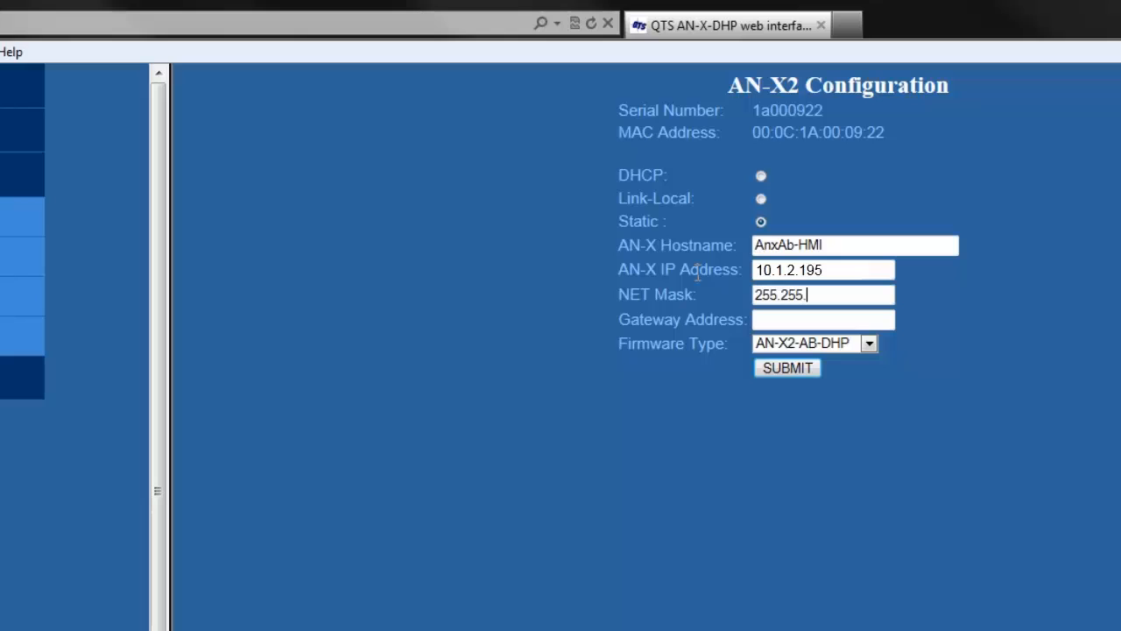
{"action": "type", "text": "255.0"}
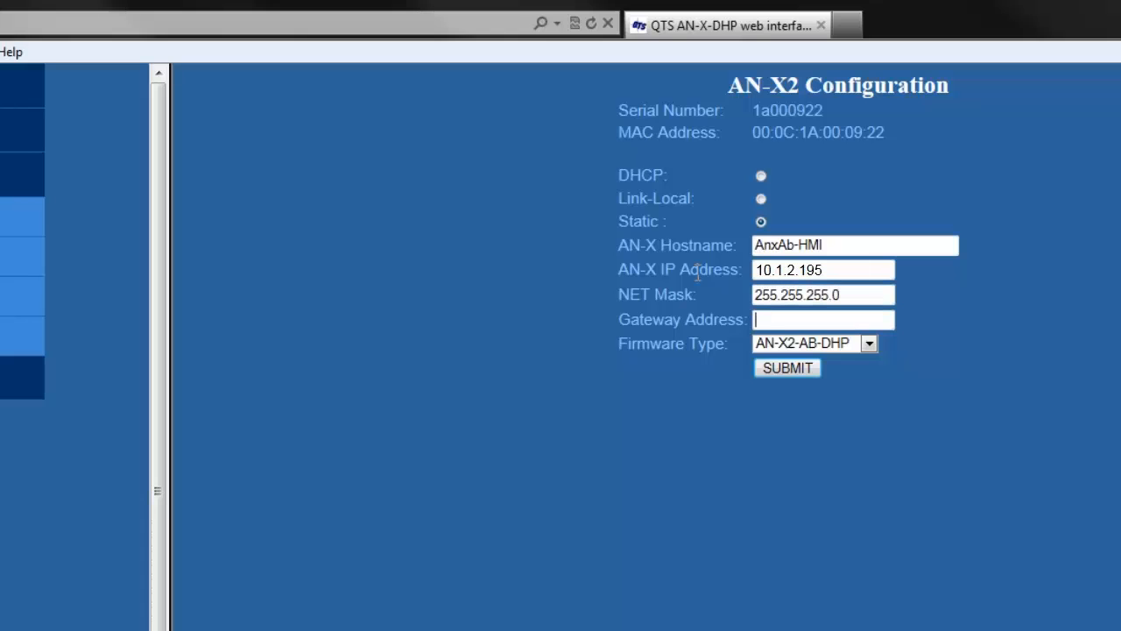
{"action": "type", "text": "10.1.2."}
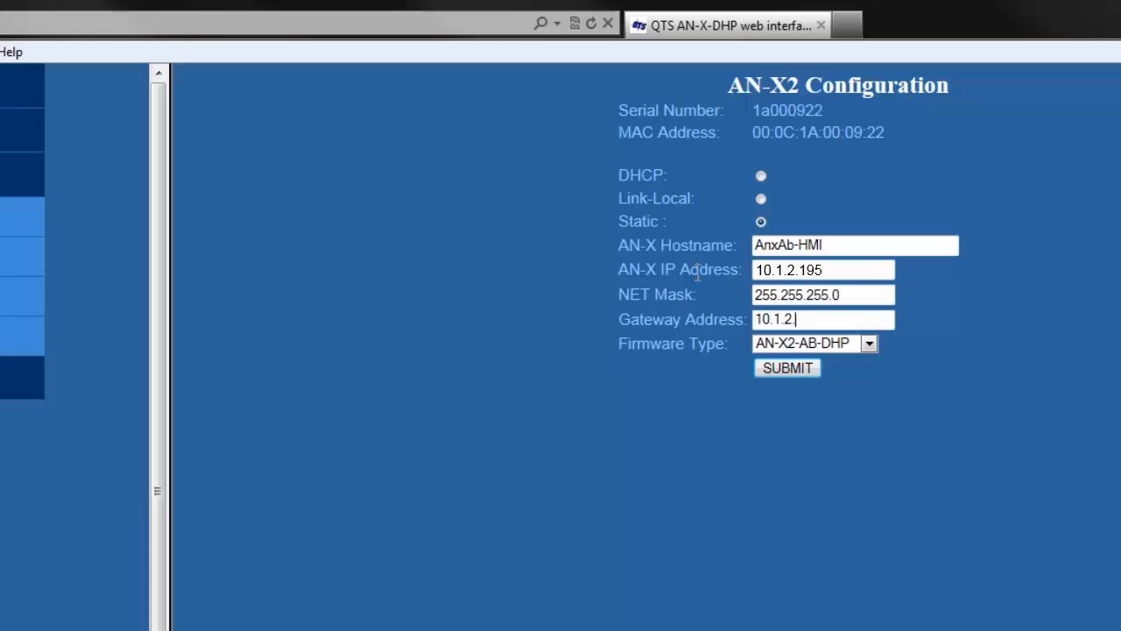
{"action": "left_click", "coordinate": [801, 342]}
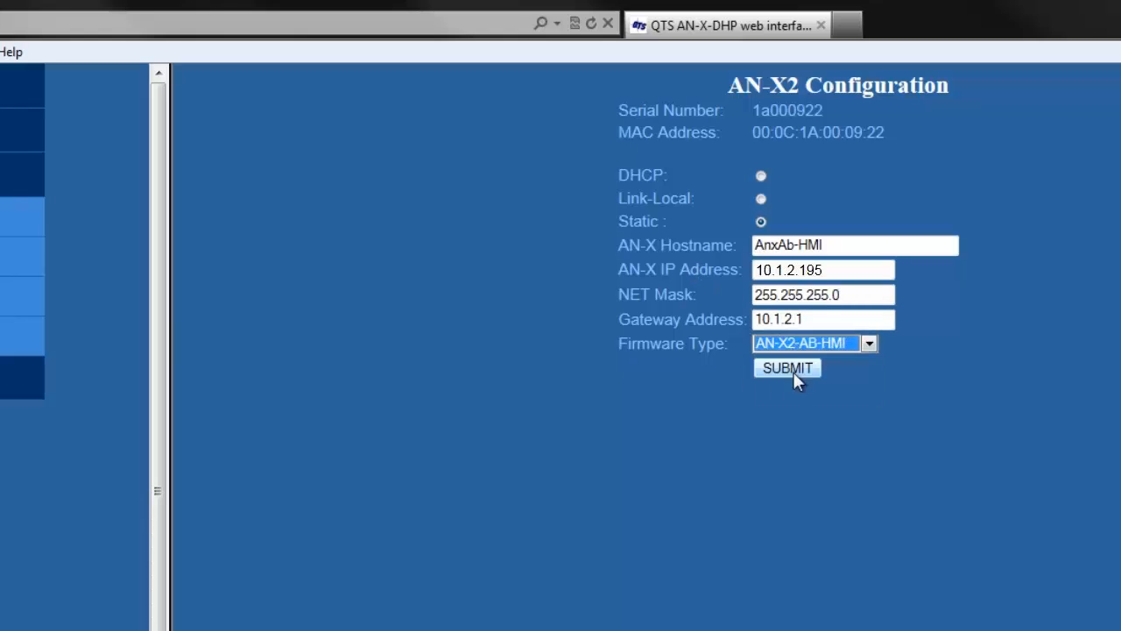
{"action": "left_click", "coordinate": [785, 367]}
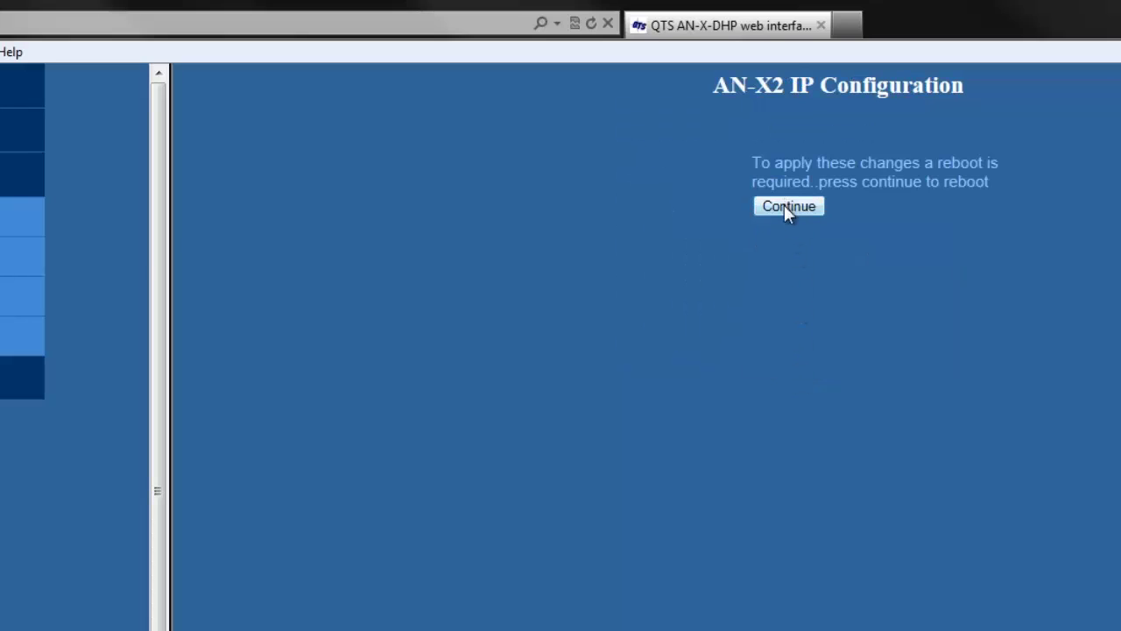
- Reboot the AN-X module and load its page at 10.1.2.195
{"action": "left_click", "coordinate": [787, 206]}
{"action": "type", "text": "10"}
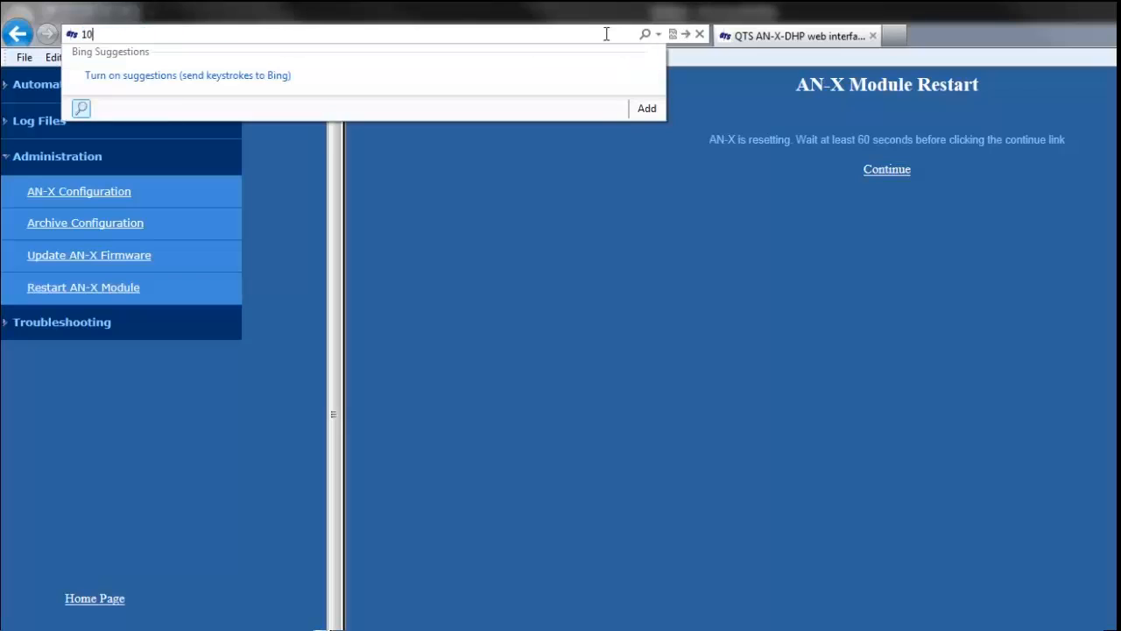
{"action": "type", "text": ".1.2.195"}
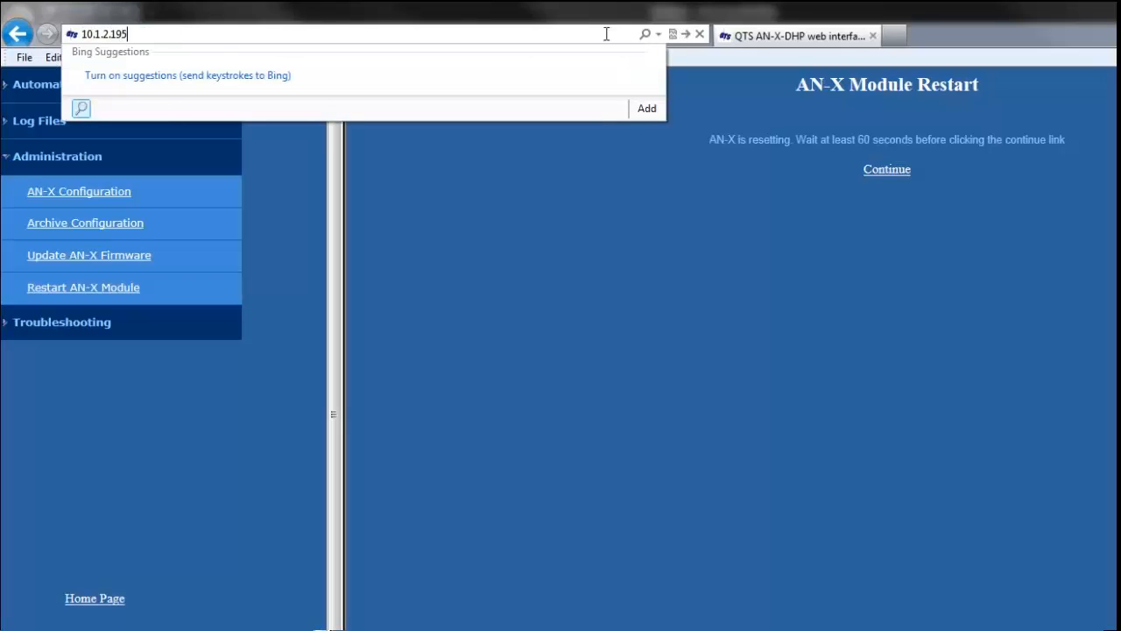
{"action": "key", "text": "Return"}
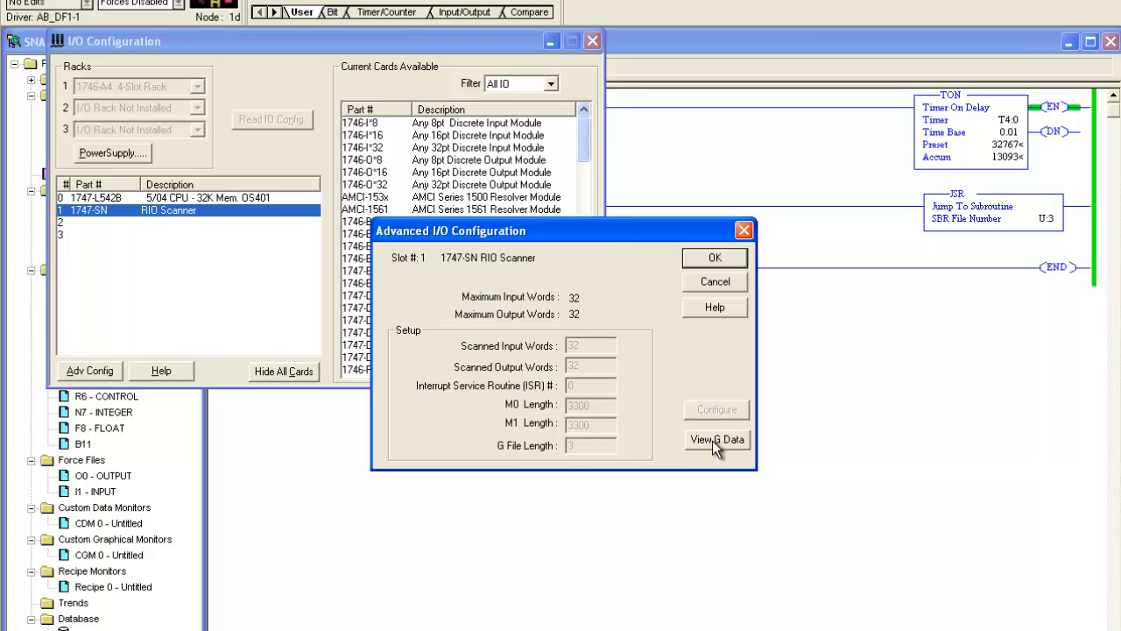
- Review the scanner's G file data for rack 2, then close all three configuration windows
{"action": "left_click", "coordinate": [716, 439]}
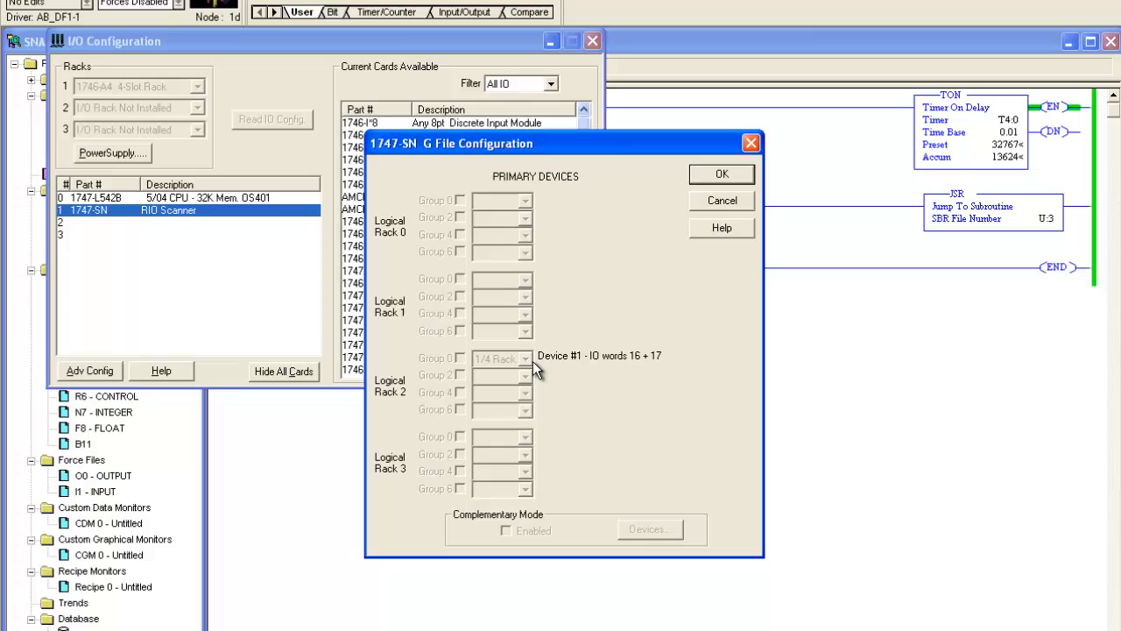
{"action": "mouse_move", "coordinate": [707, 200]}
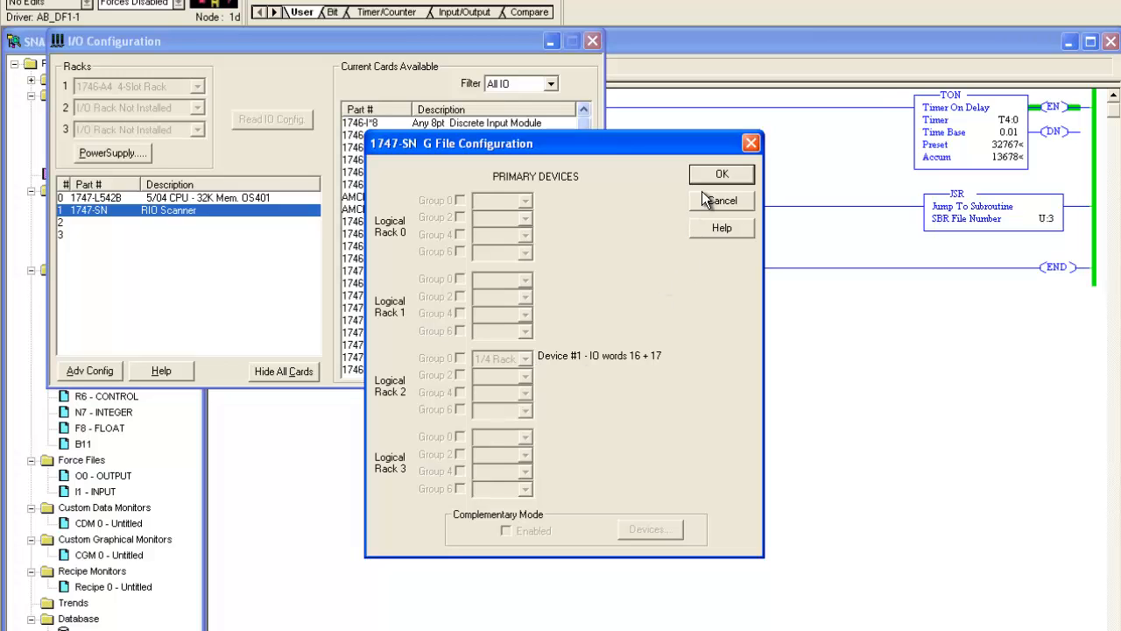
{"action": "left_click", "coordinate": [721, 173]}
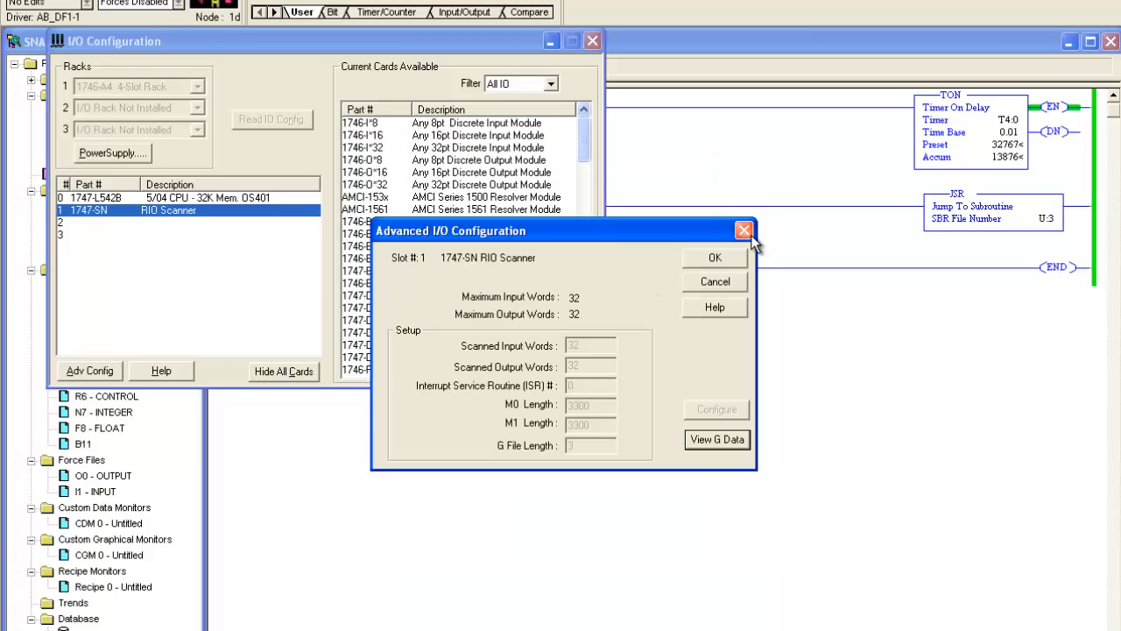
{"action": "left_click", "coordinate": [744, 230]}
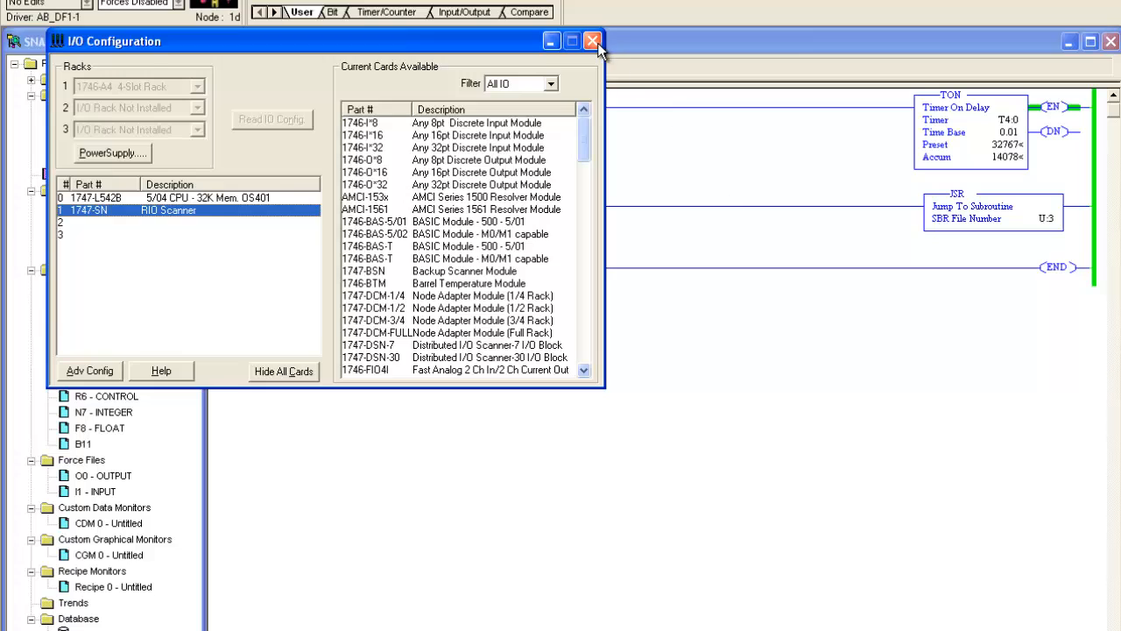
{"action": "left_click", "coordinate": [592, 41]}
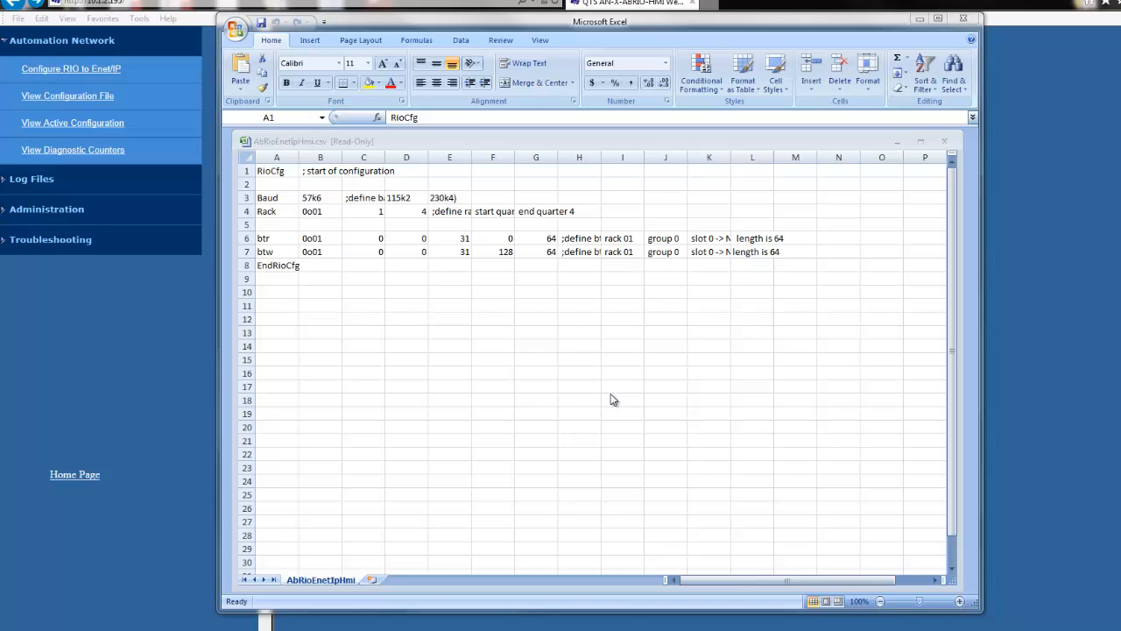
{"action": "mouse_move", "coordinate": [287, 287]}
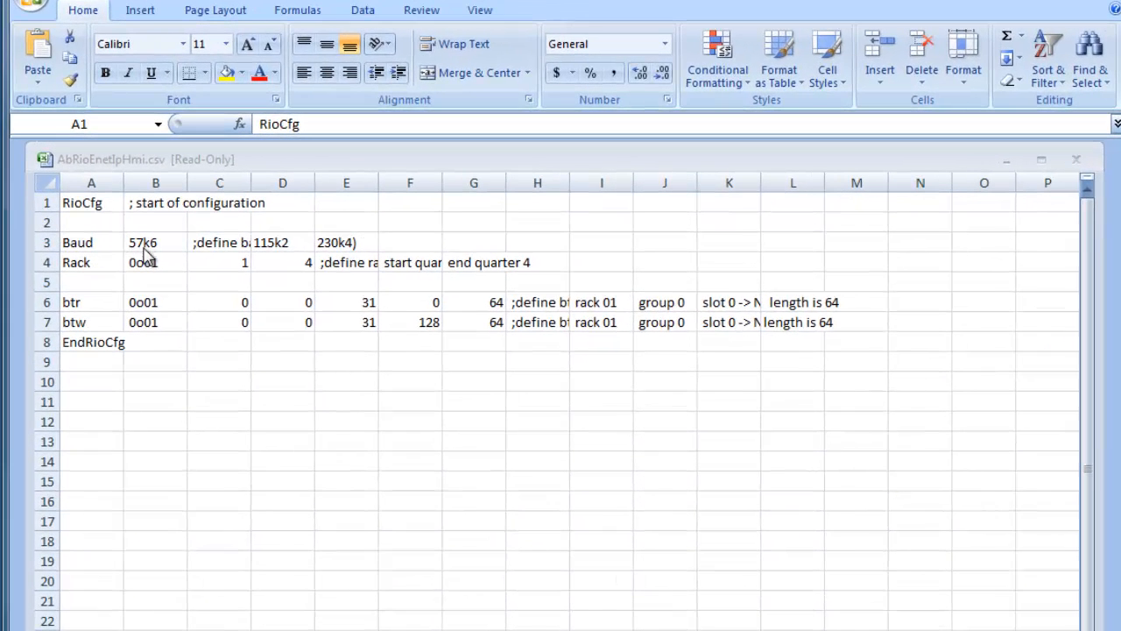
{"action": "mouse_move", "coordinate": [168, 260]}
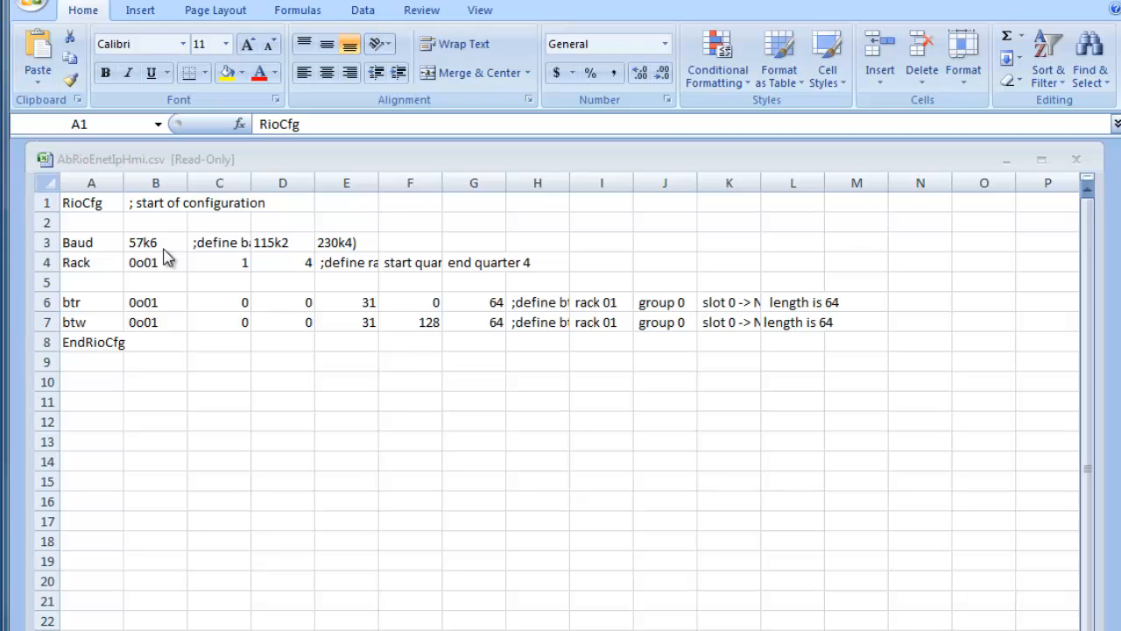
{"action": "mouse_move", "coordinate": [133, 256]}
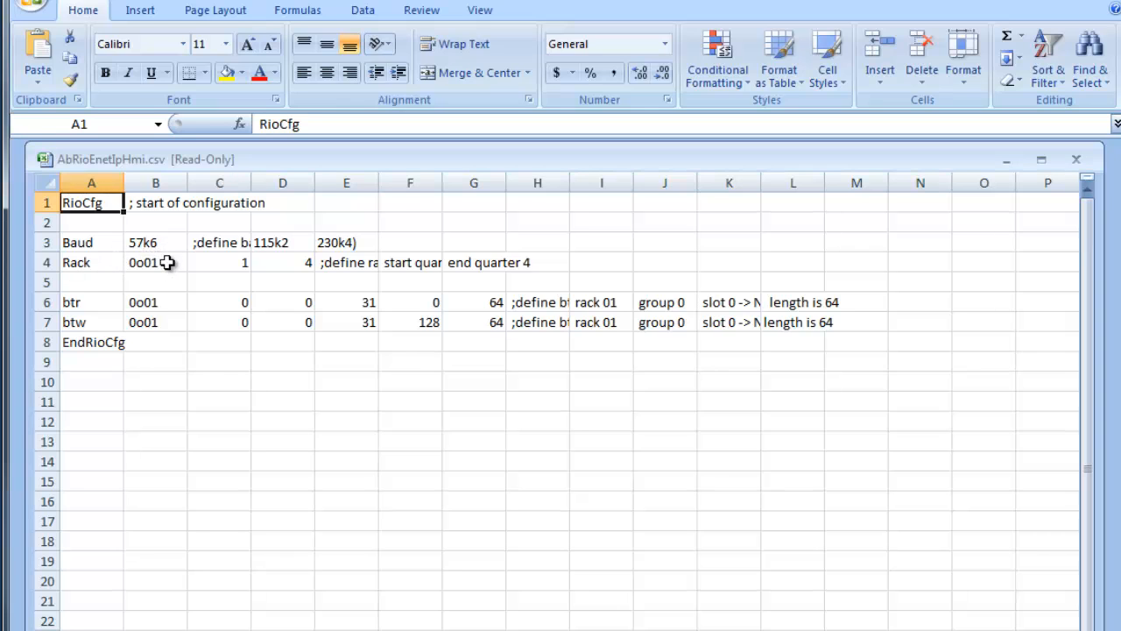
- Set Rack row cells B4 to 0o02, C4 to 1 and D4 to 1
{"action": "double_click", "coordinate": [155, 262]}
{"action": "type", "text": "2"}
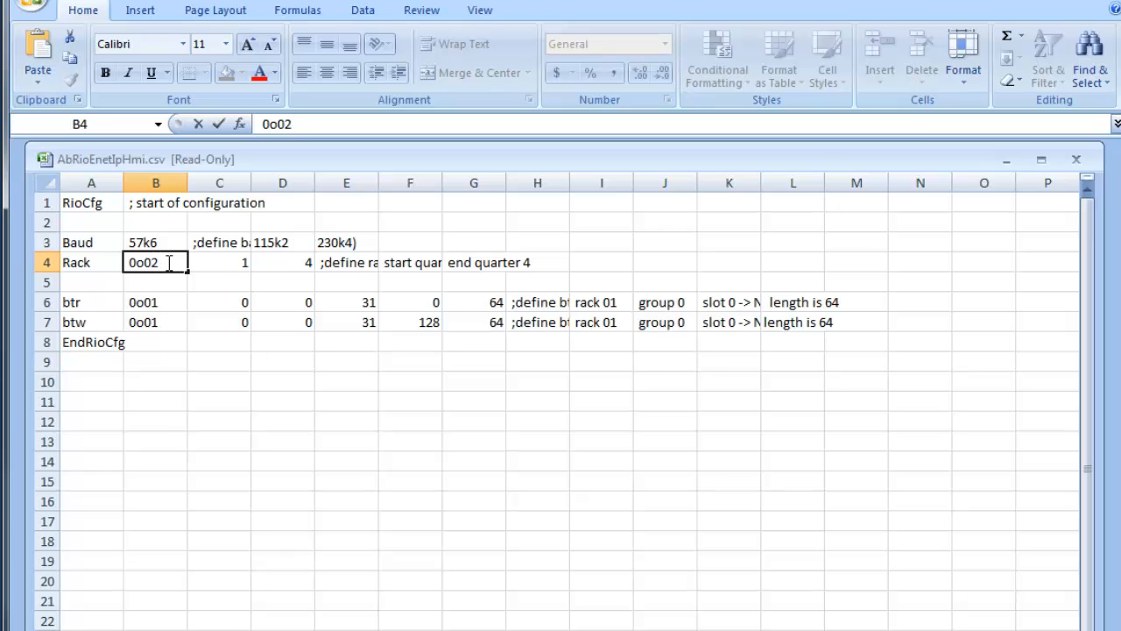
{"action": "left_click", "coordinate": [219, 262]}
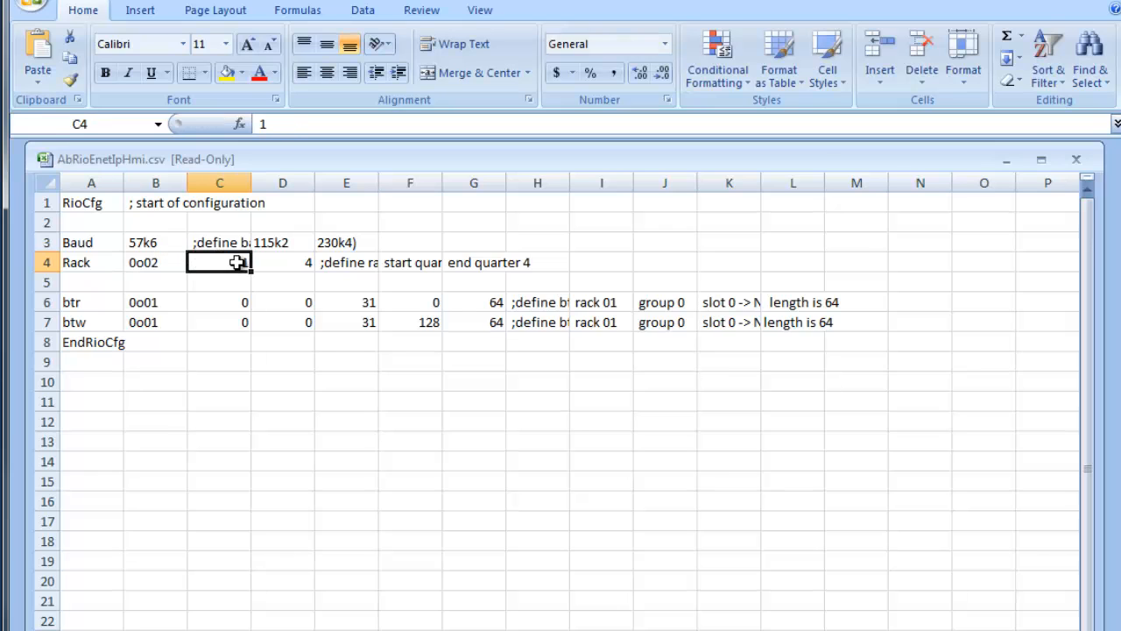
{"action": "left_click", "coordinate": [282, 262]}
{"action": "type", "text": "1"}
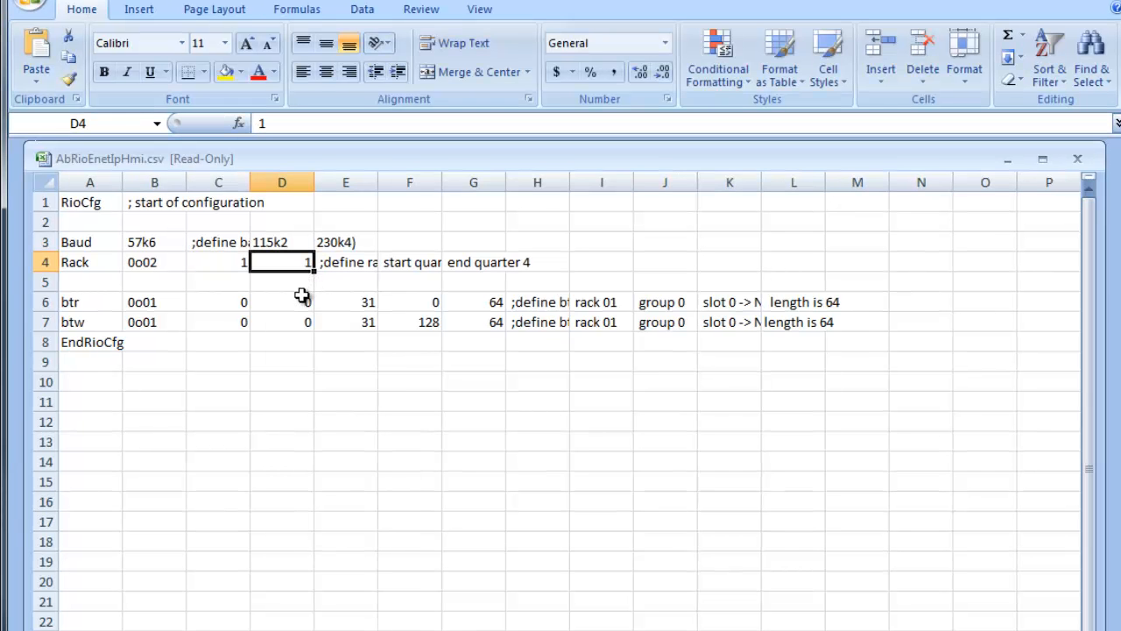
{"action": "left_click", "coordinate": [281, 301]}
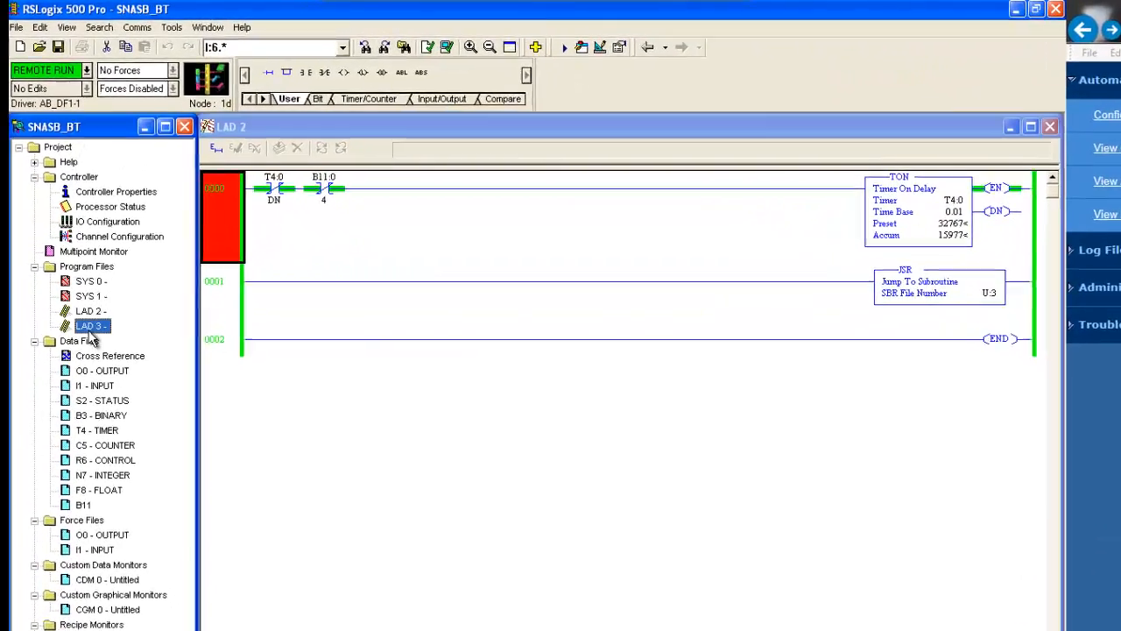
- Open LAD 3 with the T4:0.ACC to N7:10 MOV, then inspect and close N7
{"action": "double_click", "coordinate": [90, 325]}
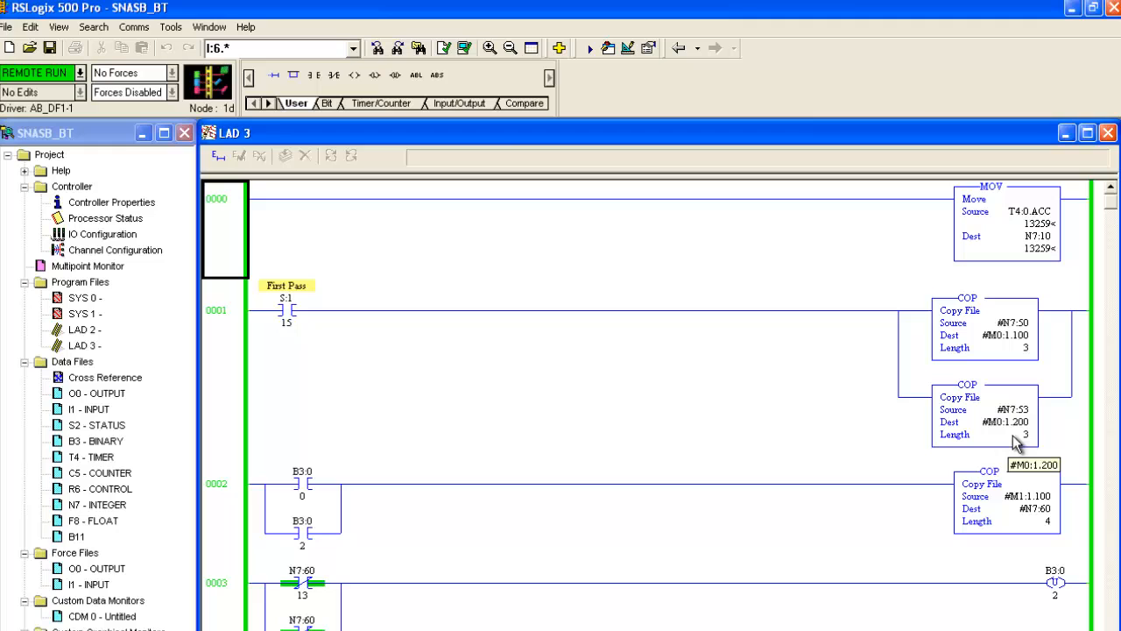
{"action": "mouse_move", "coordinate": [814, 471]}
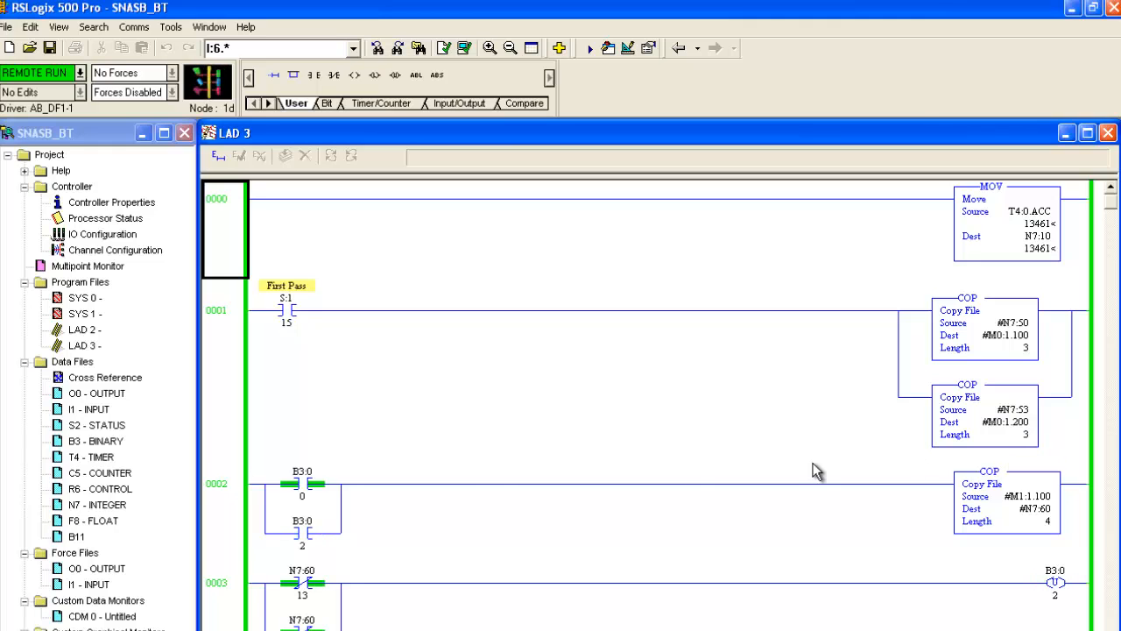
{"action": "double_click", "coordinate": [98, 503]}
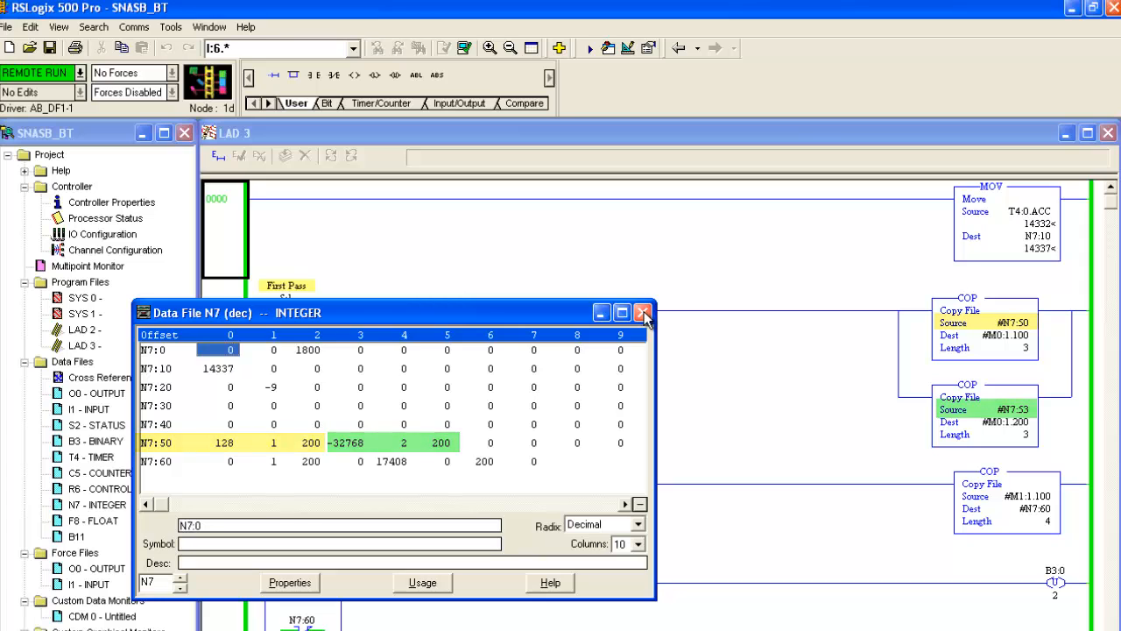
{"action": "left_click", "coordinate": [643, 313]}
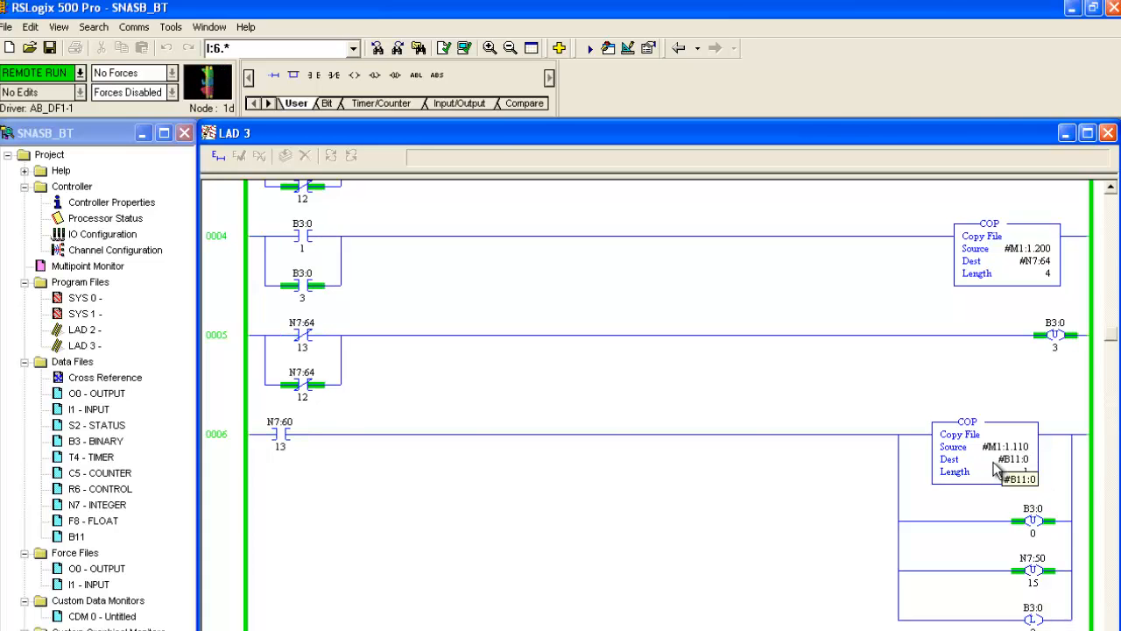
{"action": "mouse_move", "coordinate": [1029, 473]}
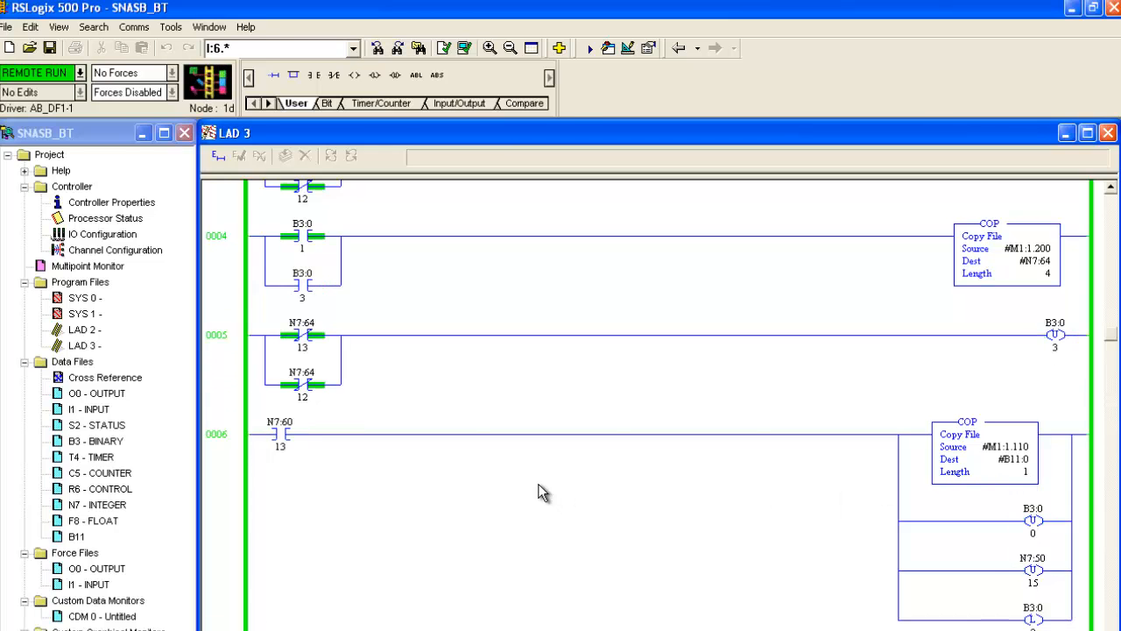
{"action": "scroll", "scroll_direction": "down", "scroll_amount": 3}
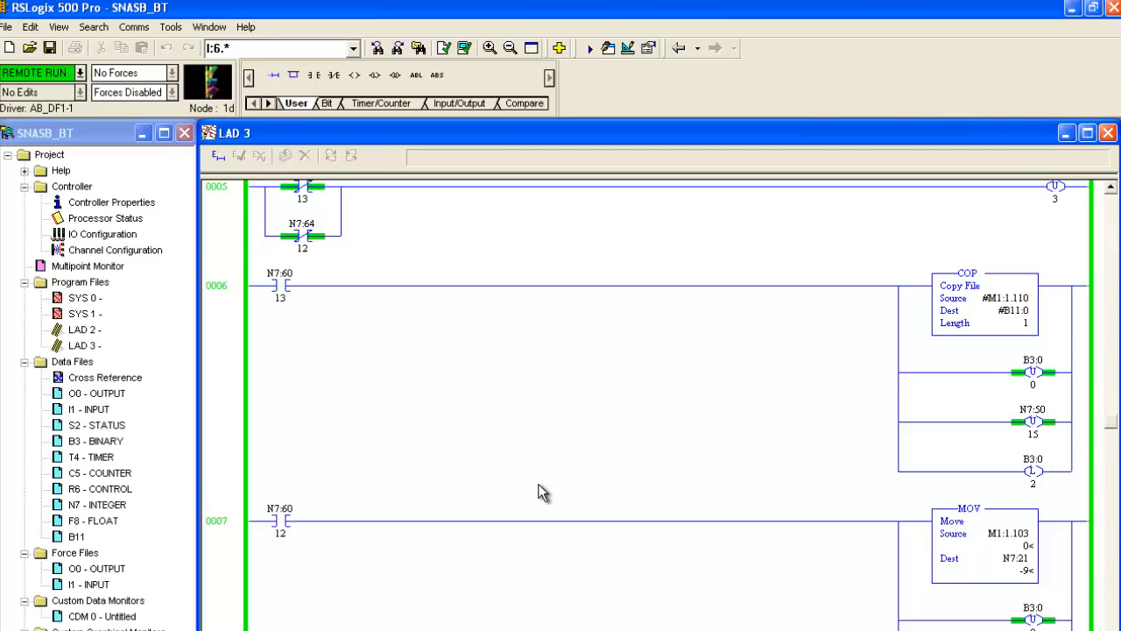
{"action": "scroll", "scroll_direction": "down", "scroll_amount": 3}
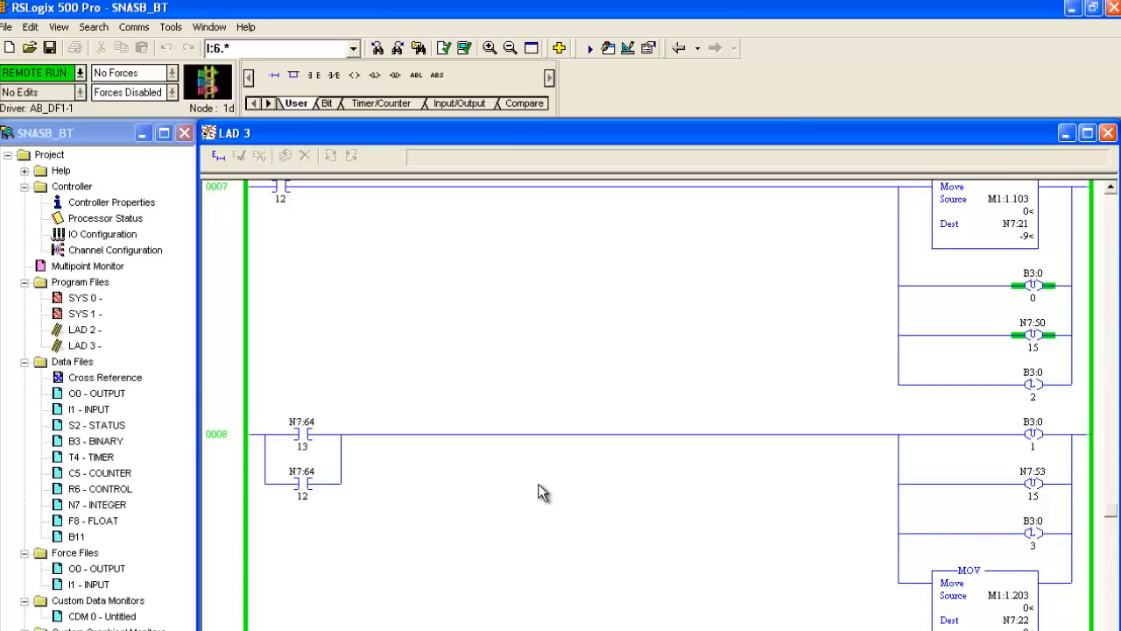
{"action": "scroll", "scroll_direction": "down", "scroll_amount": 3}
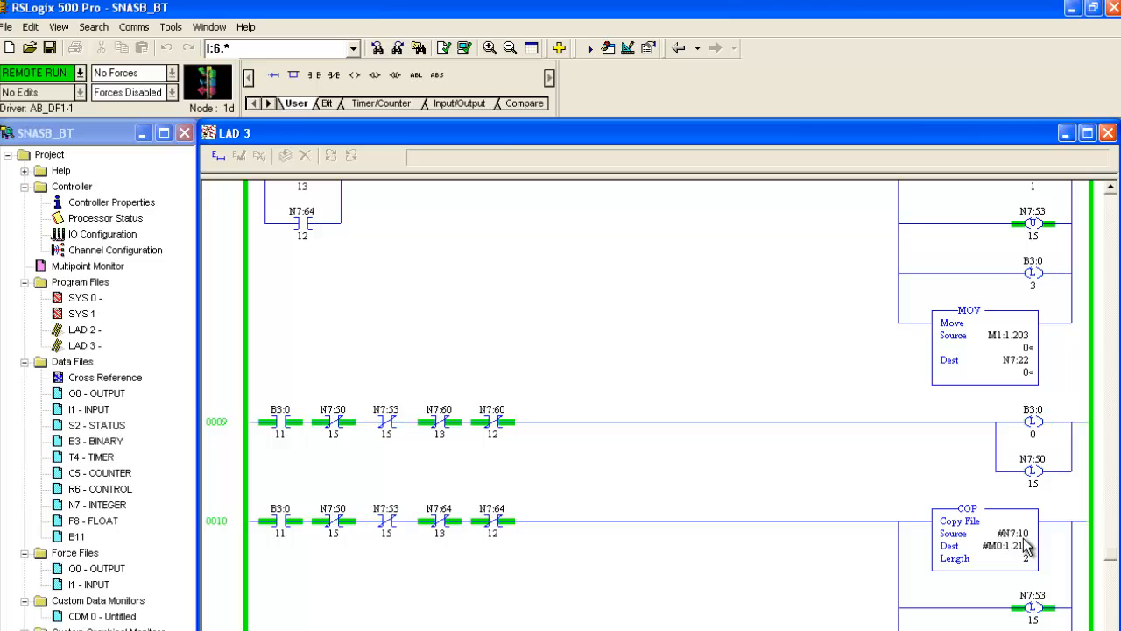
{"action": "mouse_move", "coordinate": [1006, 559]}
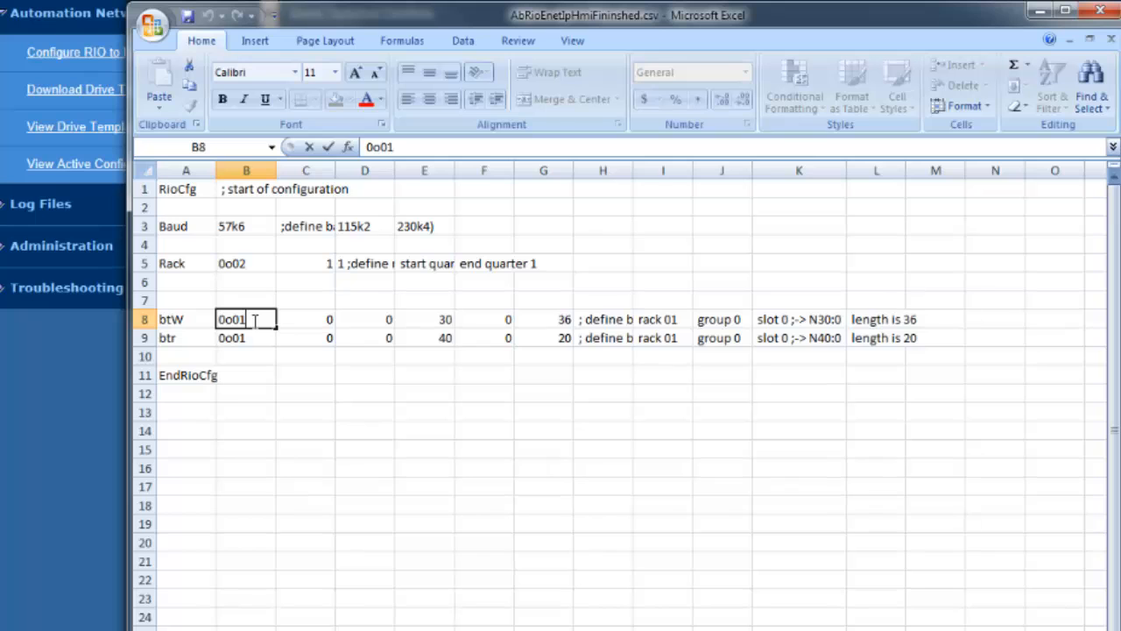
- Change the btW row to rack 0o02 with values 7, 10 and length 2
{"action": "type", "text": "0o02"}
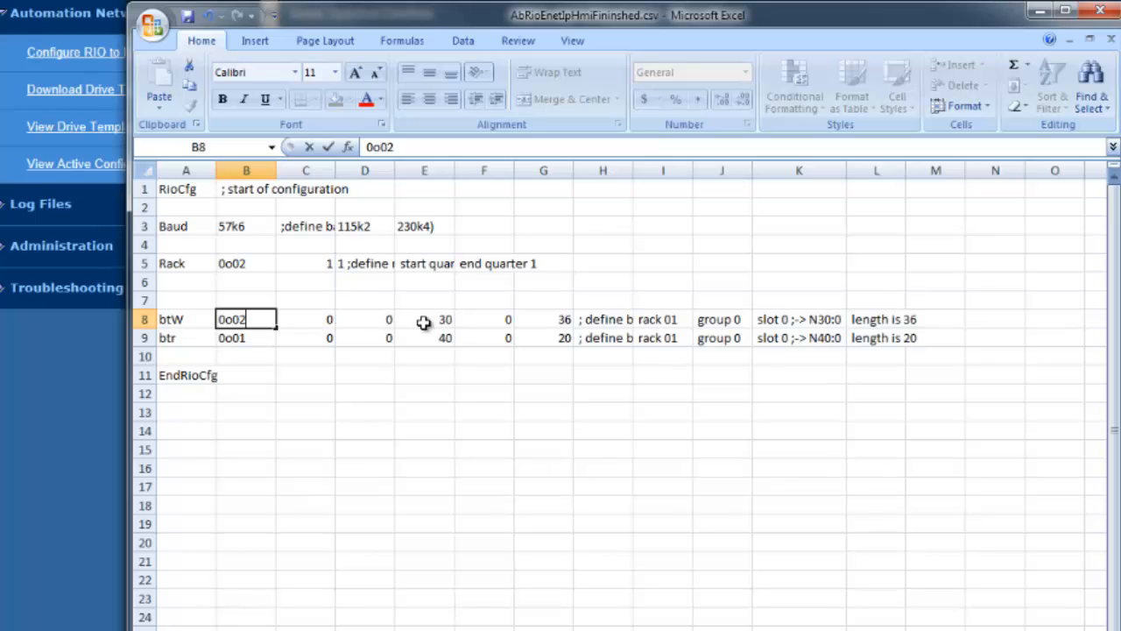
{"action": "left_click", "coordinate": [424, 319]}
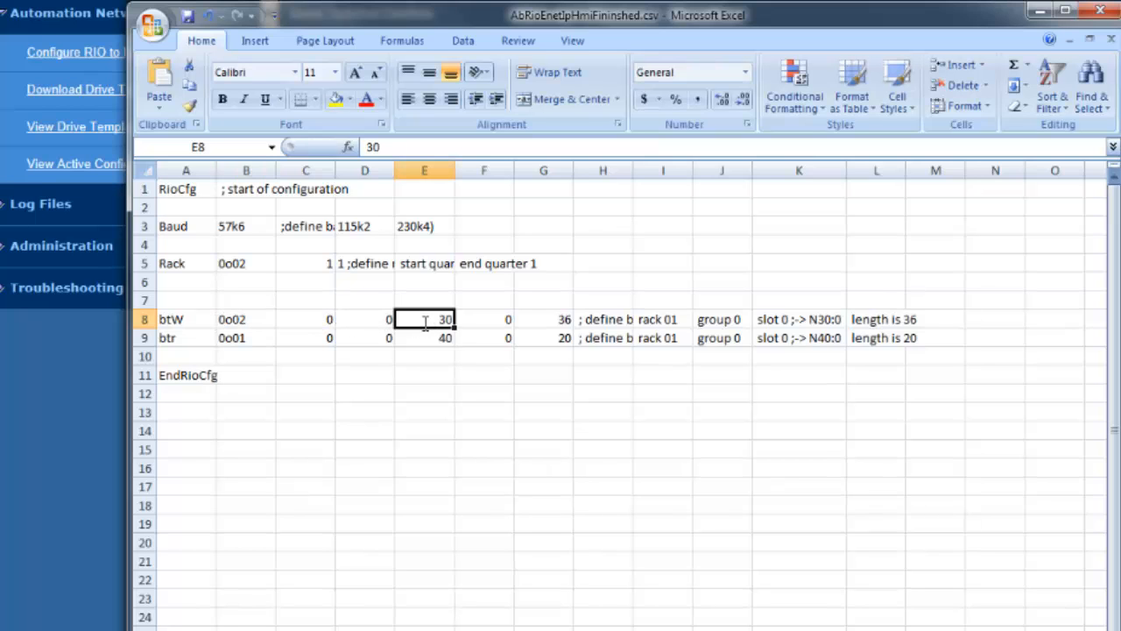
{"action": "type", "text": "7"}
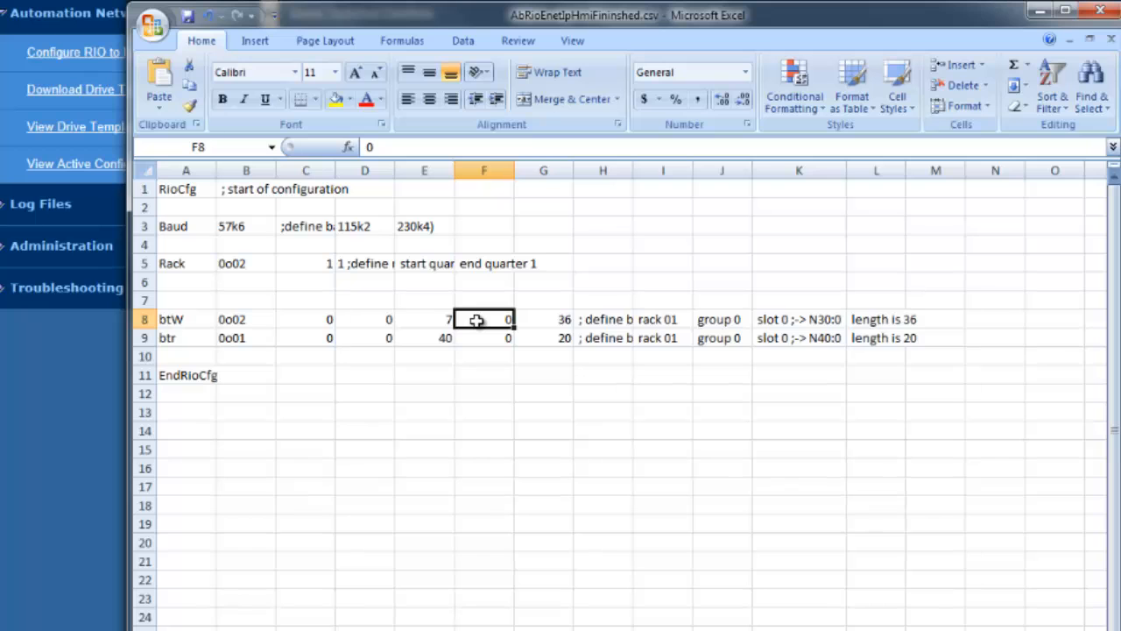
{"action": "type", "text": "10"}
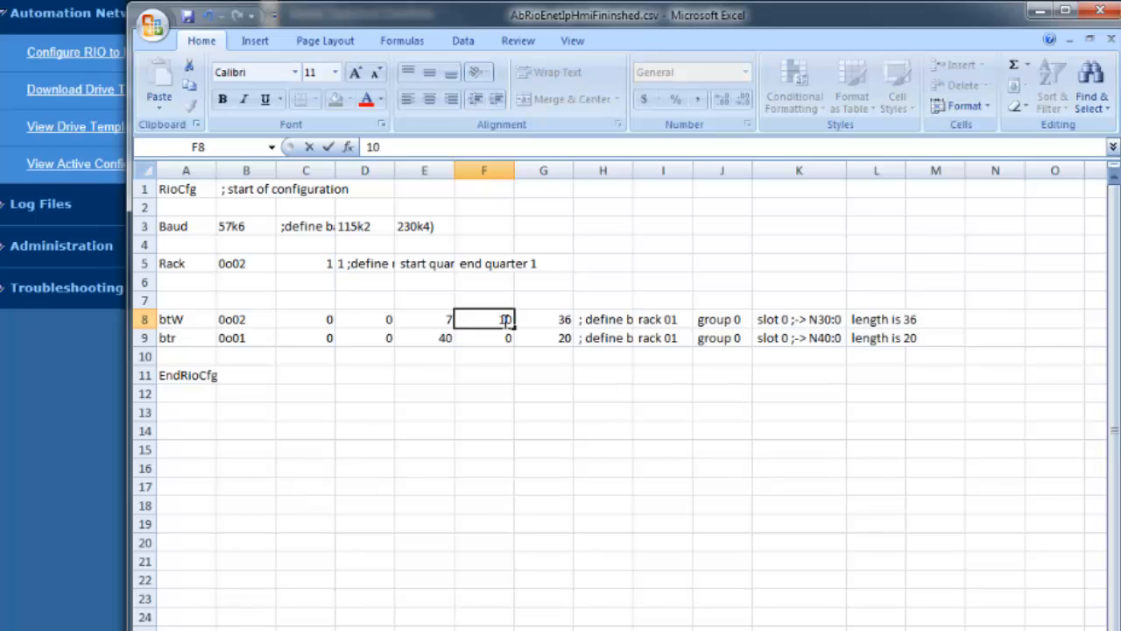
{"action": "left_click", "coordinate": [543, 319]}
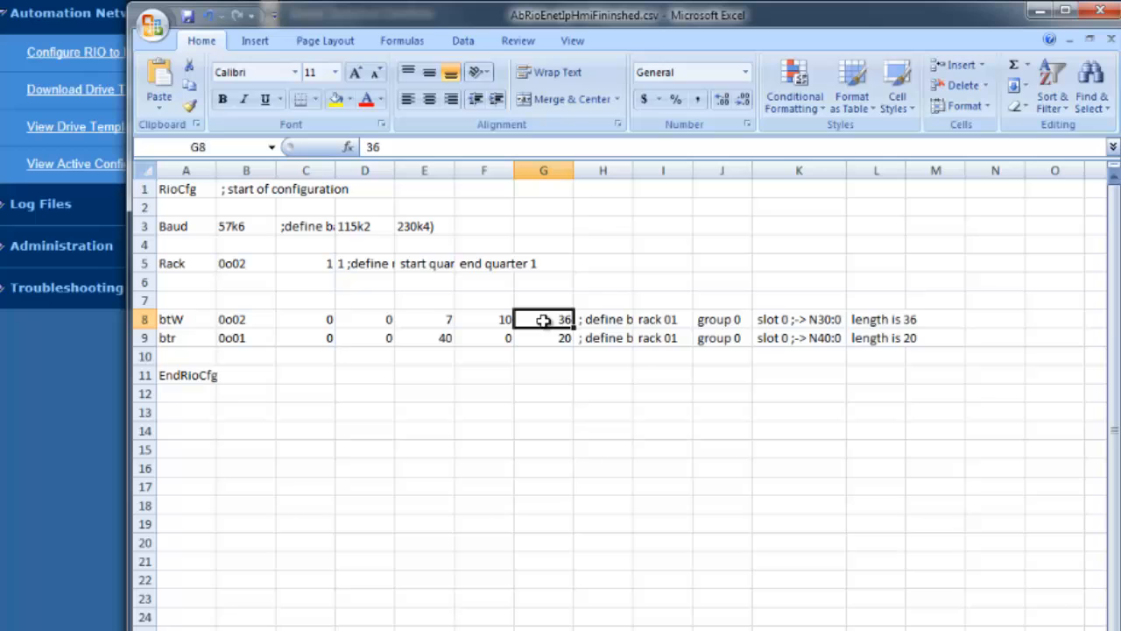
{"action": "type", "text": "2"}
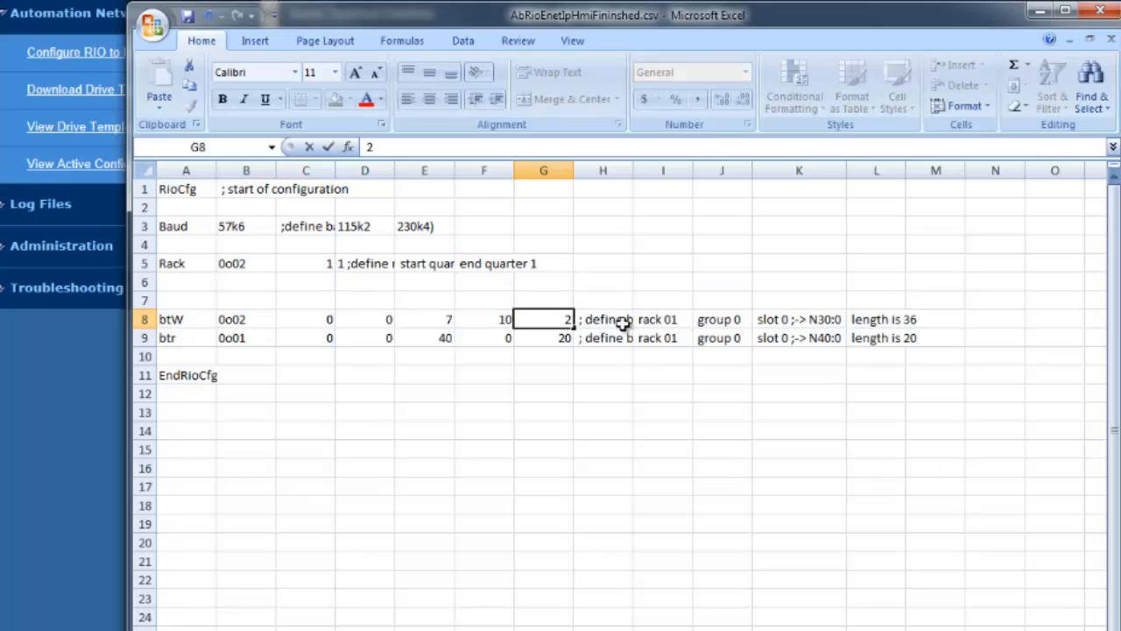
{"action": "left_click", "coordinate": [663, 319]}
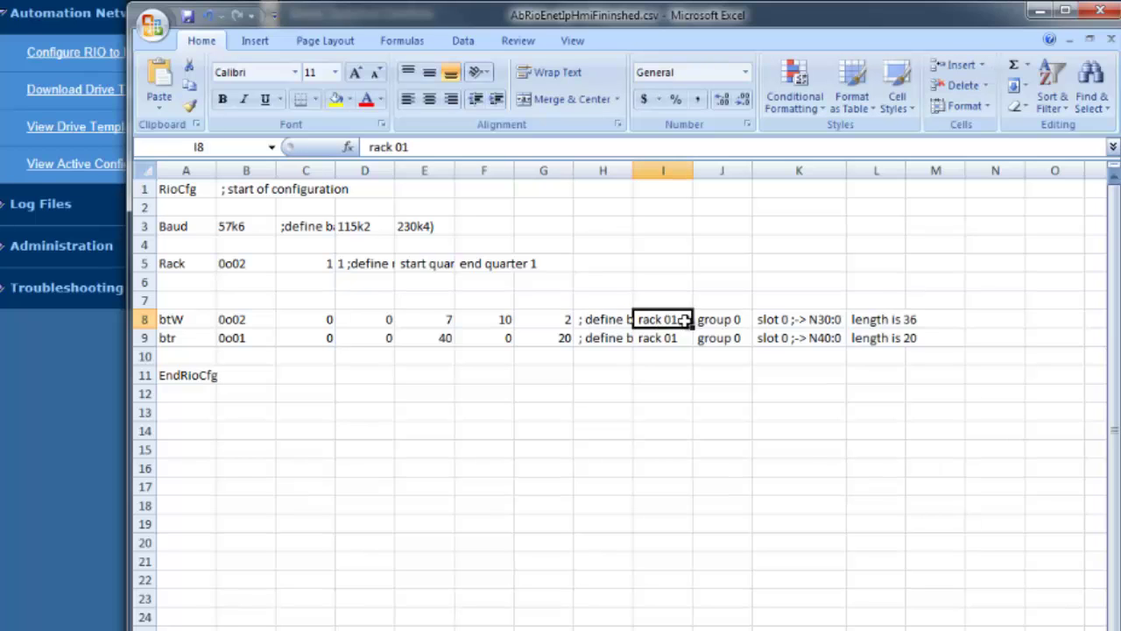
- Update the btW row comments to rack 02, N7:10 and length 2
{"action": "type", "text": "rack 02"}
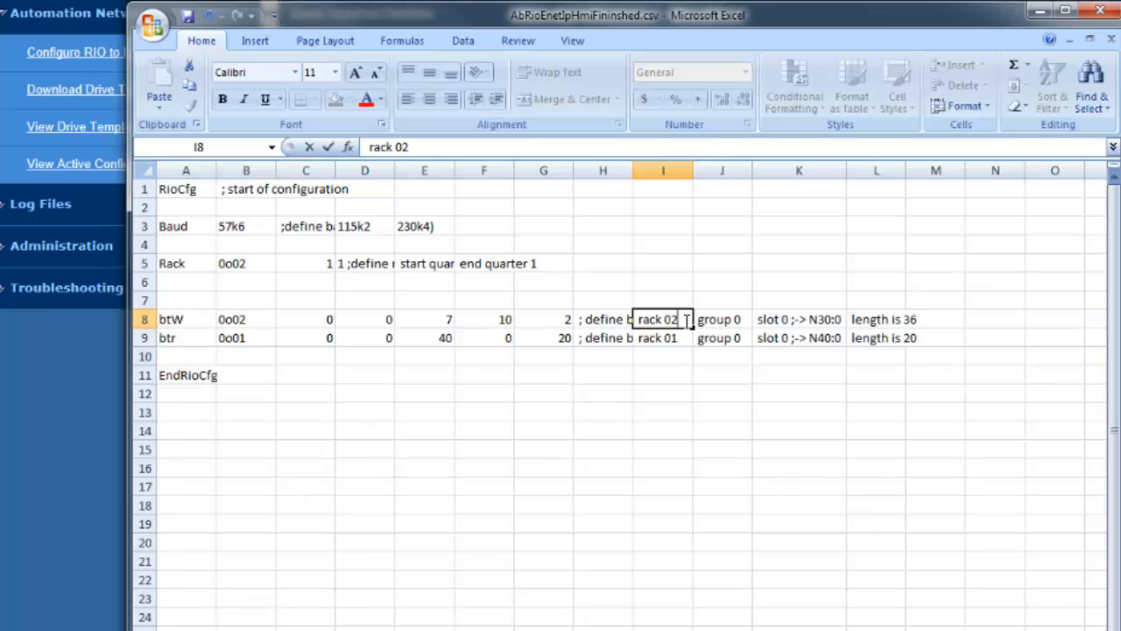
{"action": "mouse_move", "coordinate": [774, 318]}
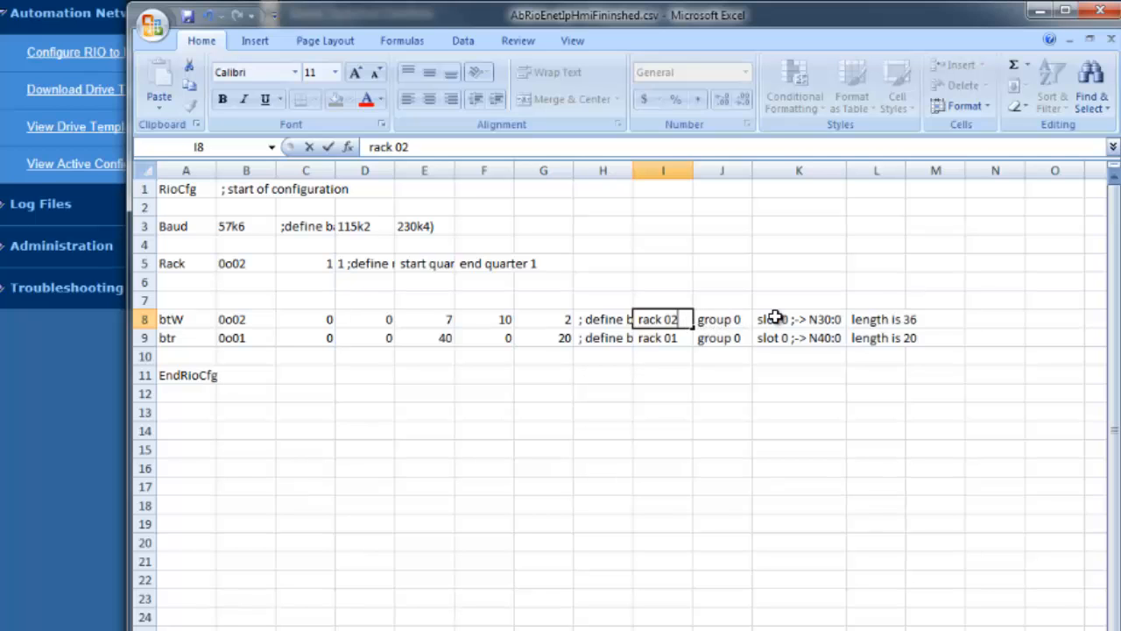
{"action": "left_click", "coordinate": [798, 318]}
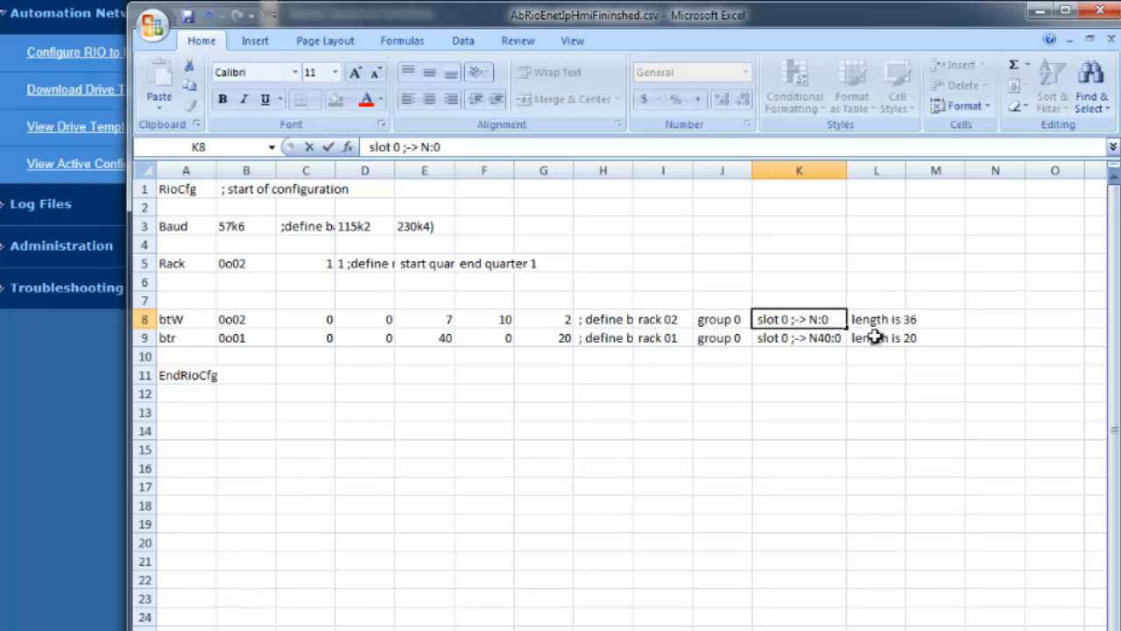
{"action": "type", "text": "7"}
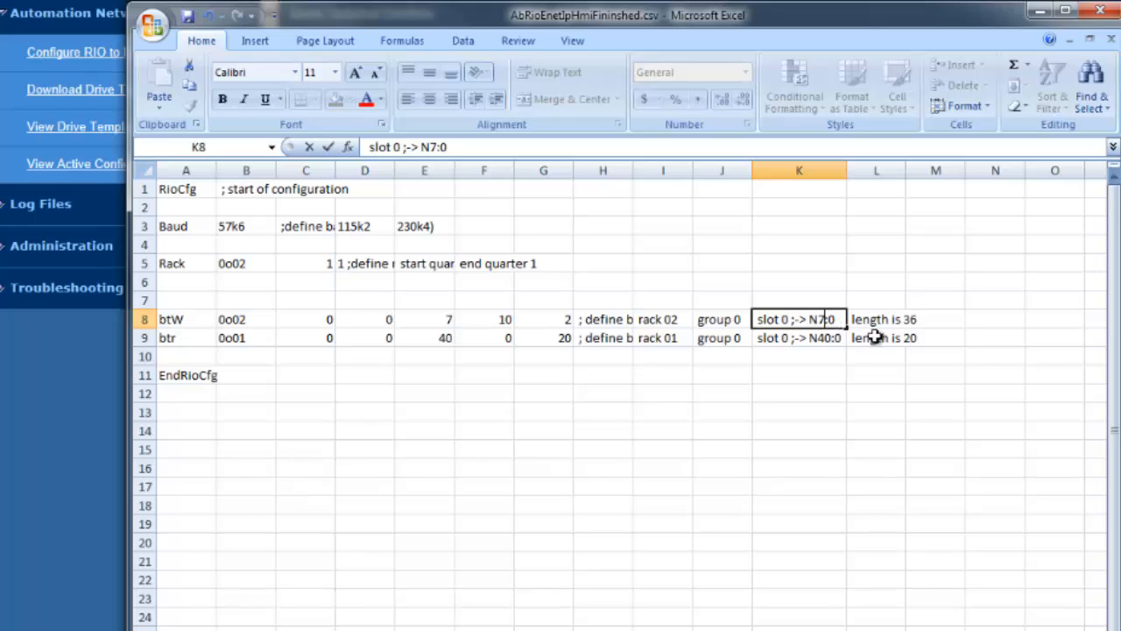
{"action": "key", "text": "Backspace"}
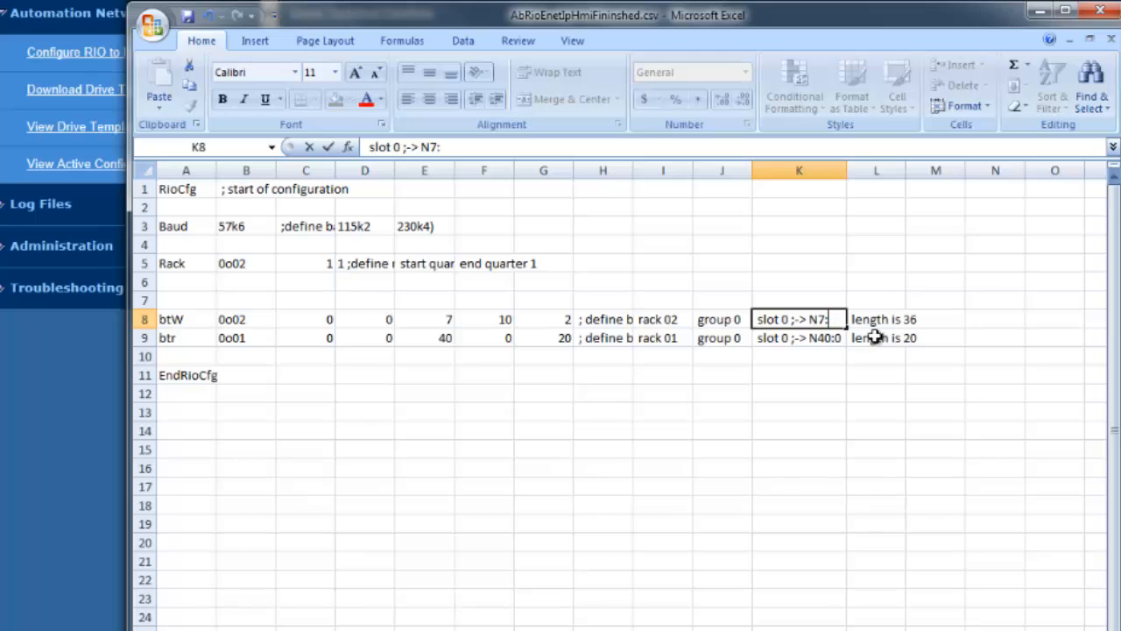
{"action": "type", "text": "1"}
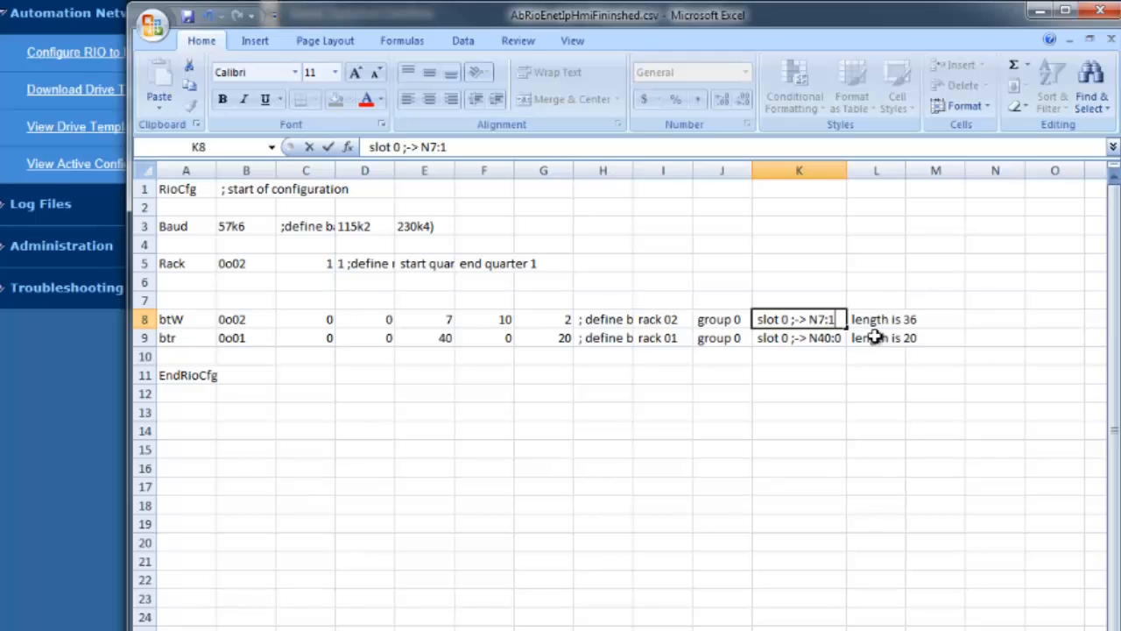
{"action": "left_click", "coordinate": [875, 319]}
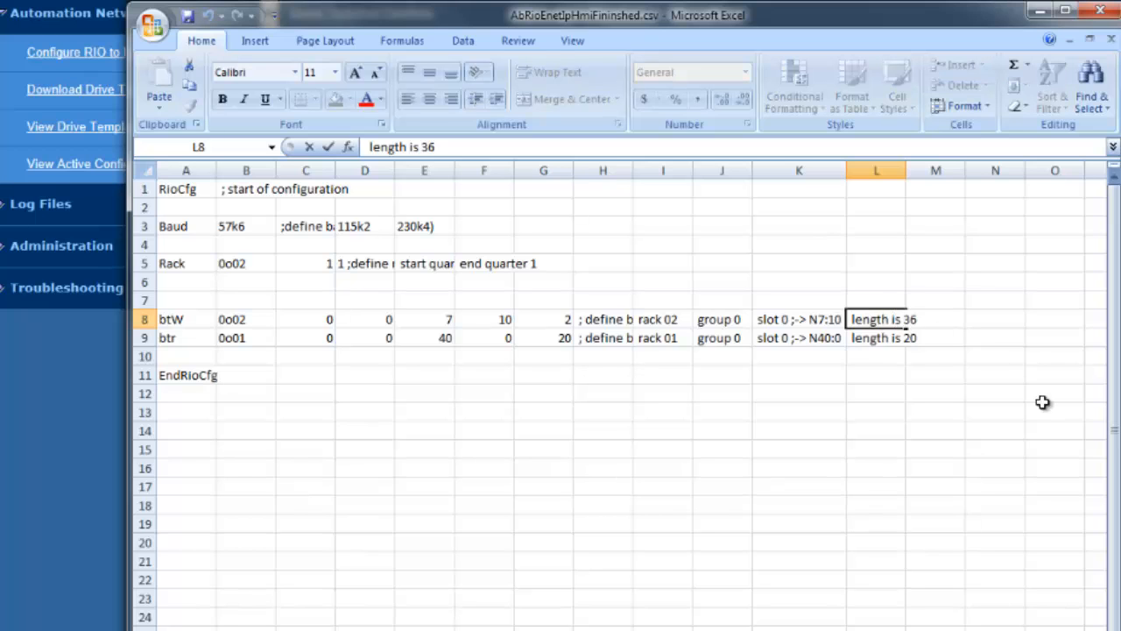
{"action": "key", "text": "Backspace"}
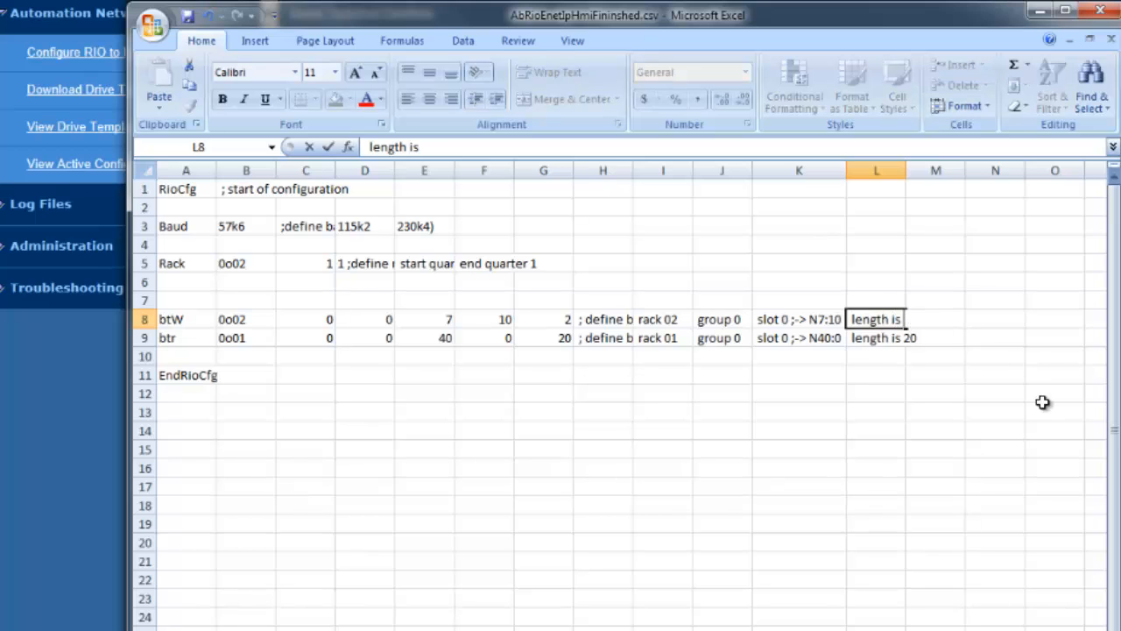
{"action": "type", "text": "20"}
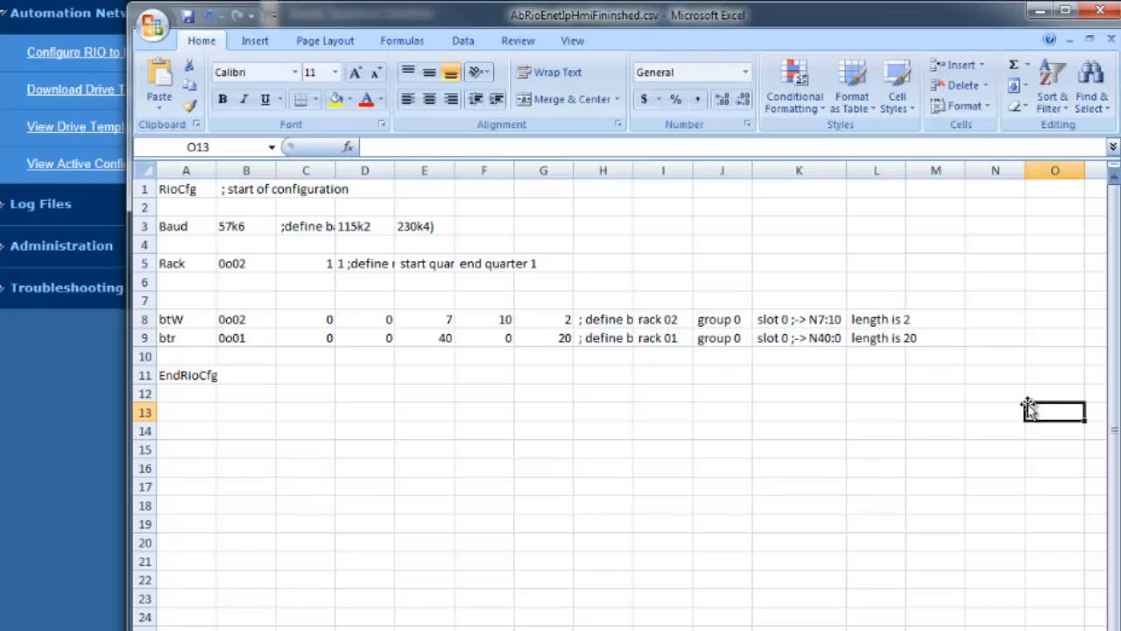
- Set the btr row to 0o02, 11, 1 with comments rack 02, B11:0, length 1
{"action": "double_click", "coordinate": [246, 338]}
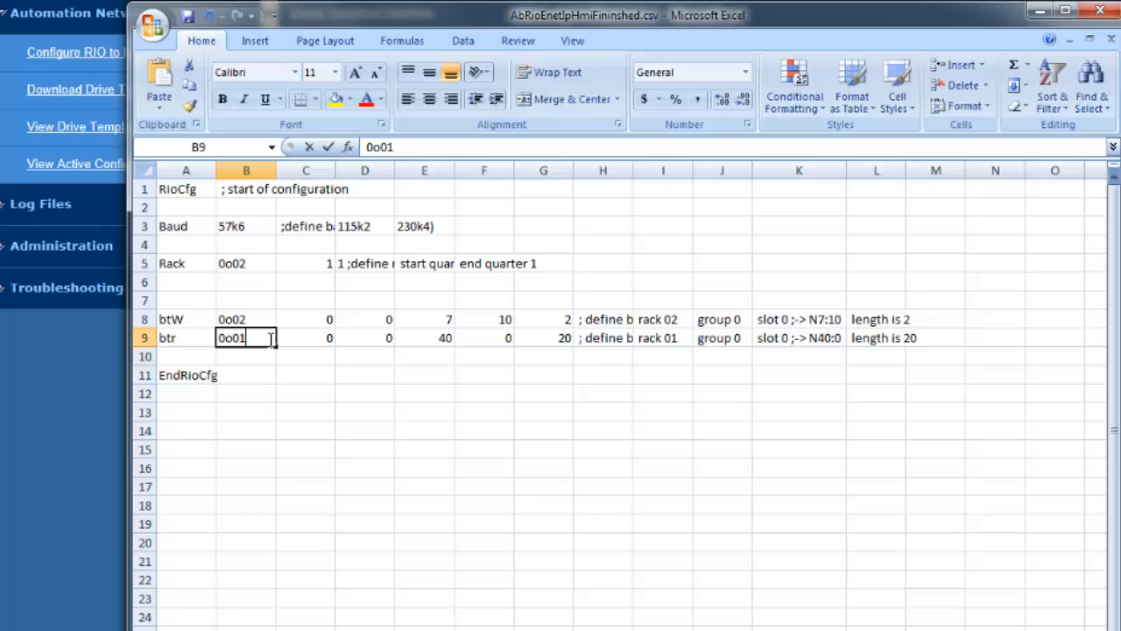
{"action": "type", "text": "0o02"}
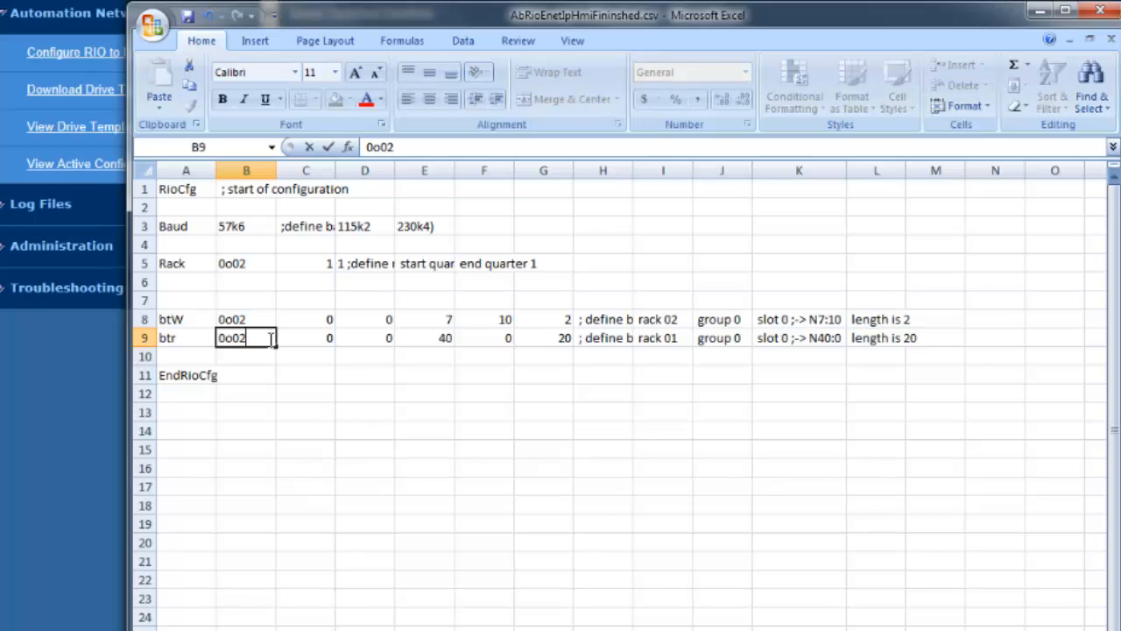
{"action": "left_click", "coordinate": [424, 337]}
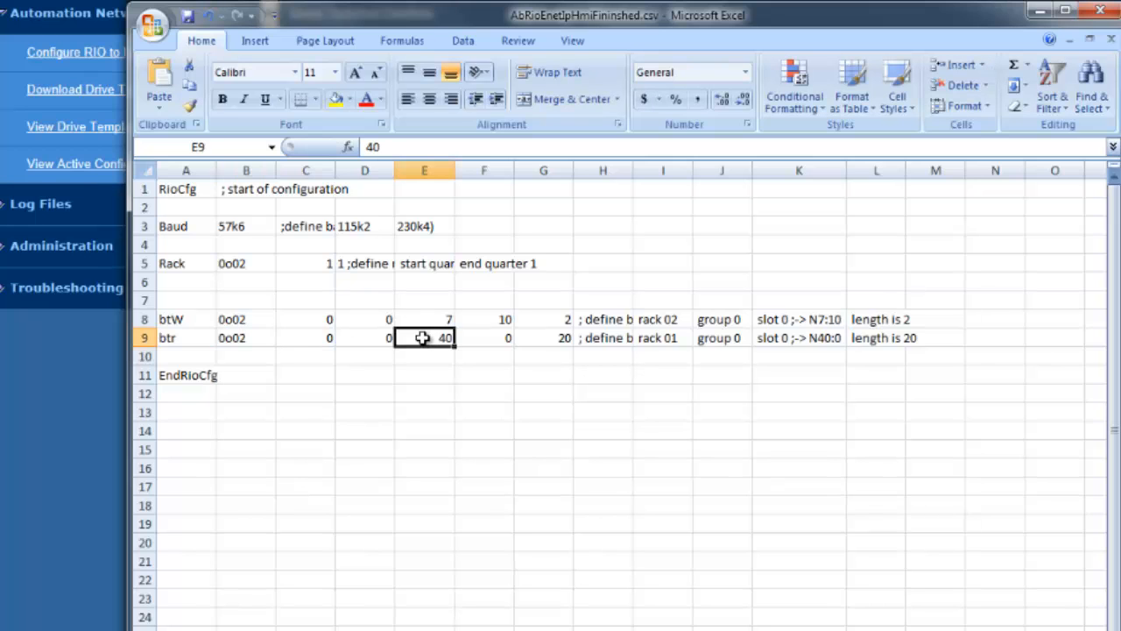
{"action": "type", "text": "11"}
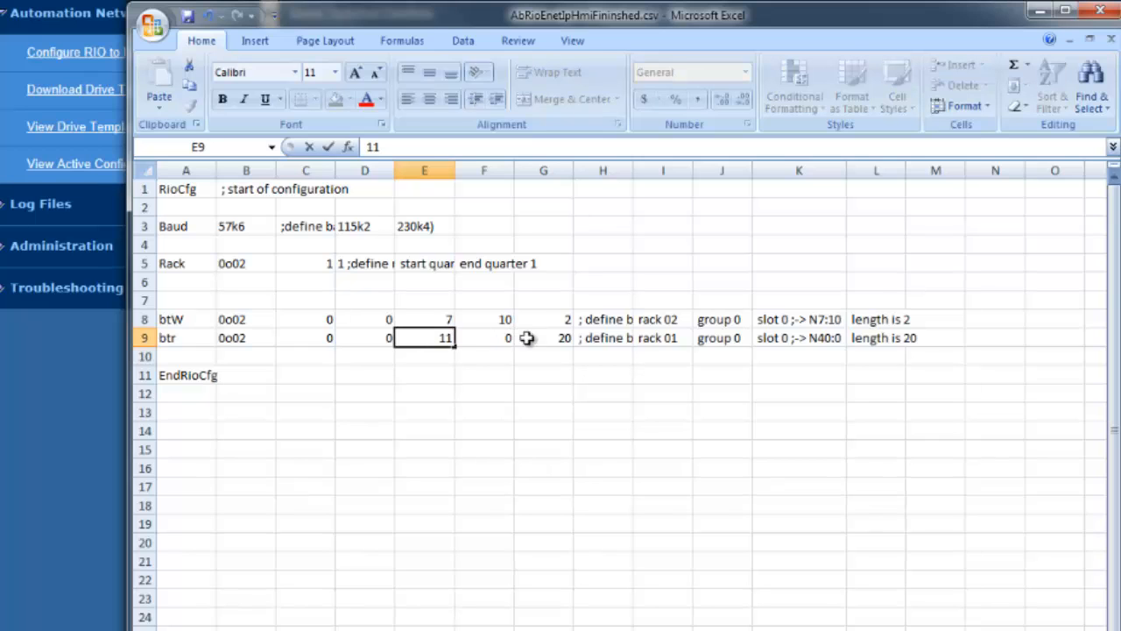
{"action": "left_click", "coordinate": [543, 337]}
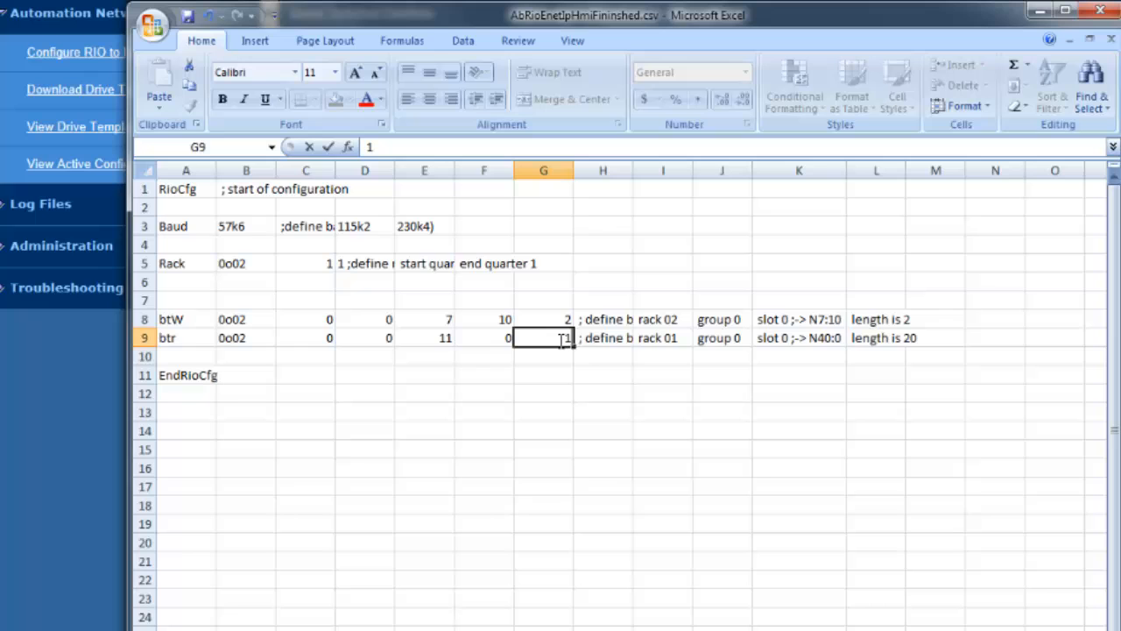
{"action": "left_click", "coordinate": [662, 337]}
{"action": "type", "text": "2"}
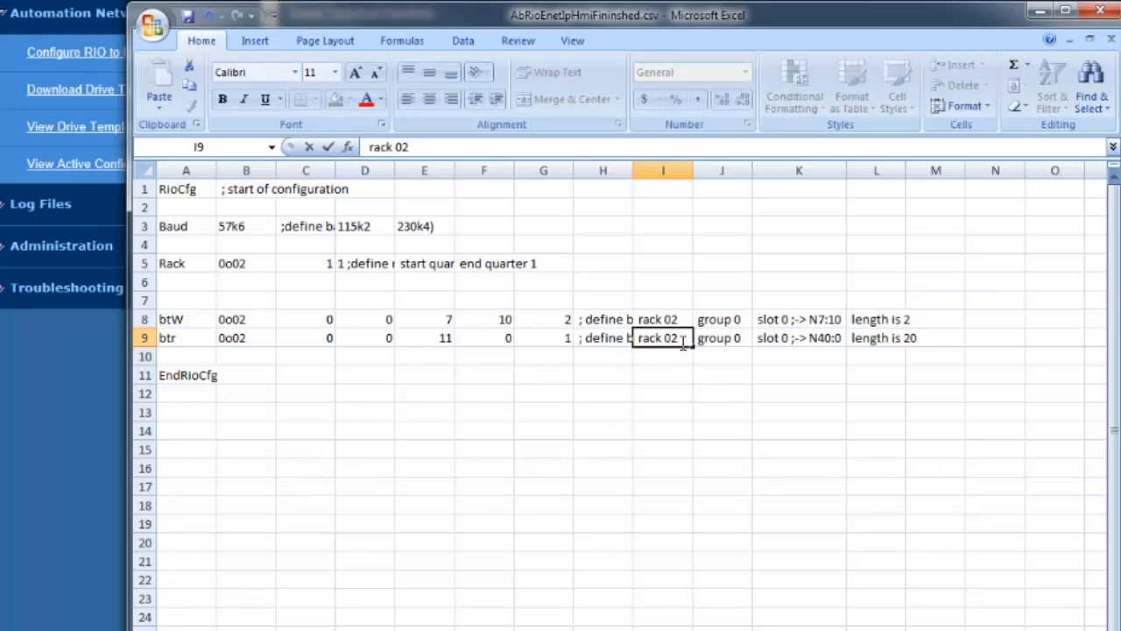
{"action": "left_click", "coordinate": [798, 337]}
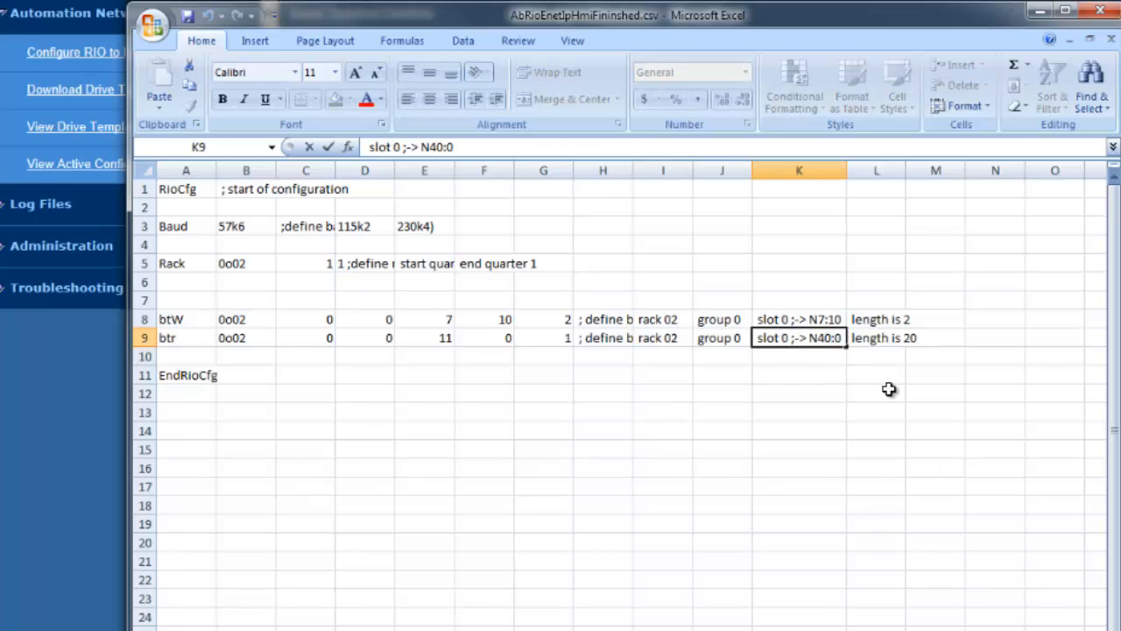
{"action": "type", "text": "N:0"}
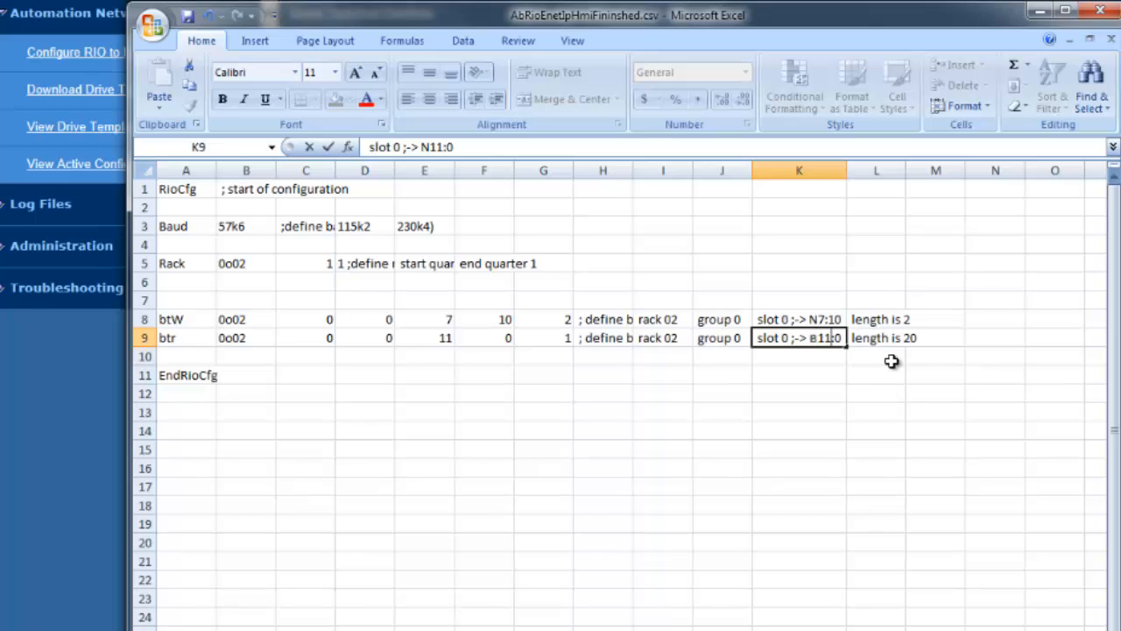
{"action": "left_click", "coordinate": [875, 337]}
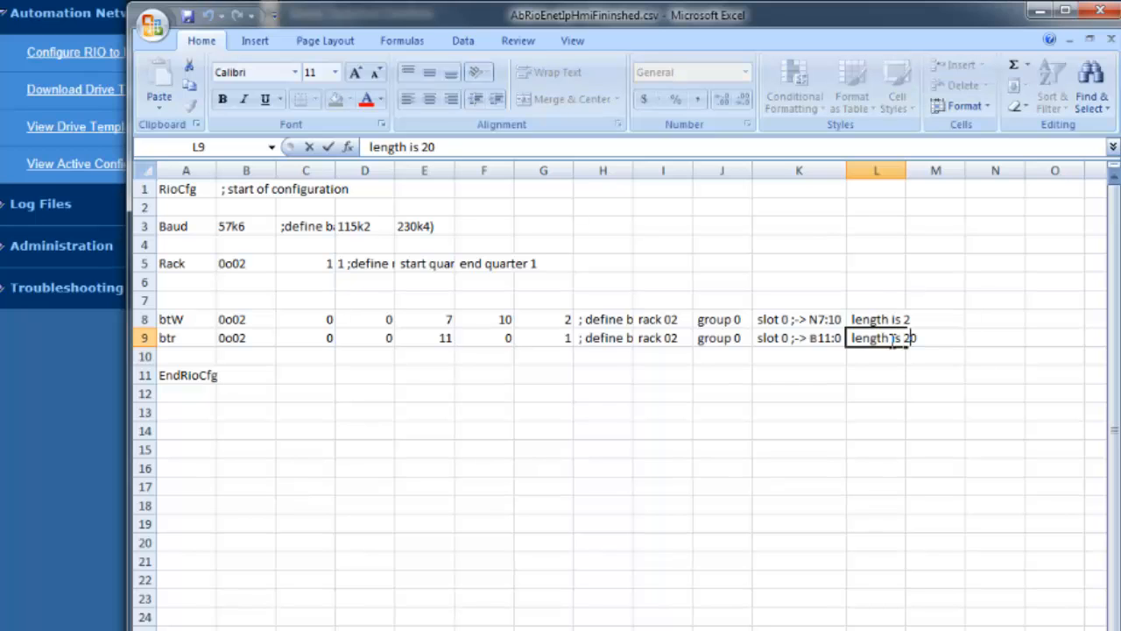
{"action": "key", "text": "Backspace"}
{"action": "type", "text": "1"}
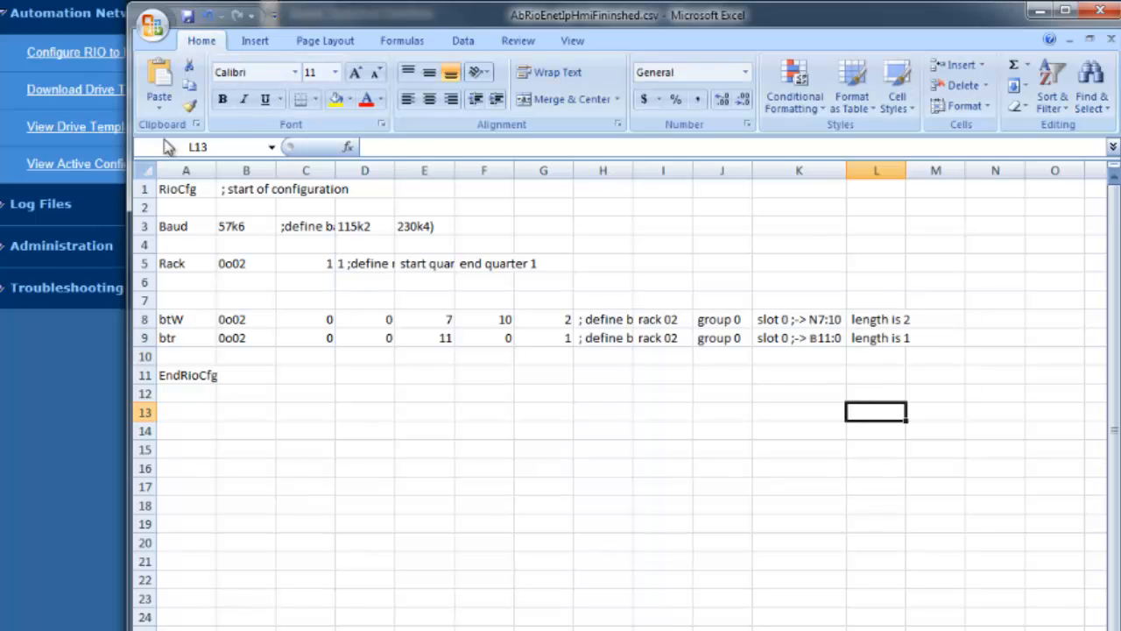
{"action": "mouse_move", "coordinate": [173, 19]}
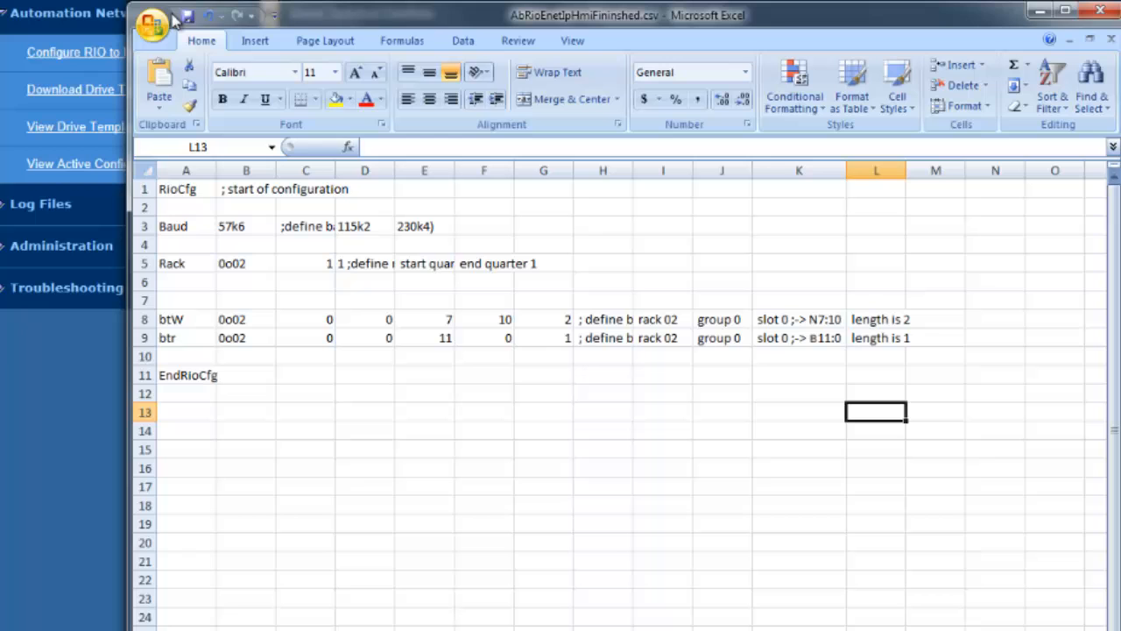
- Save the workbook to the Desktop as AbRioEnetIpHmi.csv, keeping CSV format
{"action": "left_click", "coordinate": [153, 24]}
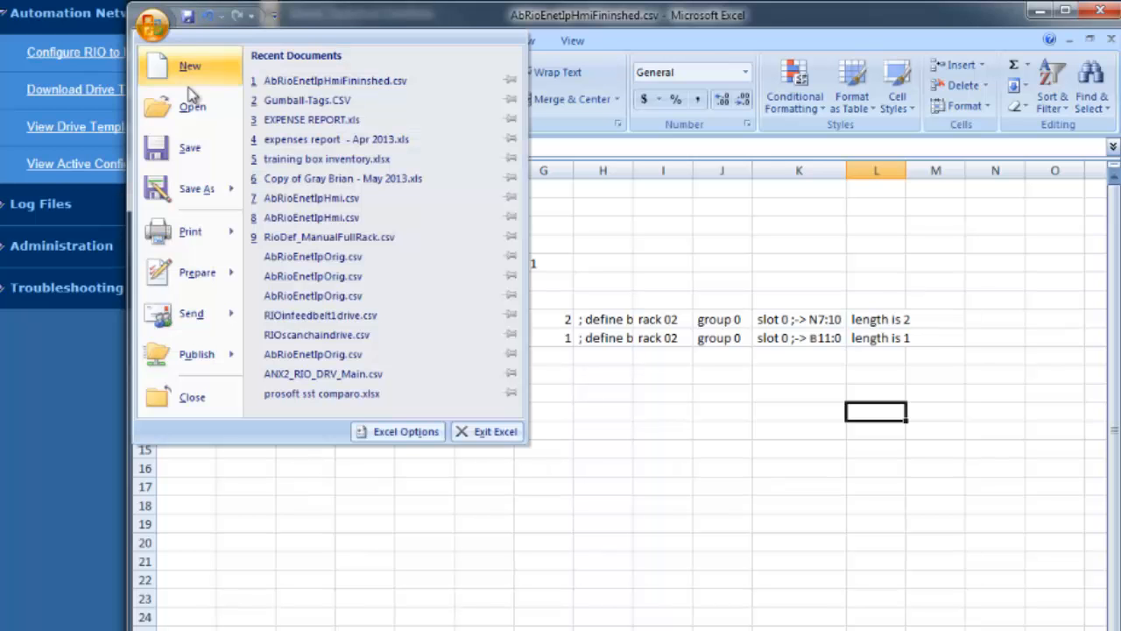
{"action": "left_click", "coordinate": [196, 188]}
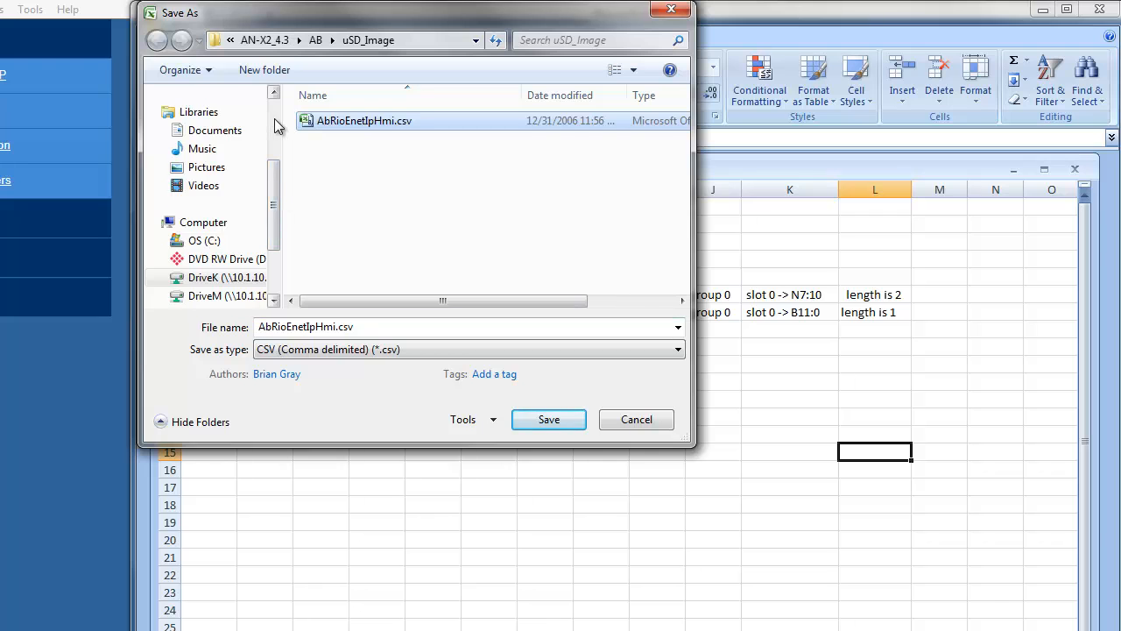
{"action": "left_click", "coordinate": [207, 156]}
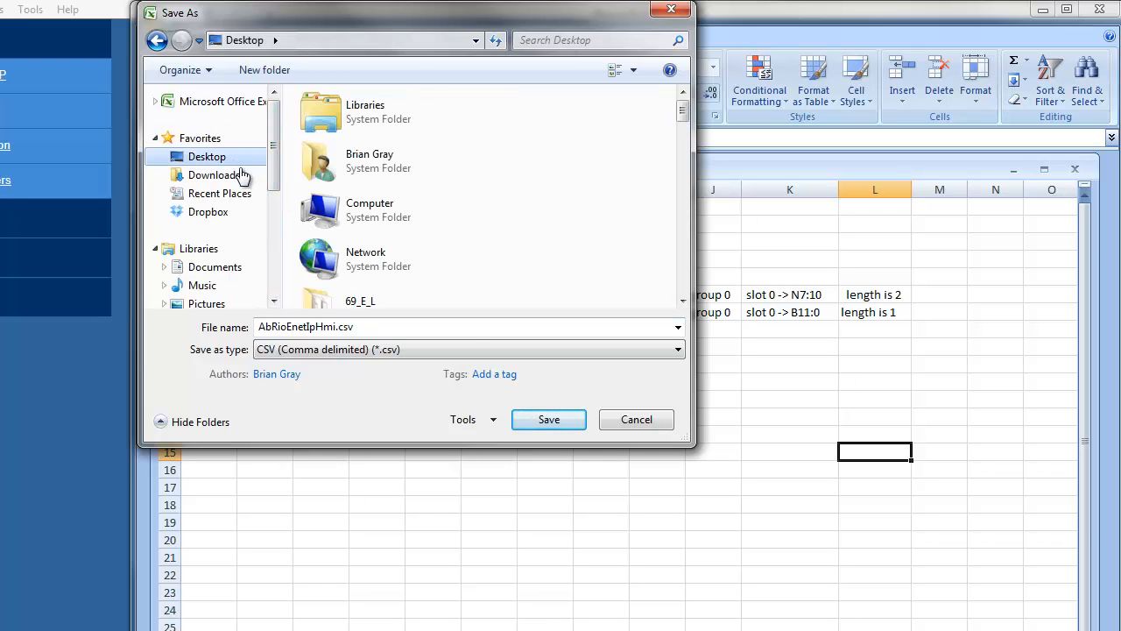
{"action": "left_click", "coordinate": [548, 419]}
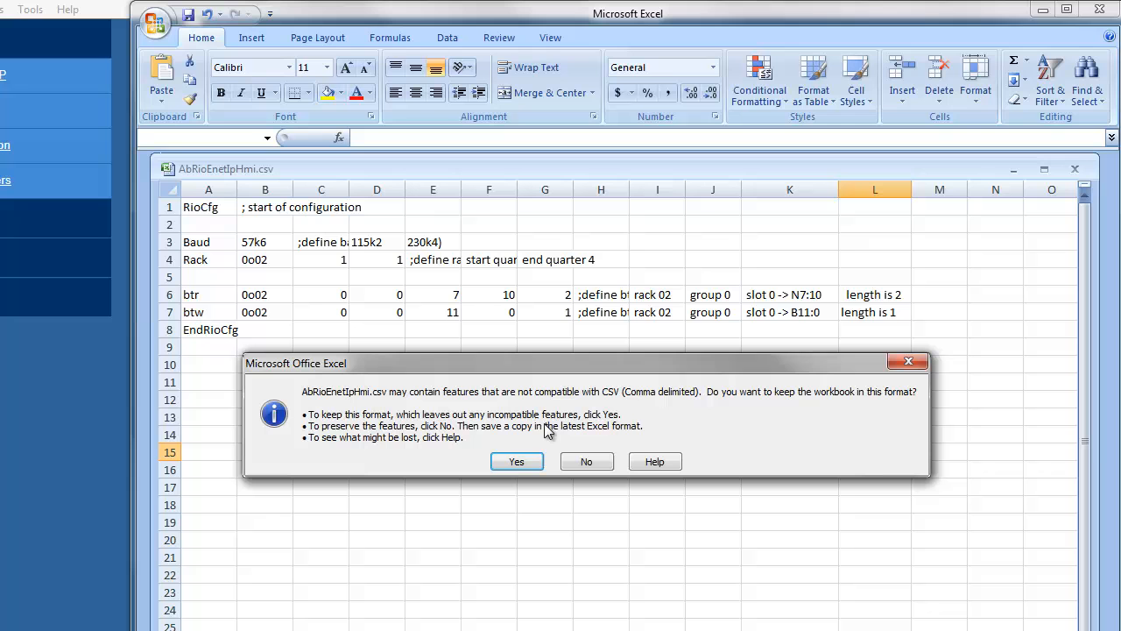
{"action": "left_click", "coordinate": [516, 462]}
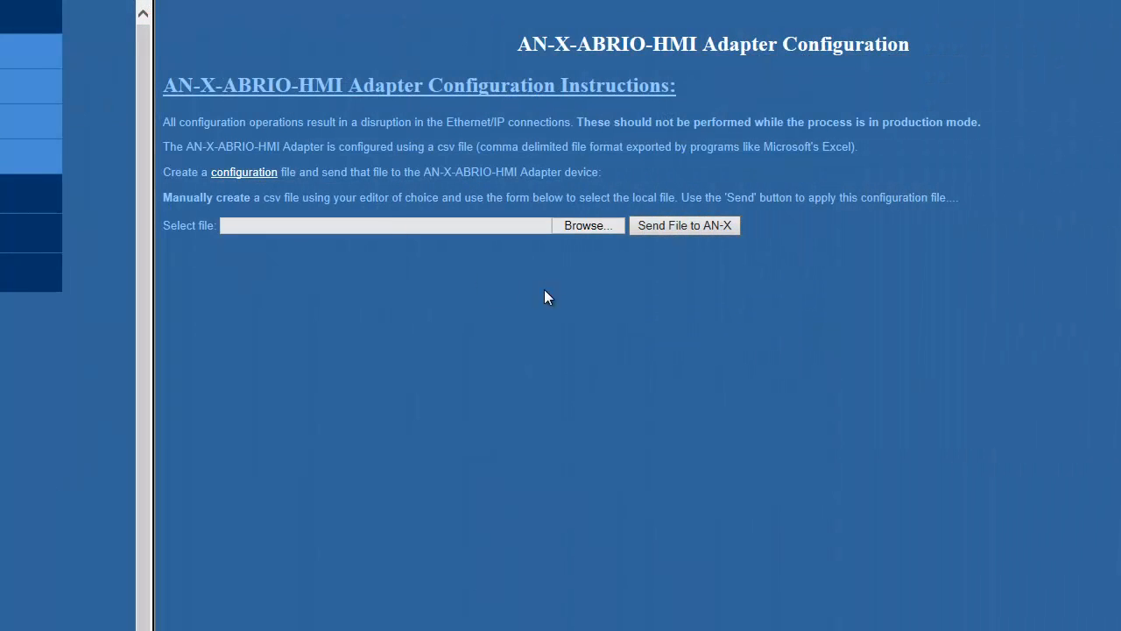
- Upload AbRioEnetIpHmi.csv from the Desktop to the AN-X adapter
{"action": "left_click", "coordinate": [587, 225]}
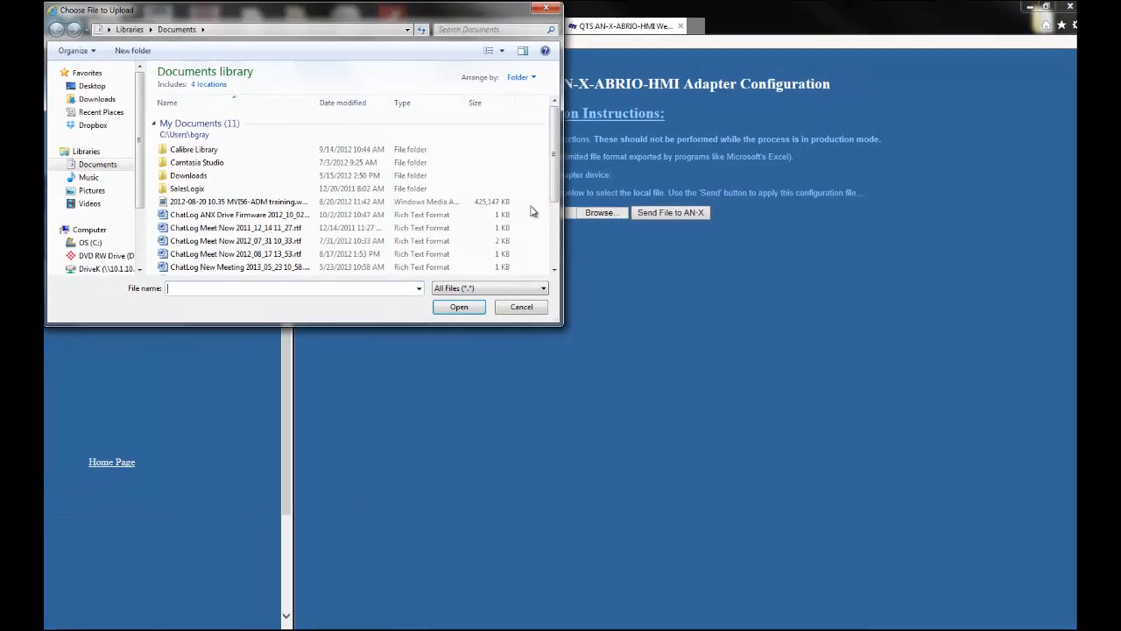
{"action": "left_click", "coordinate": [92, 85]}
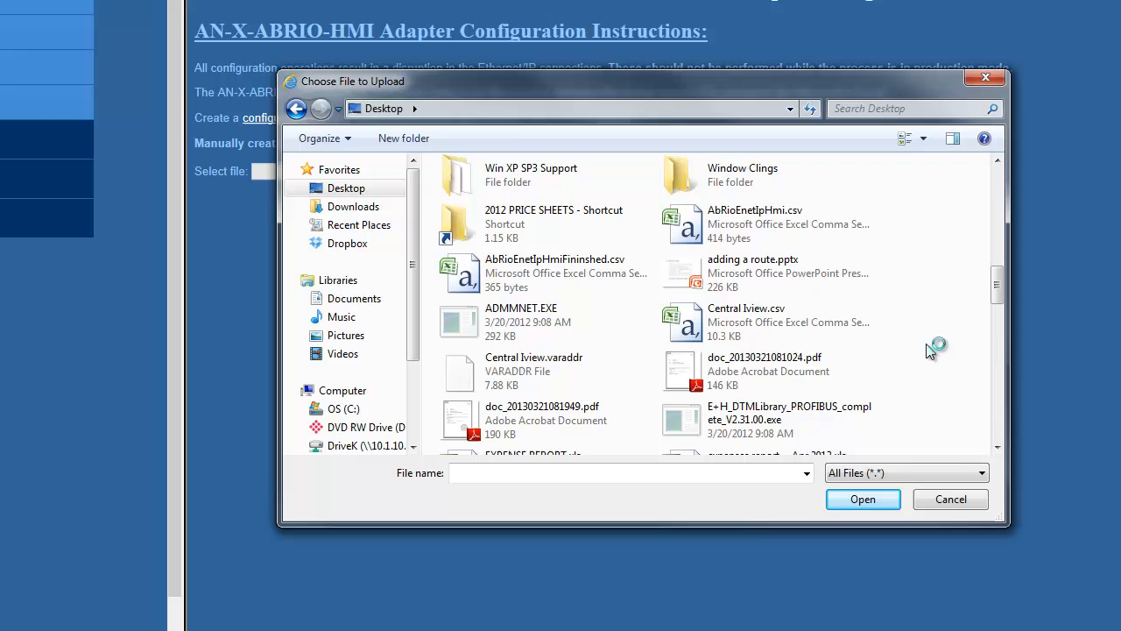
{"action": "left_click", "coordinate": [766, 223]}
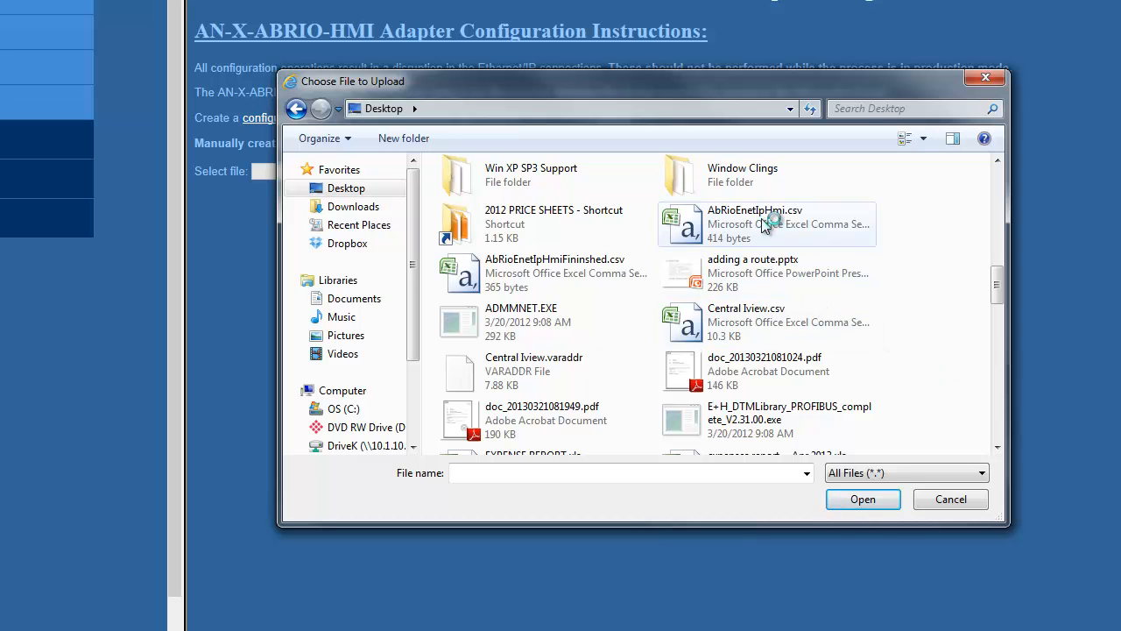
{"action": "left_click", "coordinate": [766, 224]}
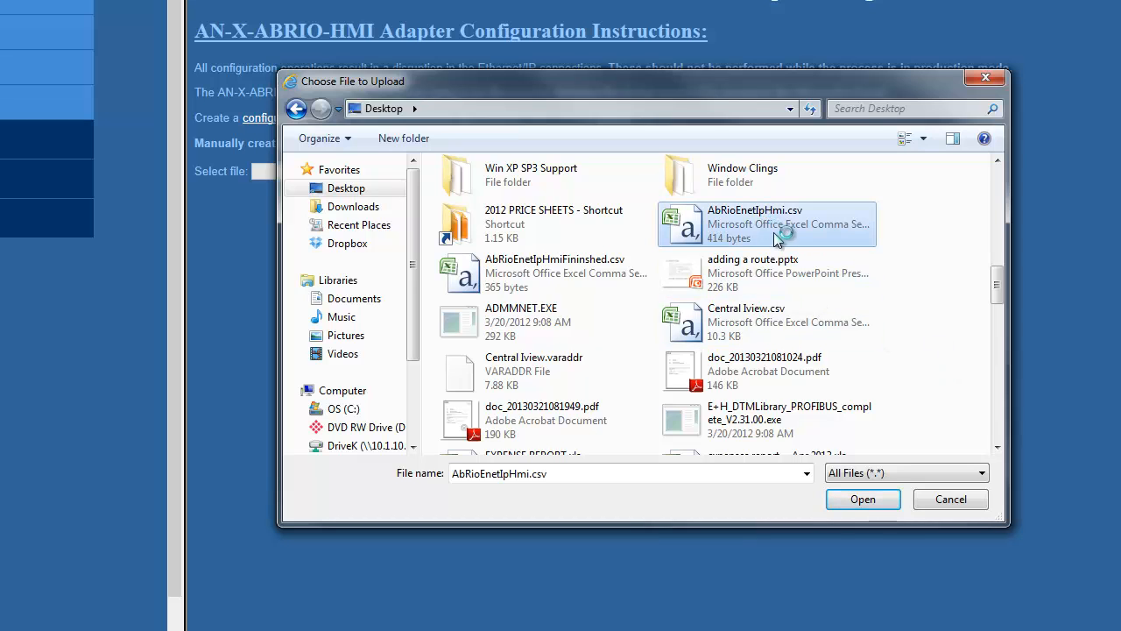
{"action": "left_click", "coordinate": [862, 498]}
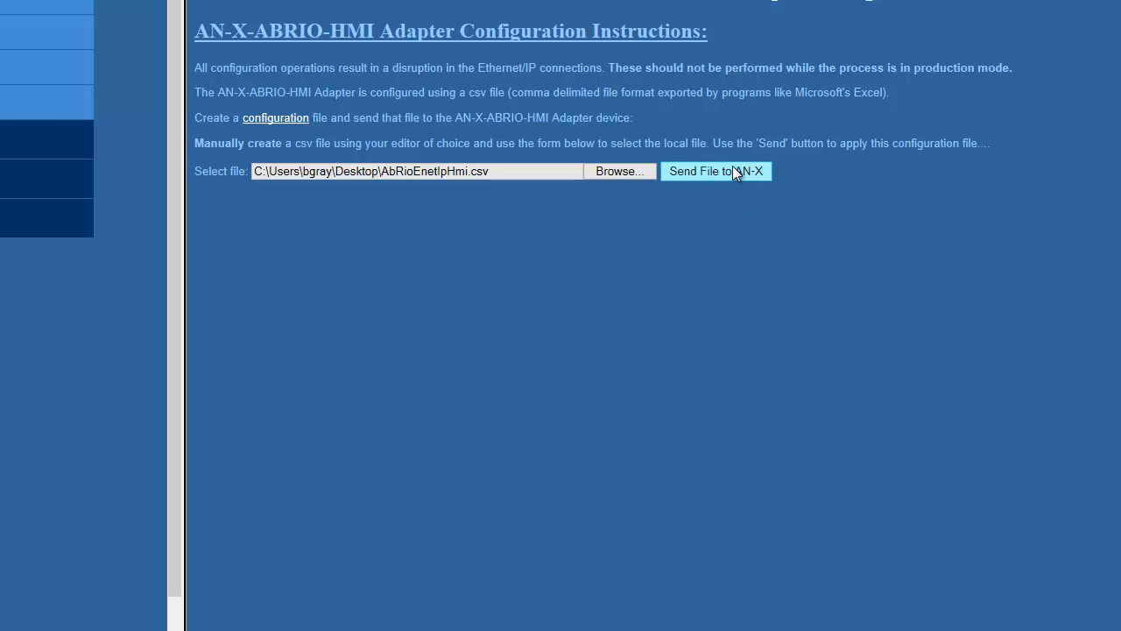
{"action": "left_click", "coordinate": [715, 171]}
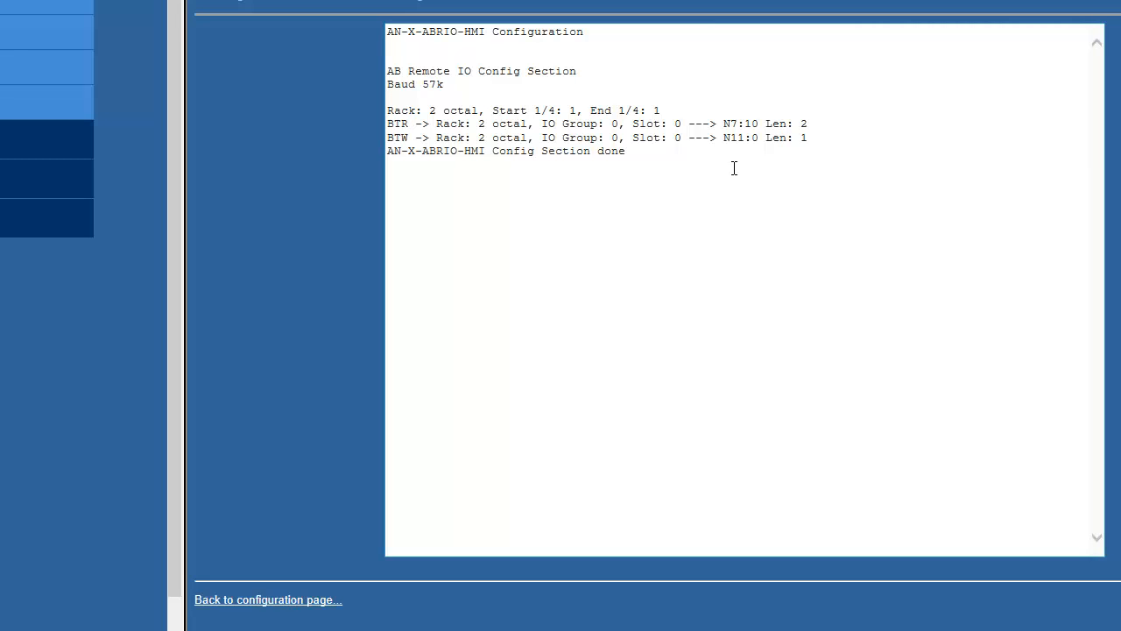
{"action": "mouse_move", "coordinate": [454, 111]}
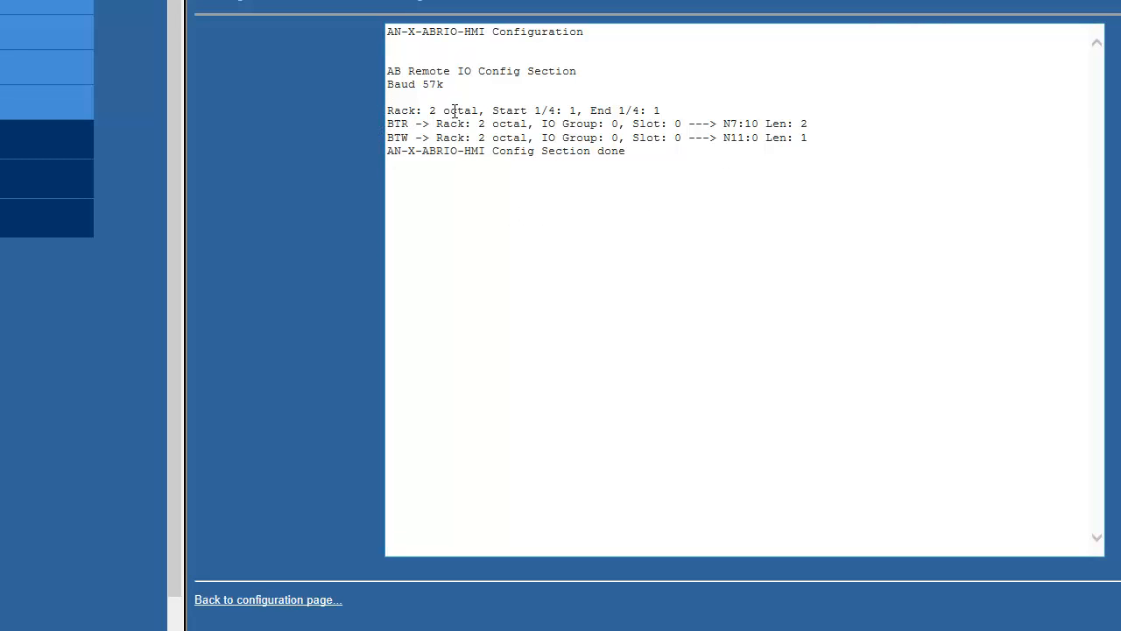
{"action": "mouse_move", "coordinate": [734, 168]}
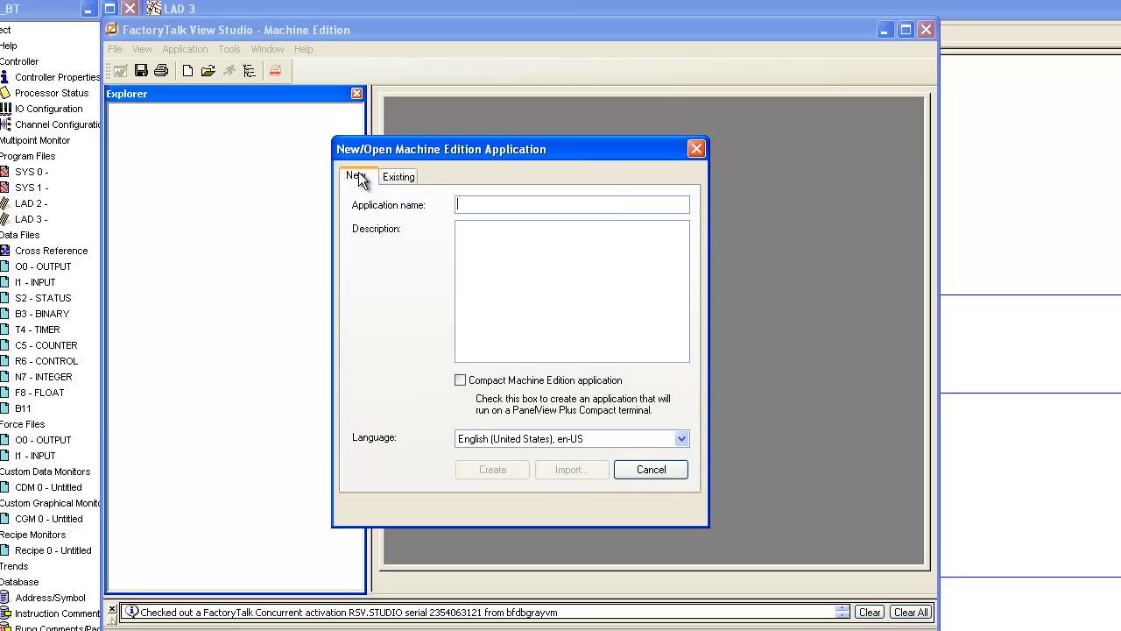
- Name the new application 'SLC ANX Training' and create it
{"action": "type", "text": "SLC"}
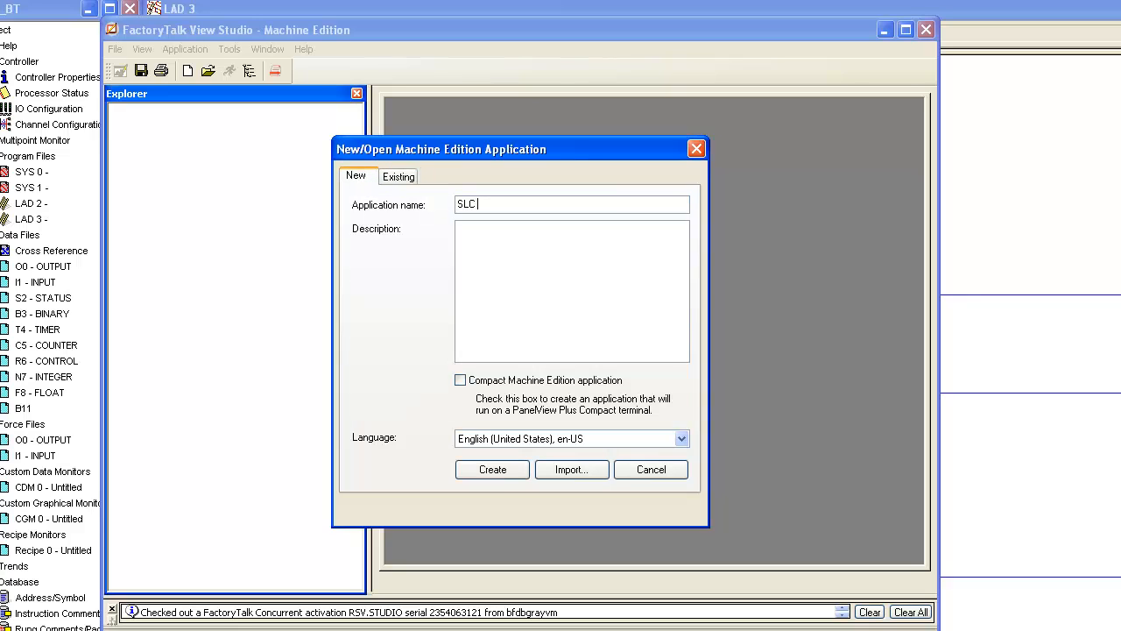
{"action": "type", "text": "AN"}
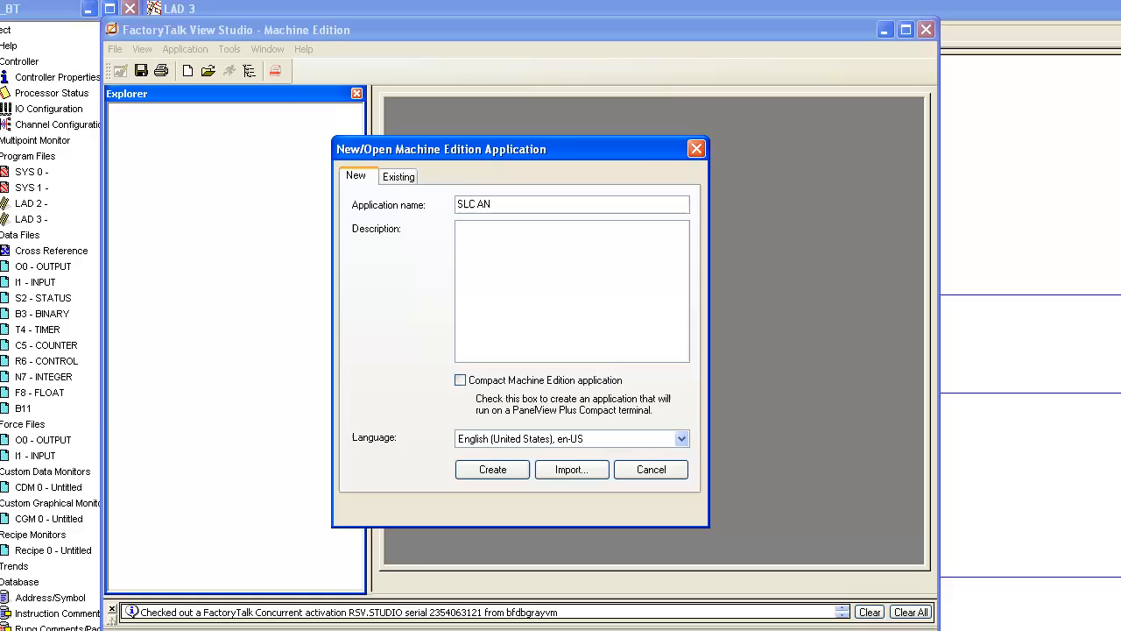
{"action": "type", "text": "X Tra"}
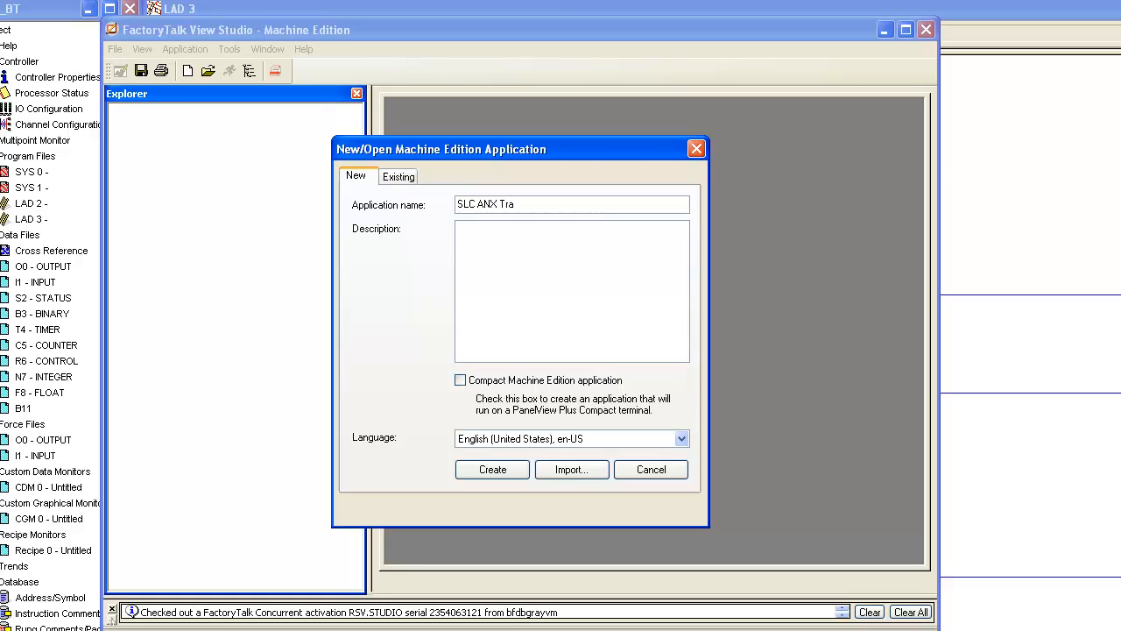
{"action": "type", "text": "ining"}
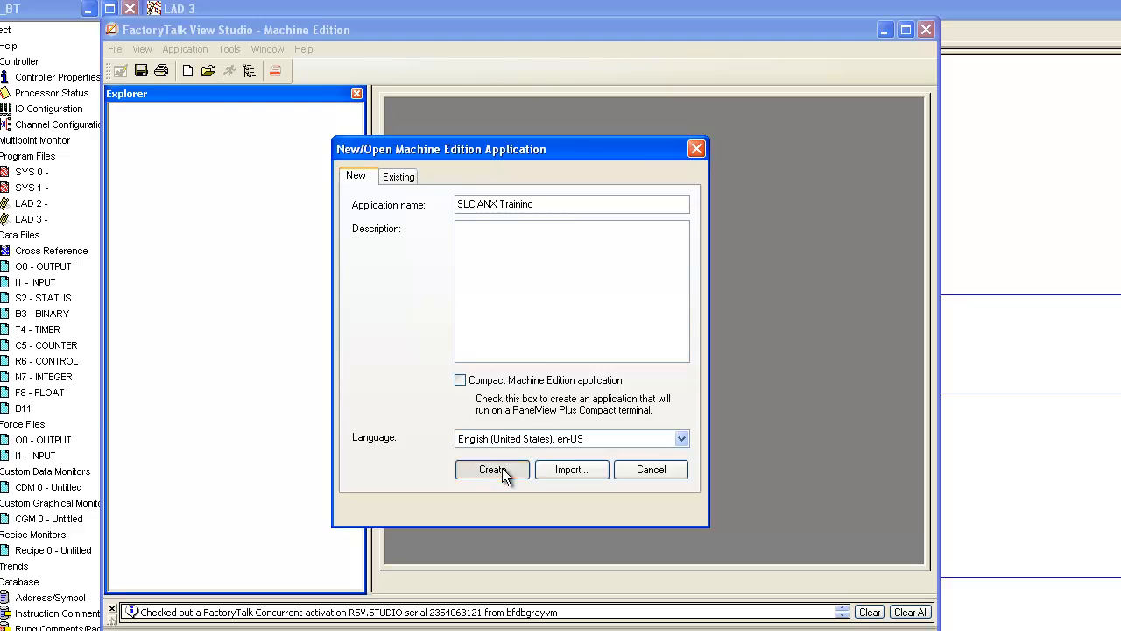
{"action": "left_click", "coordinate": [492, 470]}
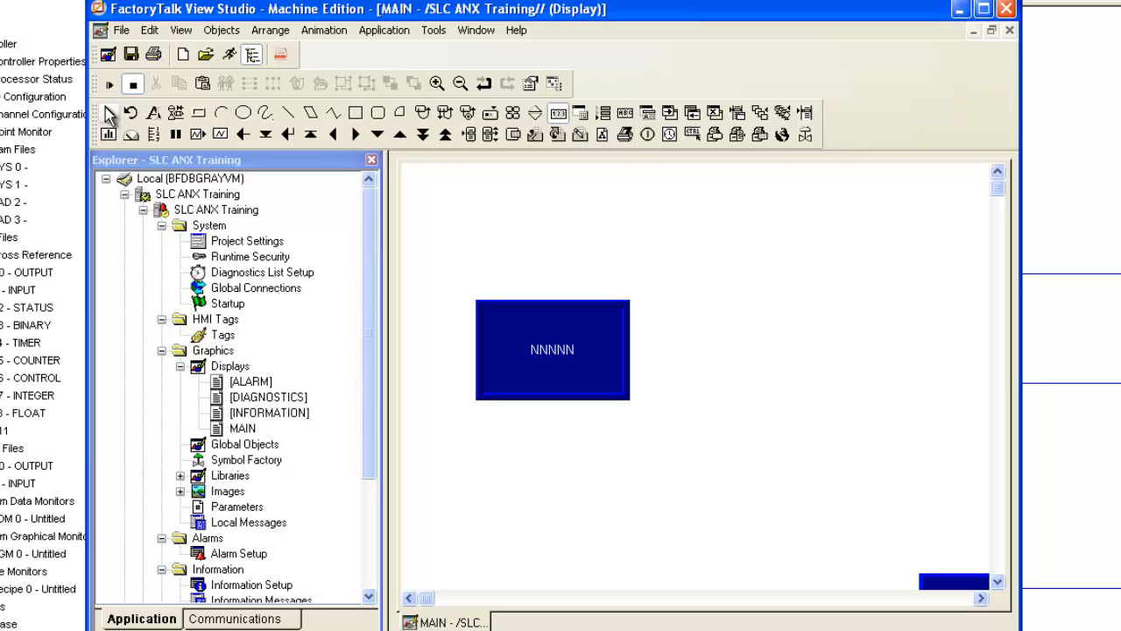
- Duplicate the numeric display on MAIN and place the copy to its right
{"action": "right_click", "coordinate": [552, 350]}
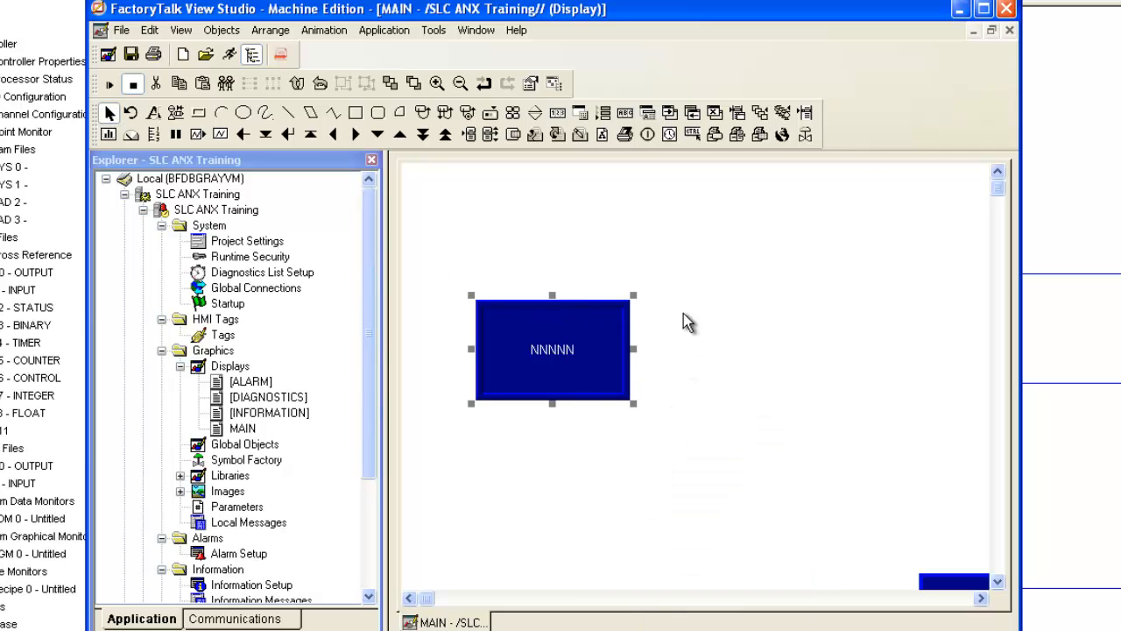
{"action": "left_click_drag", "start_coordinate": [552, 348], "coordinate": [561, 358]}
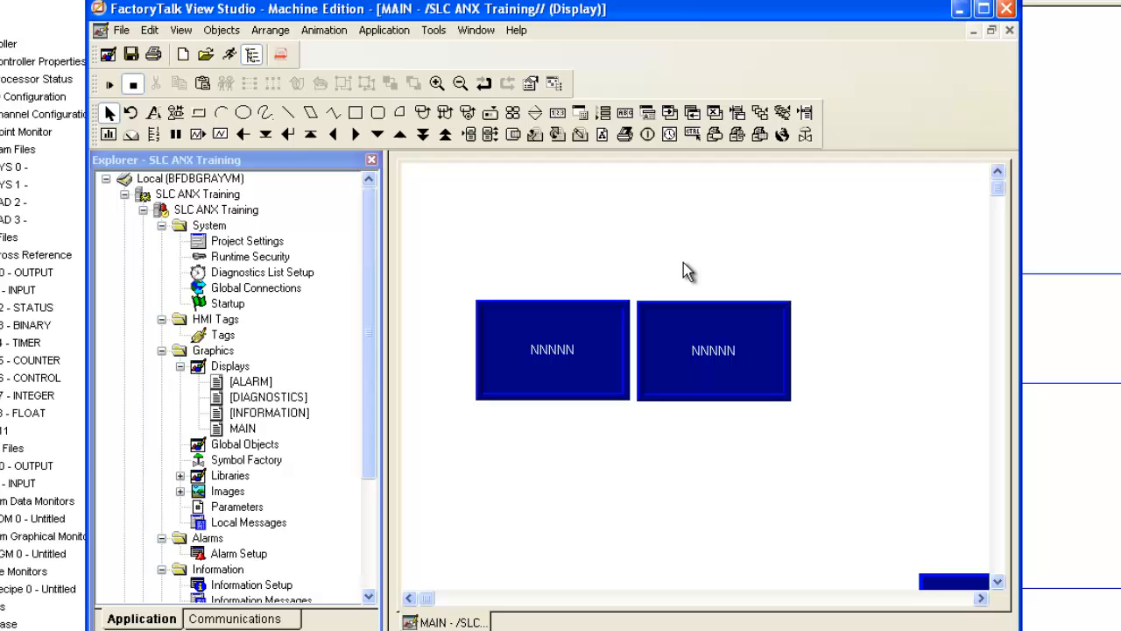
{"action": "mouse_move", "coordinate": [386, 305]}
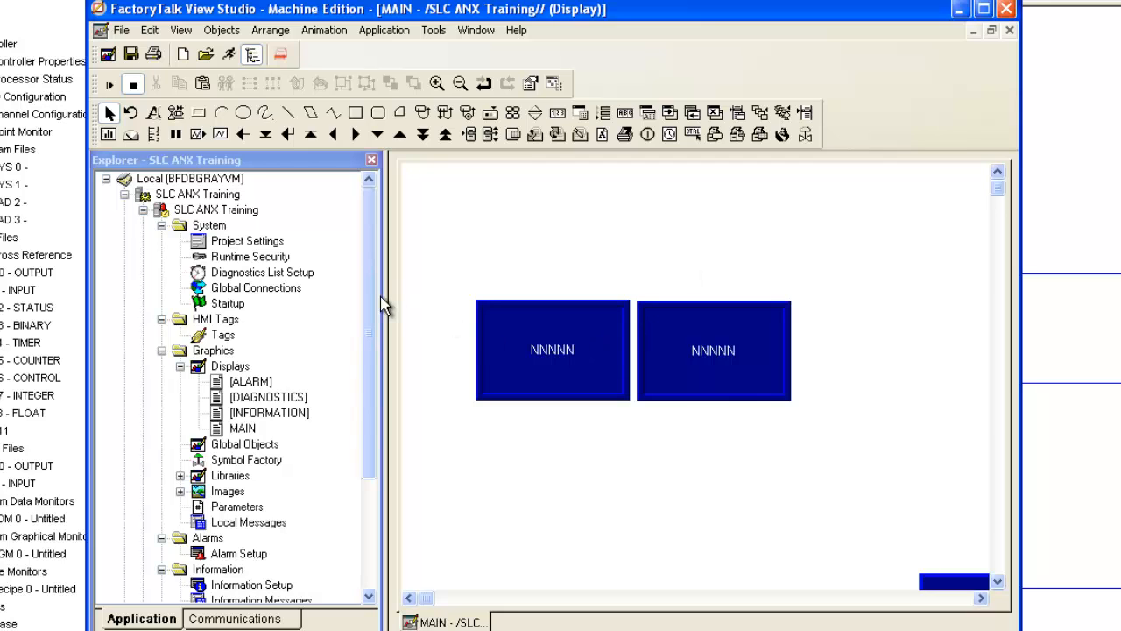
{"action": "scroll", "scroll_direction": "down", "scroll_amount": 3}
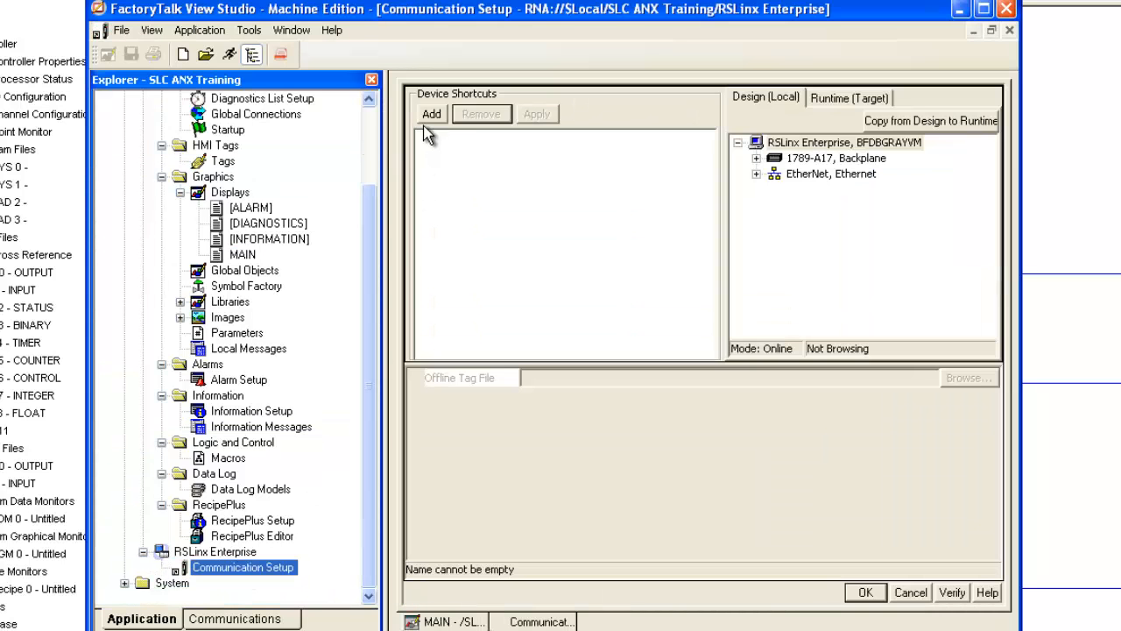
- Add a device shortcut named SLC ANX and select the EtherNet network
{"action": "left_click", "coordinate": [431, 114]}
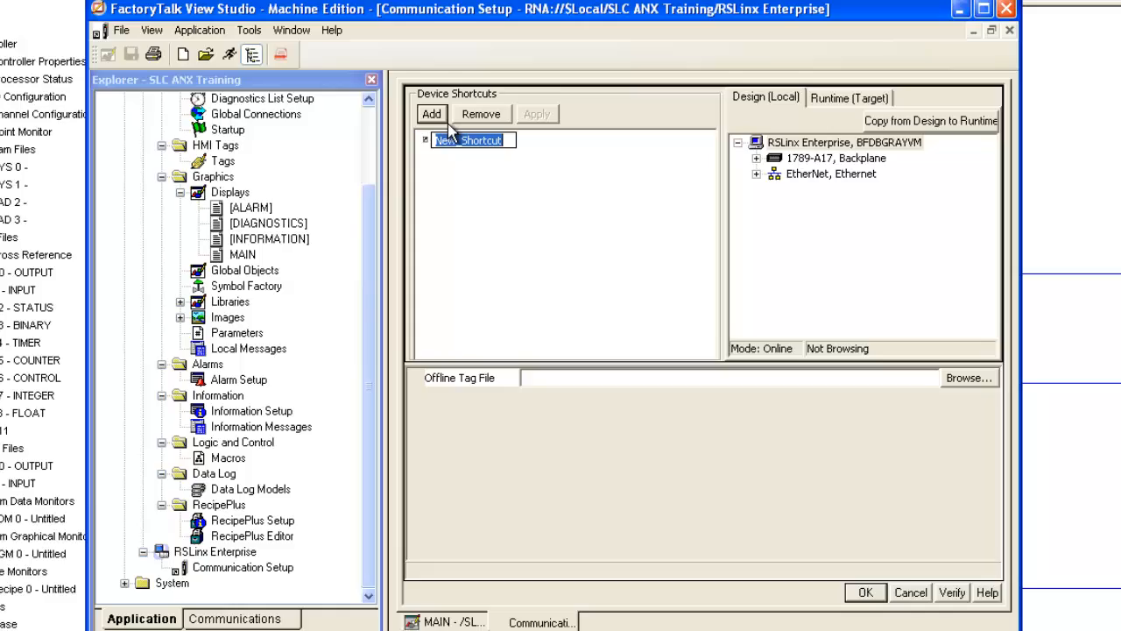
{"action": "type", "text": "SL"}
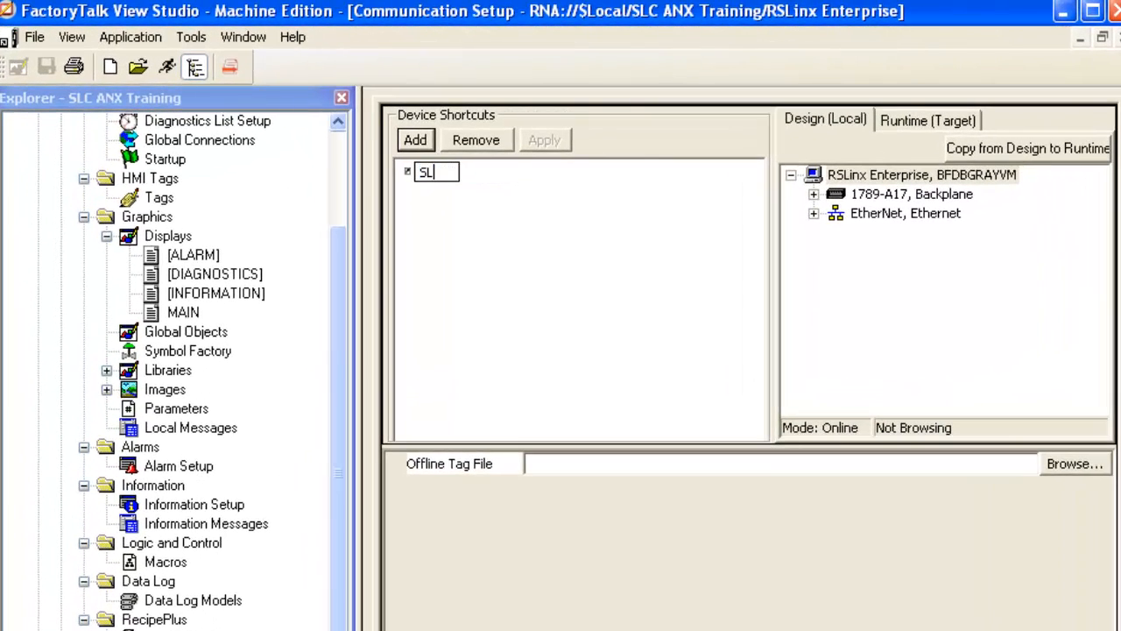
{"action": "type", "text": "C ANX"}
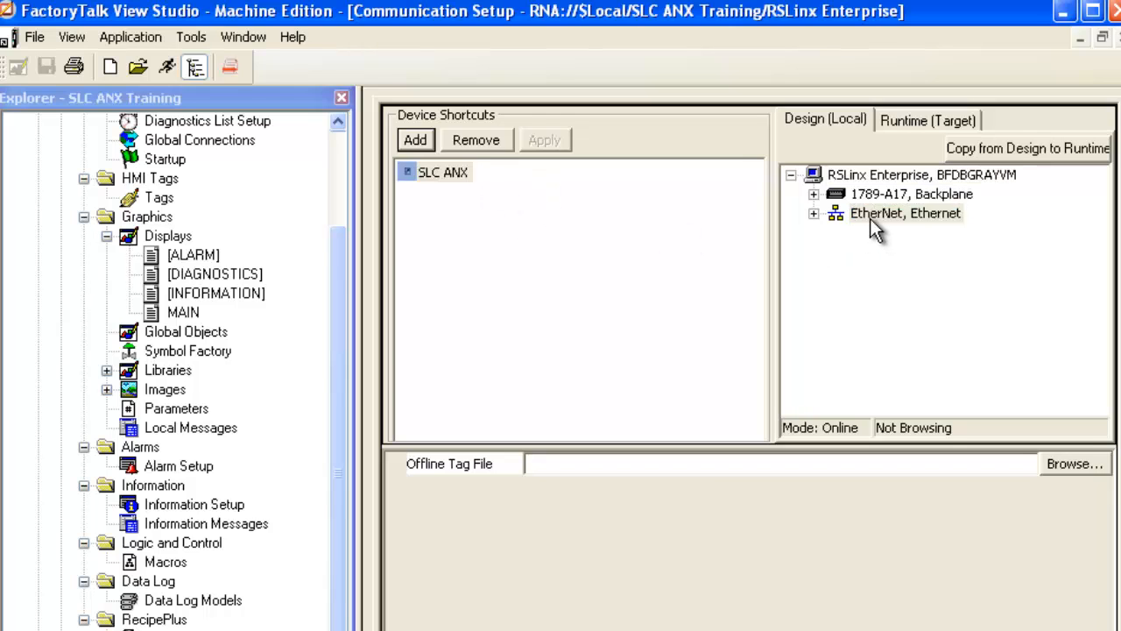
{"action": "left_click", "coordinate": [905, 212]}
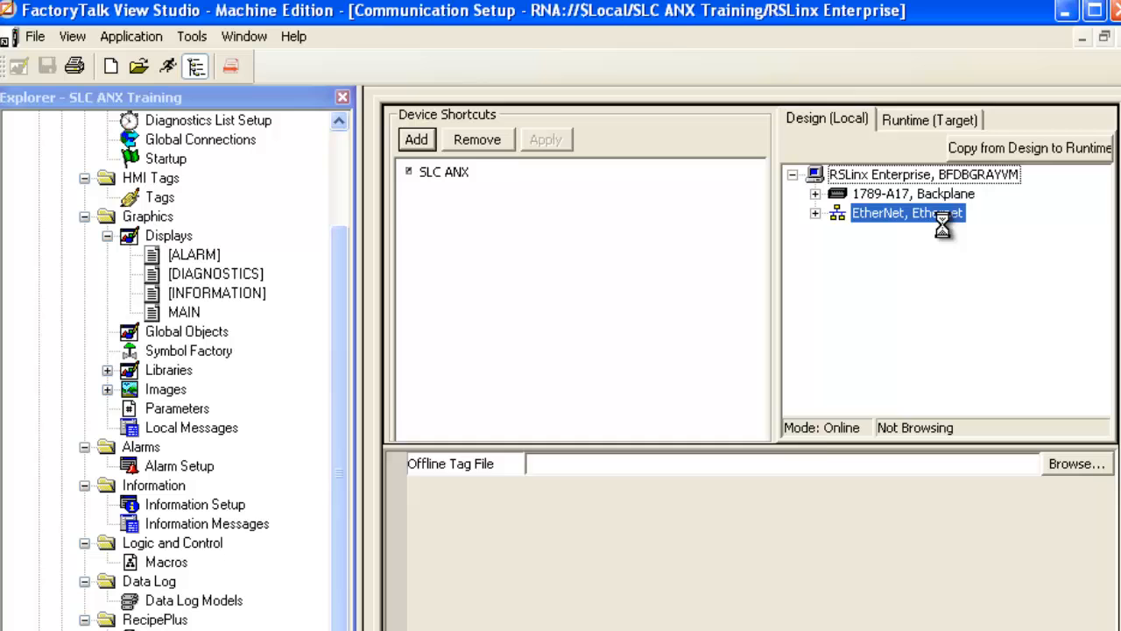
- Add a 1785-L40C PLC-5/40C device named SLC ANX at 10.1.2.195 to Ethernet
{"action": "left_click", "coordinate": [416, 139]}
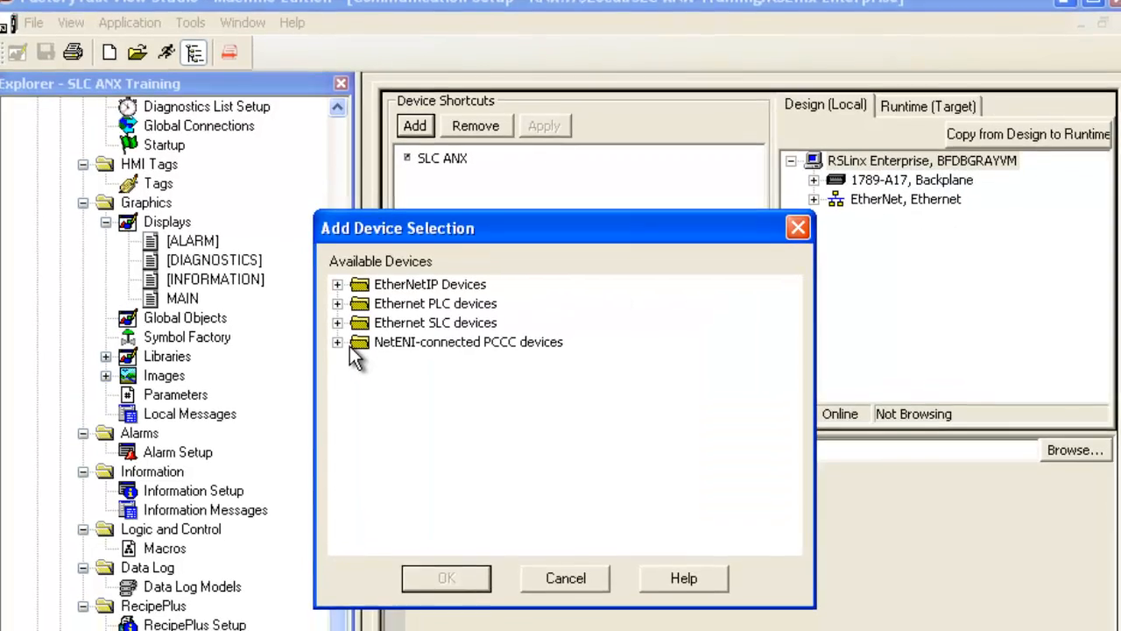
{"action": "left_click", "coordinate": [337, 341]}
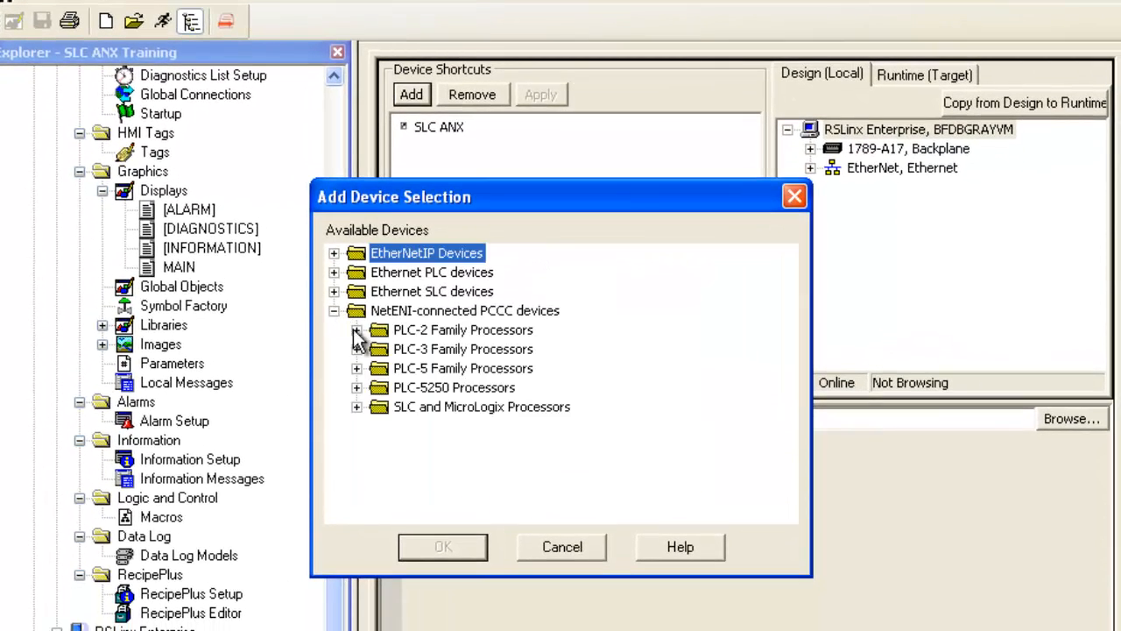
{"action": "left_click", "coordinate": [356, 368]}
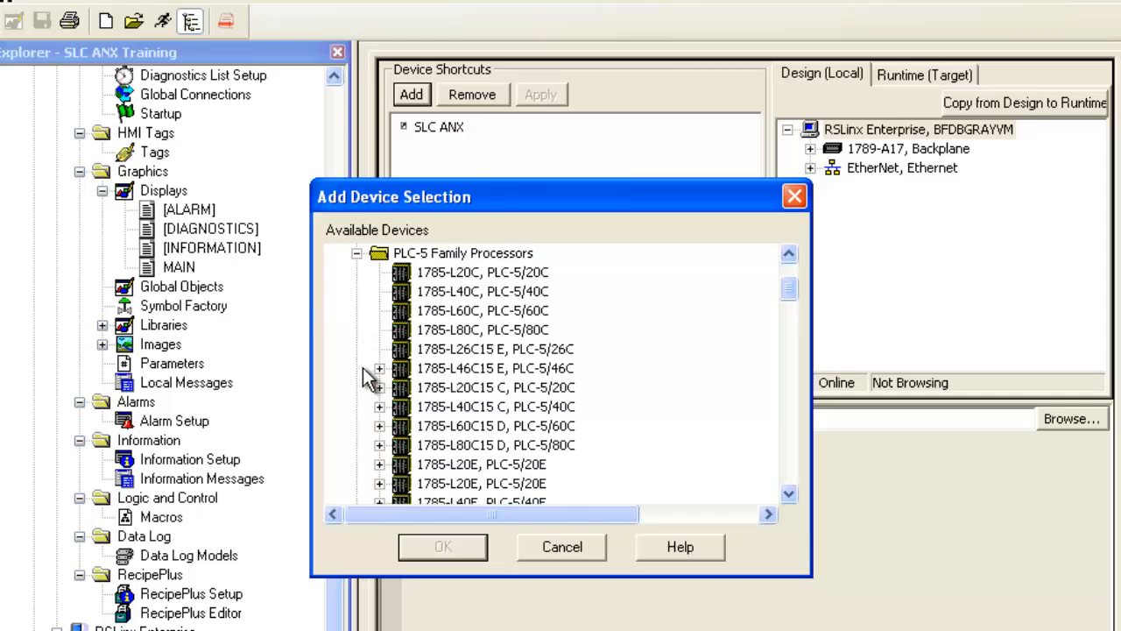
{"action": "left_click", "coordinate": [482, 290]}
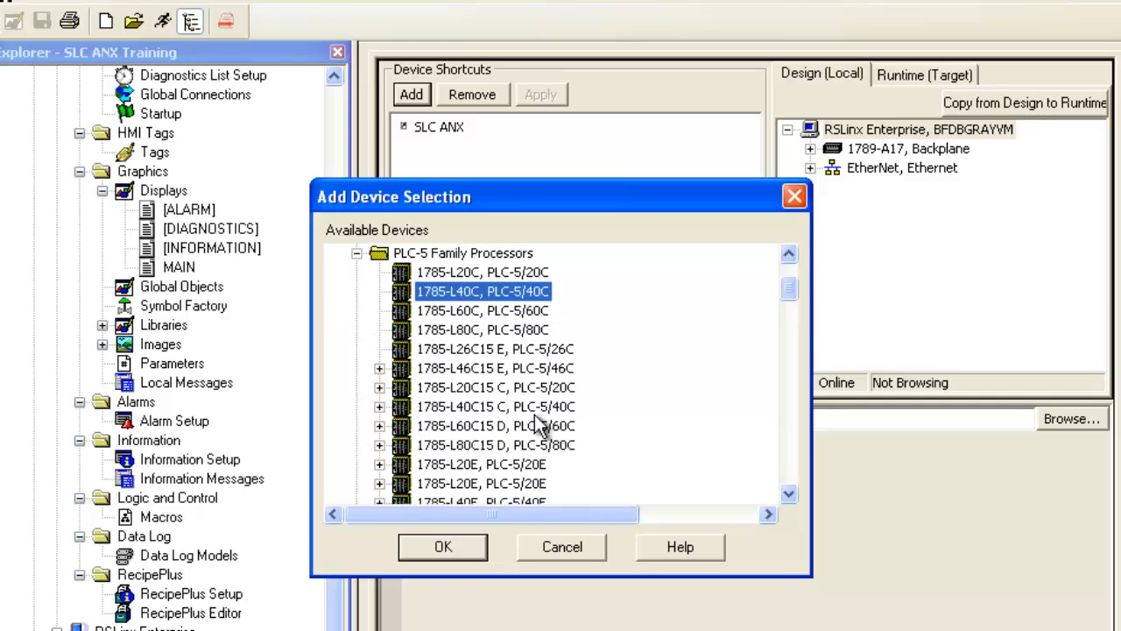
{"action": "left_click", "coordinate": [442, 545]}
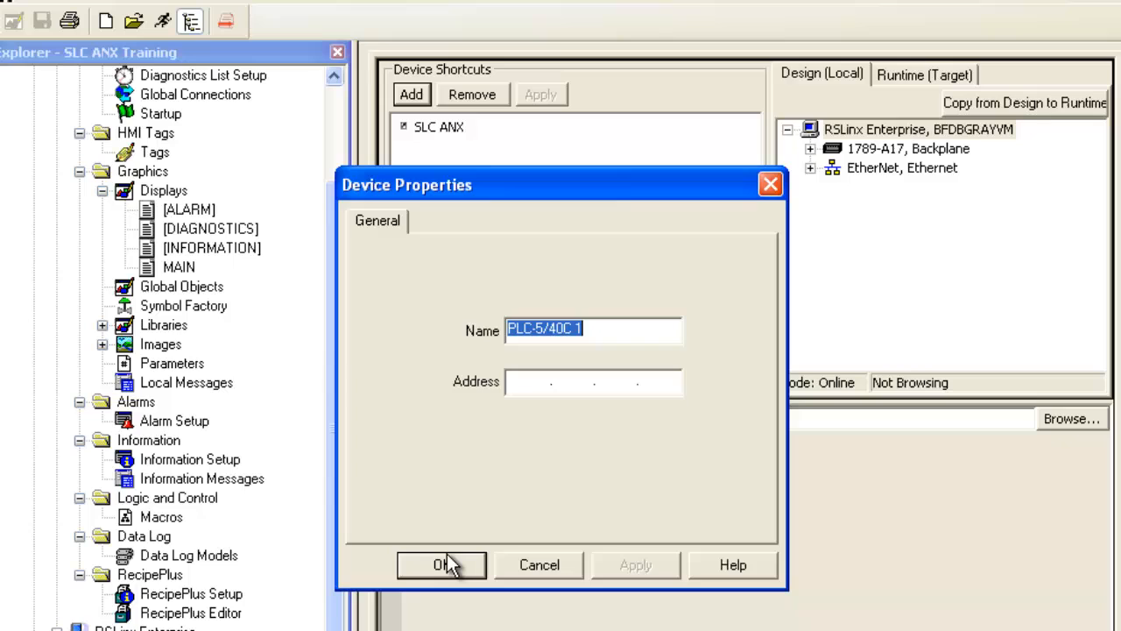
{"action": "mouse_move", "coordinate": [453, 562]}
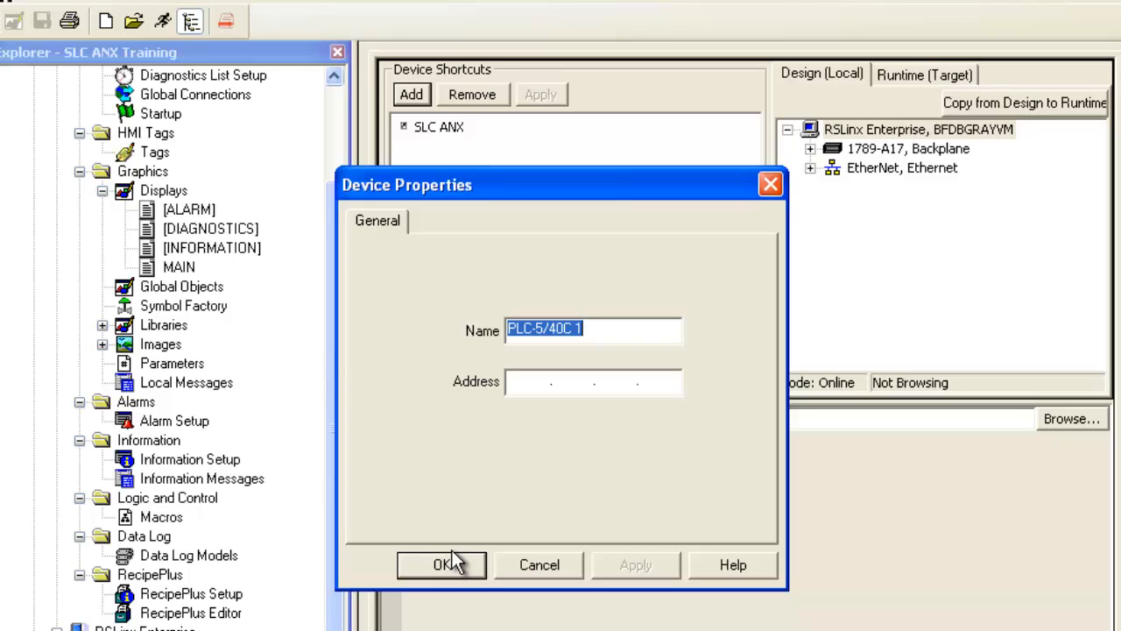
{"action": "type", "text": "SL"}
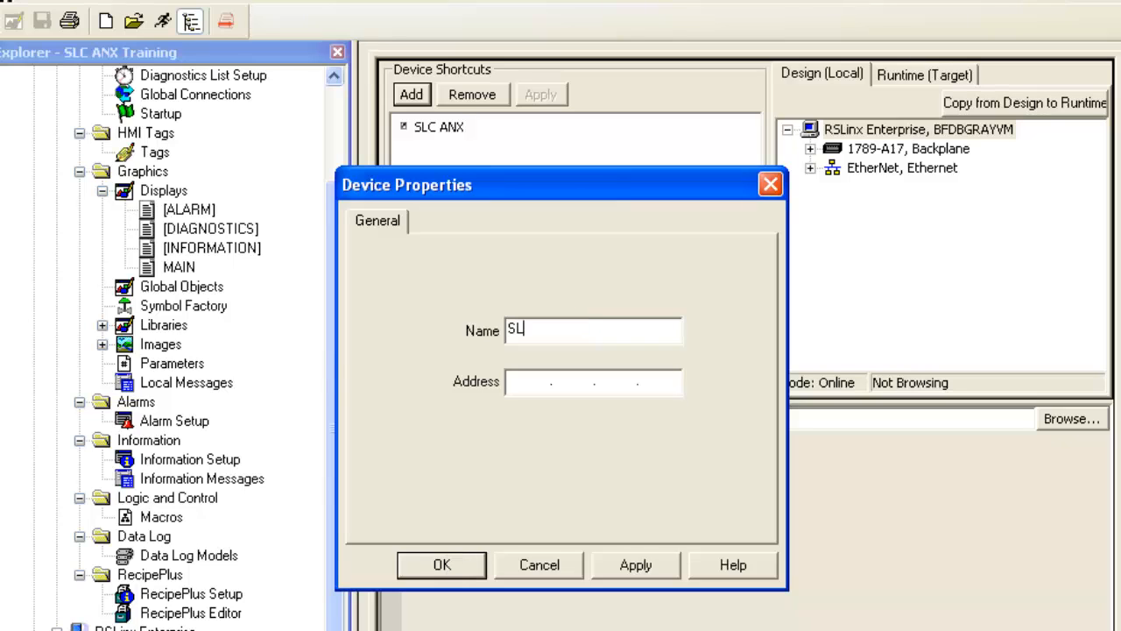
{"action": "type", "text": "C"}
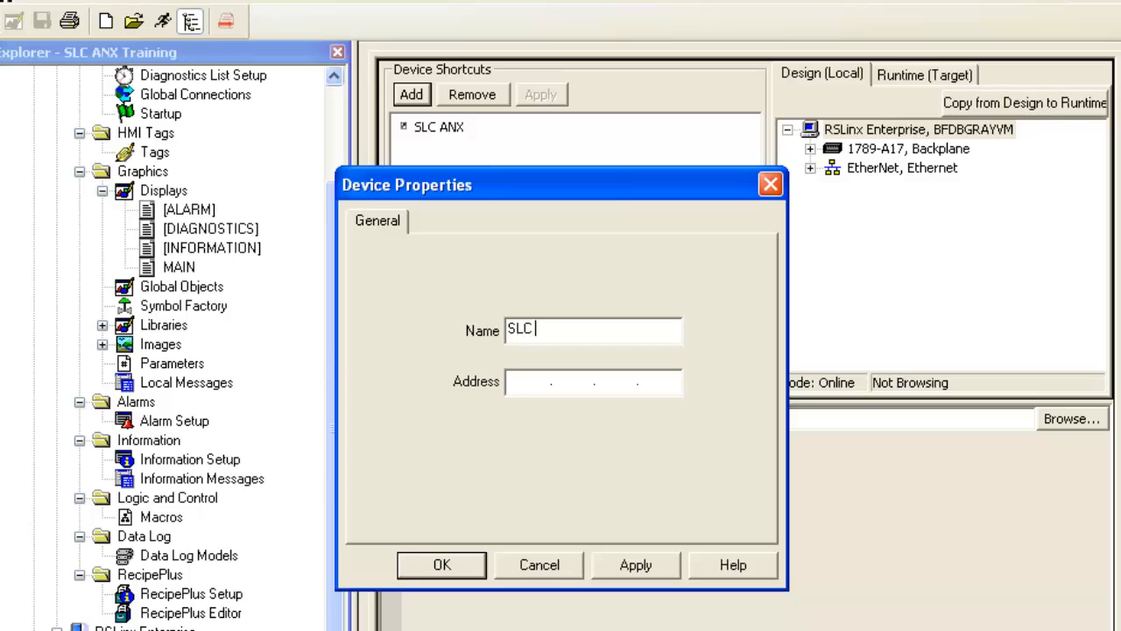
{"action": "type", "text": "ANX"}
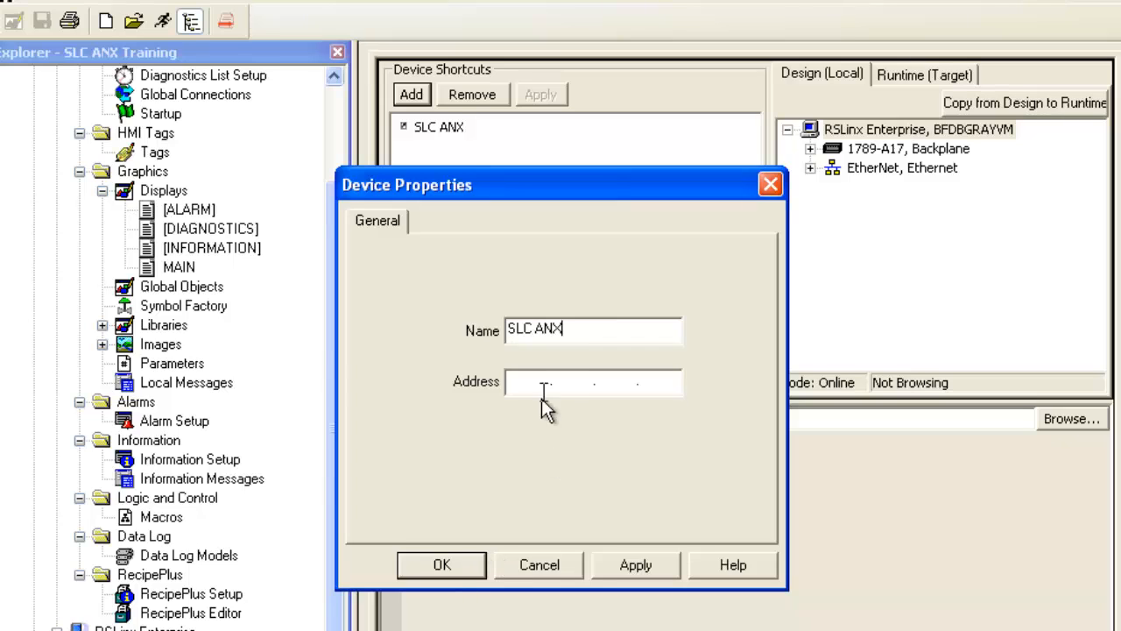
{"action": "type", "text": "10 . . ."}
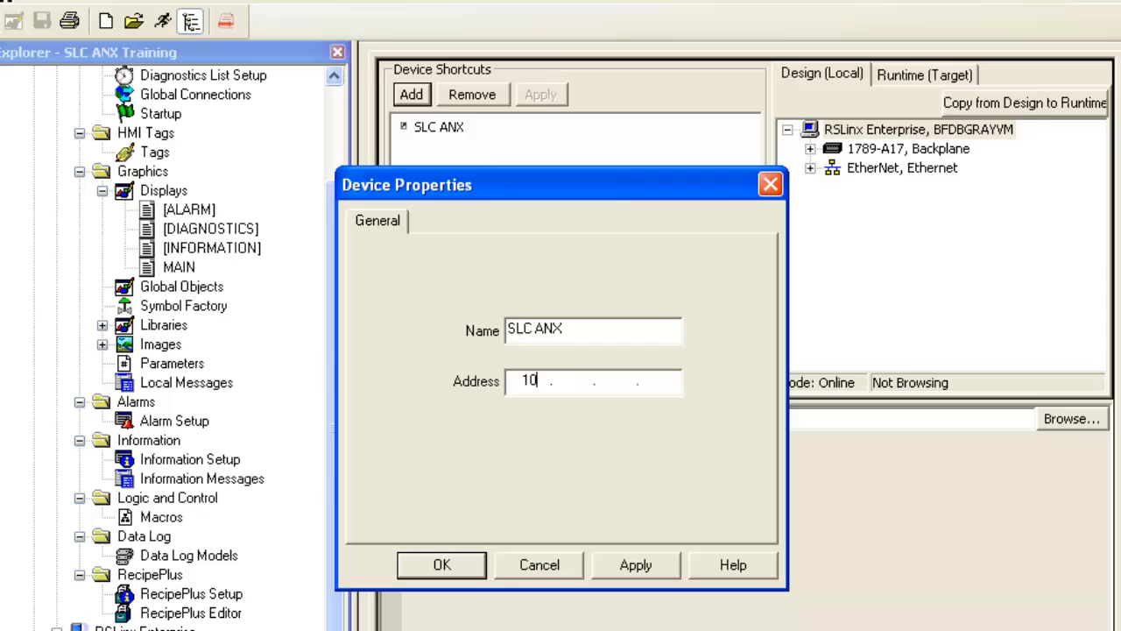
{"action": "type", "text": "1.2.195"}
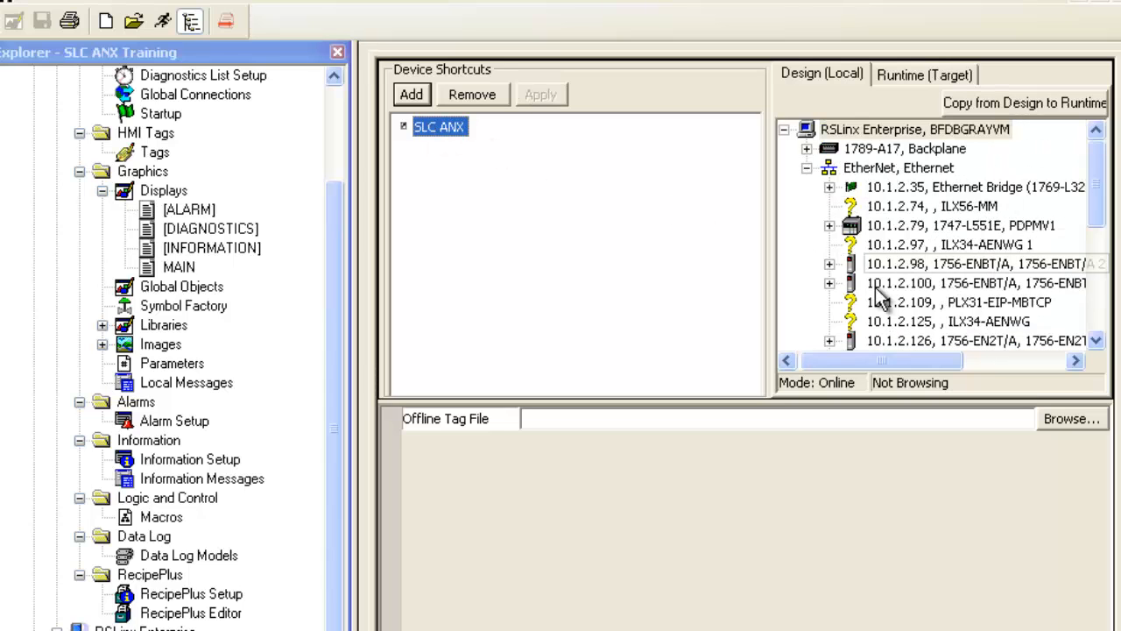
- Apply the 1785-L40C at 10.1.2.195 to SLC ANX and copy design to runtime
{"action": "scroll", "scroll_direction": "down", "scroll_amount": 3}
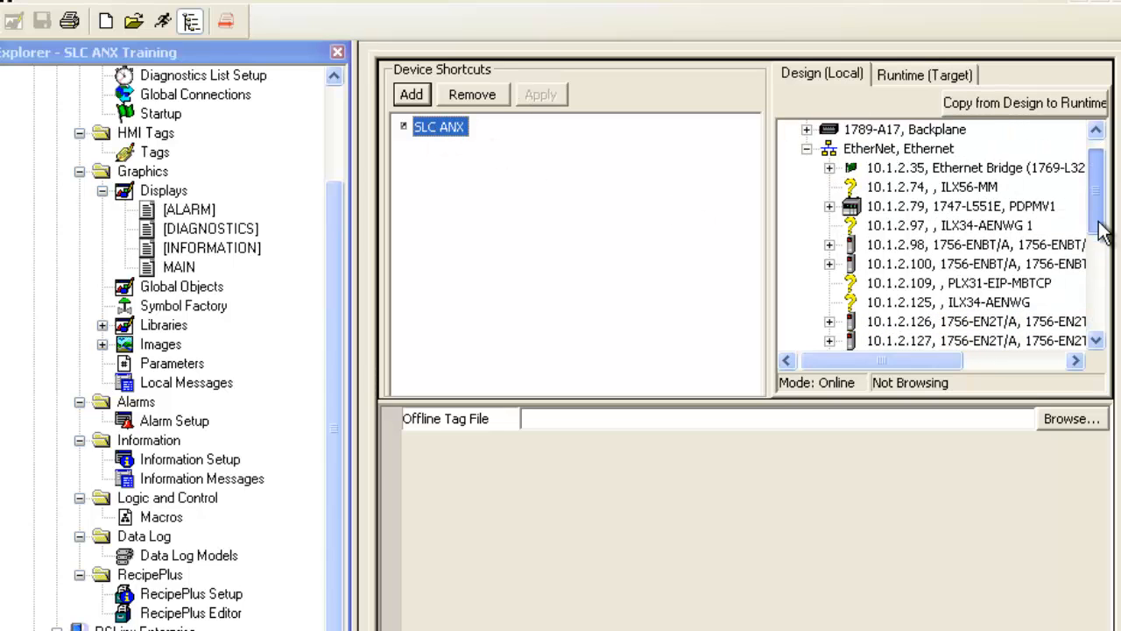
{"action": "scroll", "scroll_direction": "down", "scroll_amount": 3}
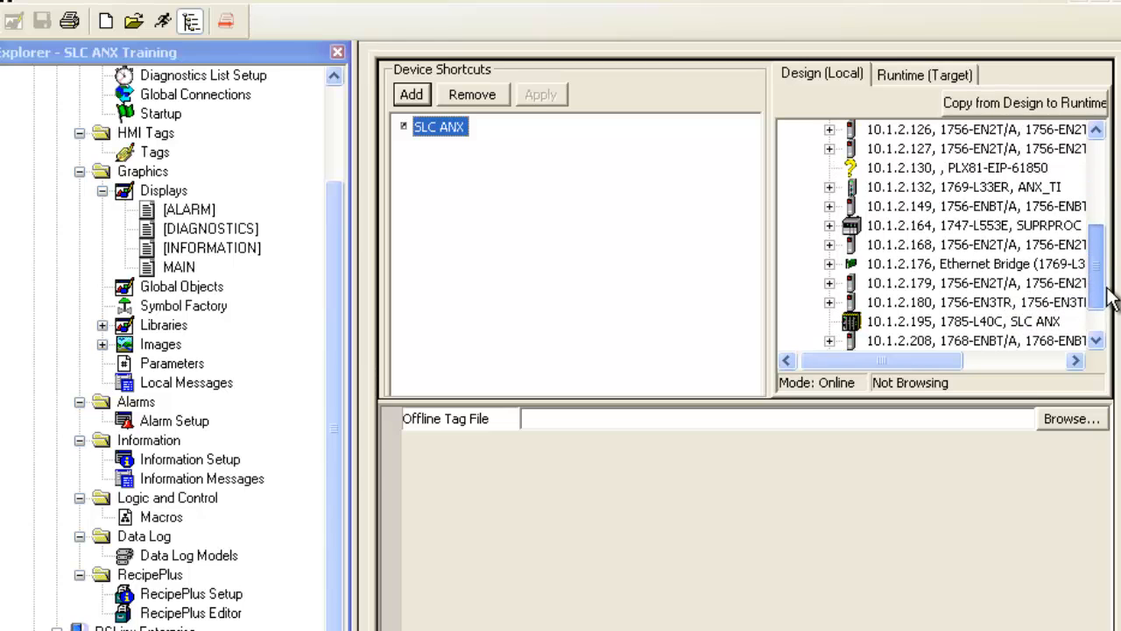
{"action": "left_click", "coordinate": [961, 320]}
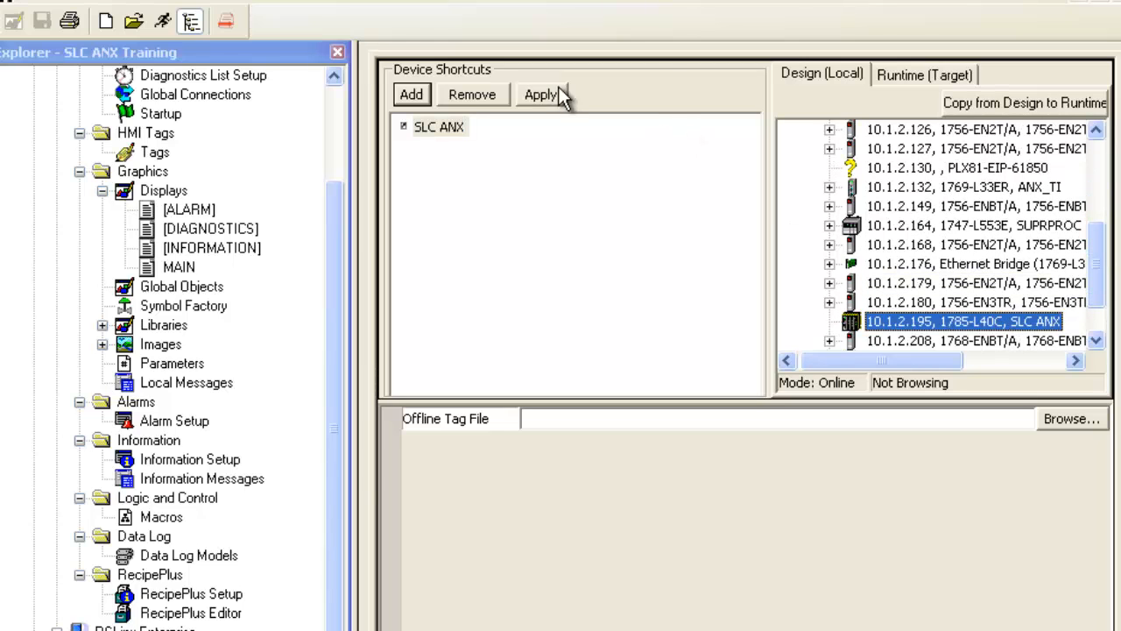
{"action": "left_click", "coordinate": [541, 94]}
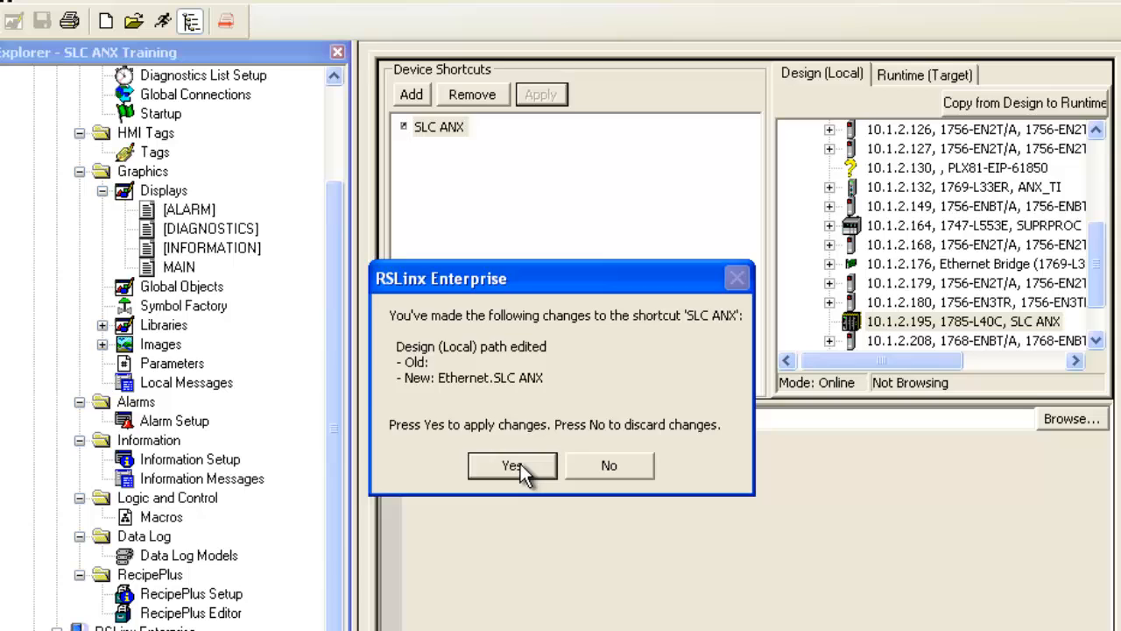
{"action": "left_click", "coordinate": [511, 465]}
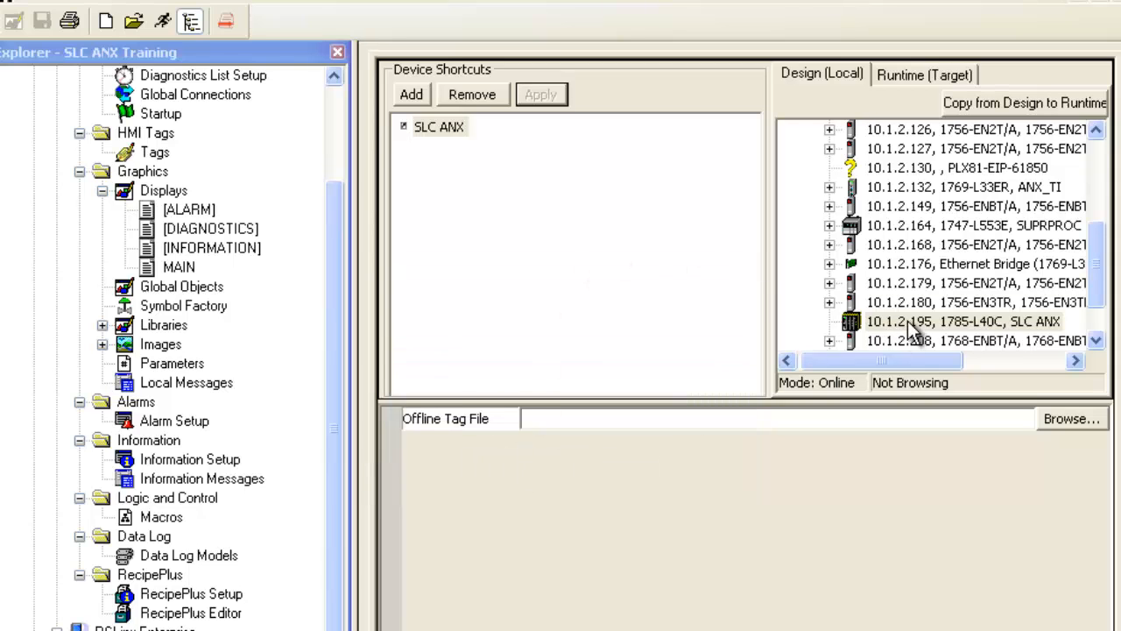
{"action": "left_click", "coordinate": [962, 322]}
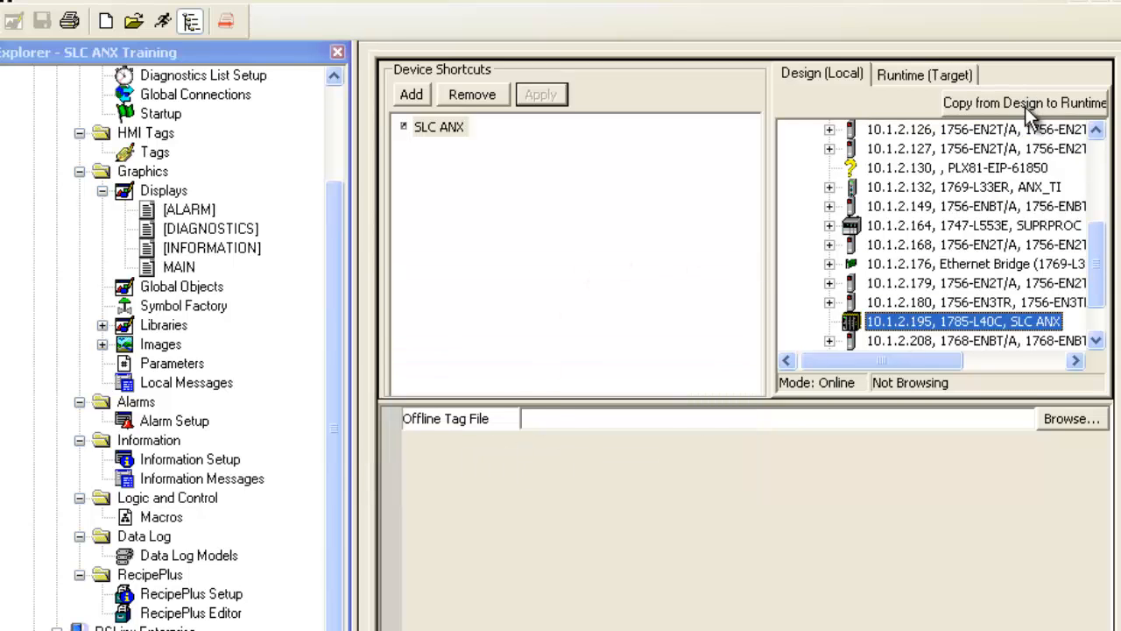
{"action": "left_click", "coordinate": [1025, 103]}
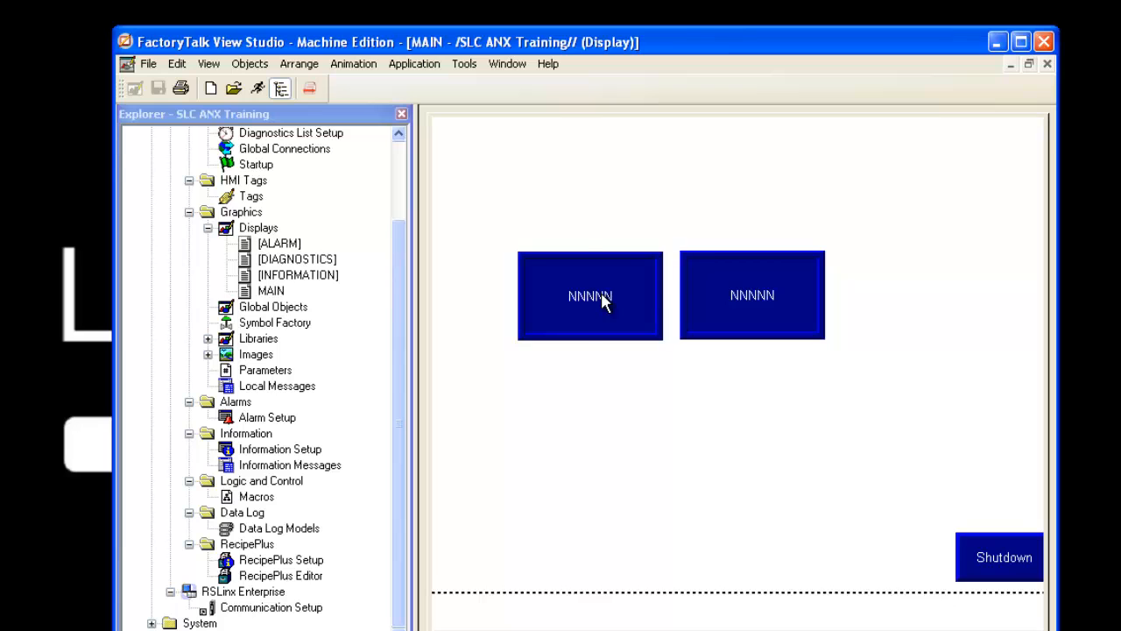
- Connect the left numeric display's Value to tag [SLC ANX]N11:0 after refreshing tag folders
{"action": "right_click", "coordinate": [590, 295]}
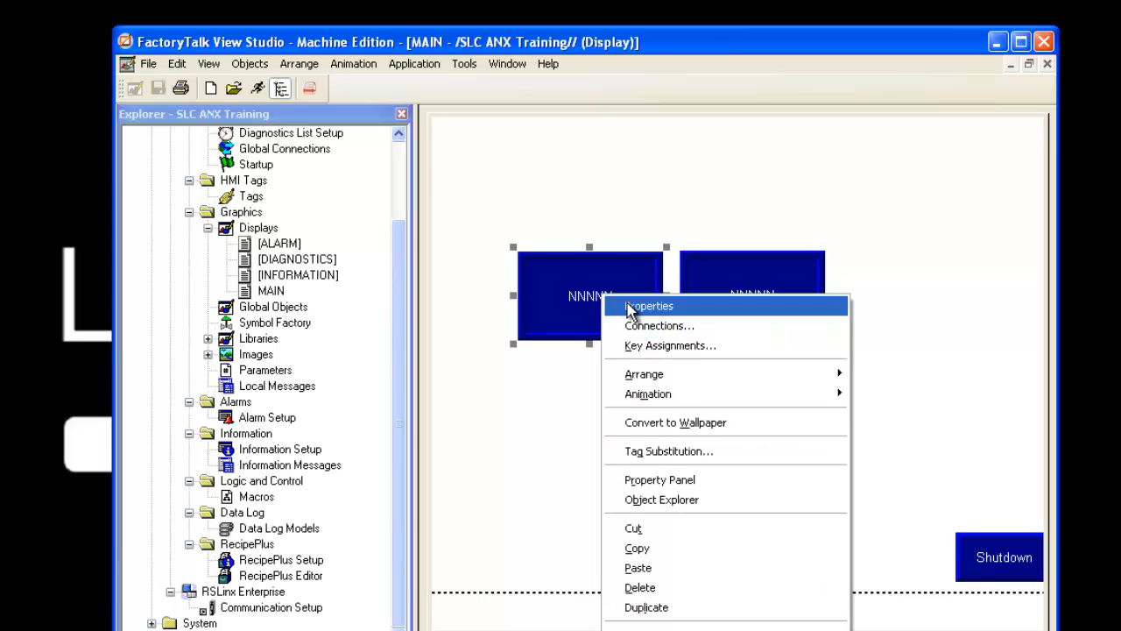
{"action": "left_click", "coordinate": [648, 306]}
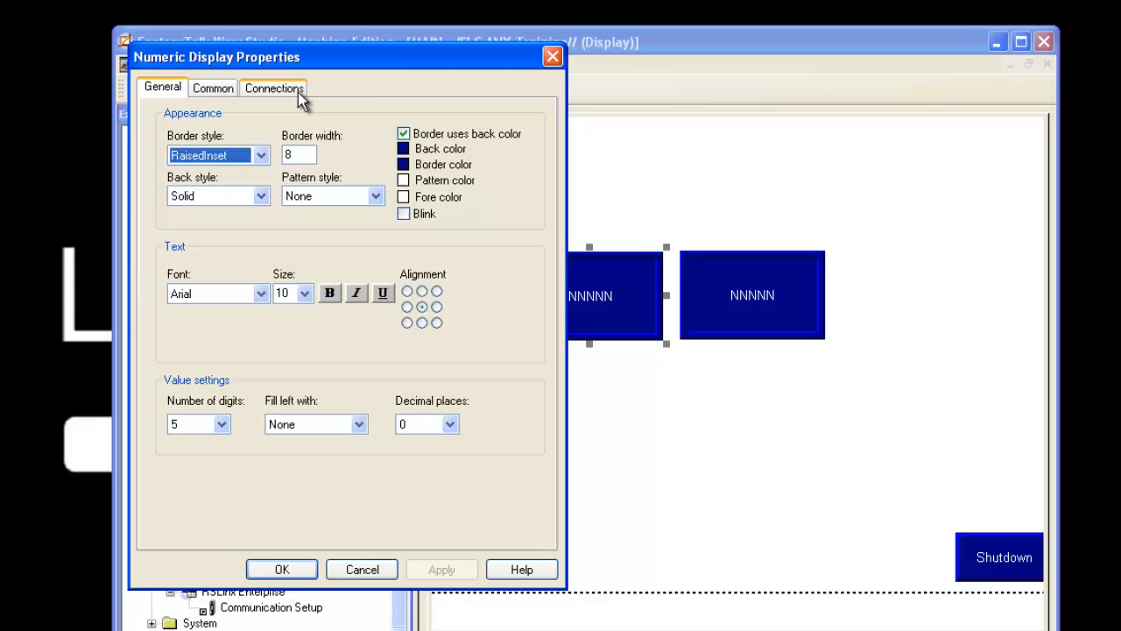
{"action": "left_click", "coordinate": [273, 87]}
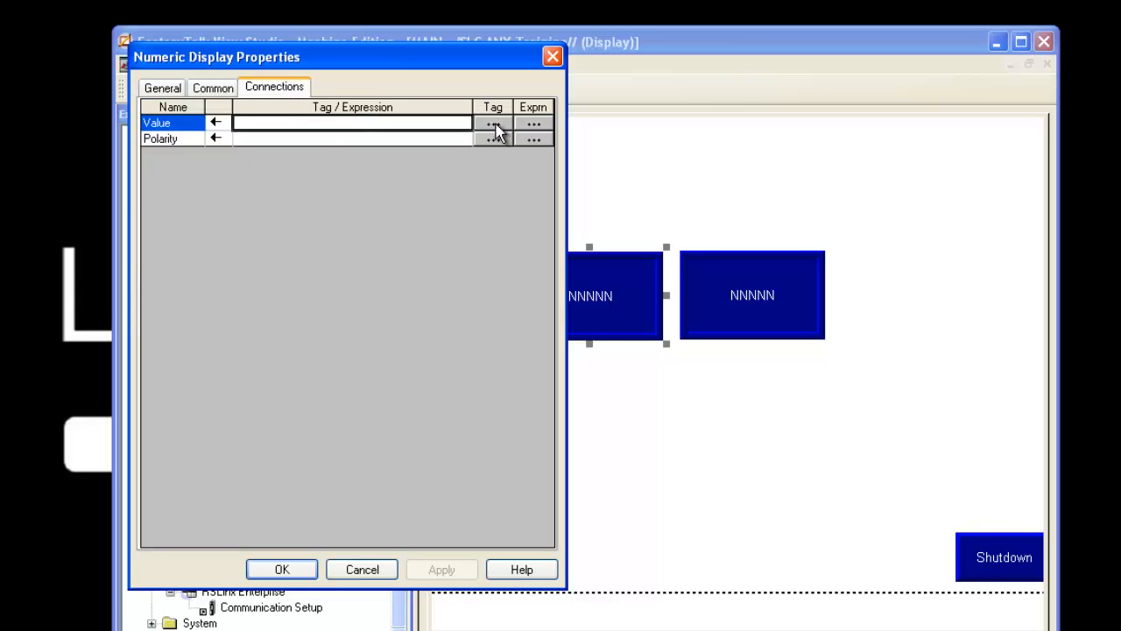
{"action": "left_click", "coordinate": [493, 122]}
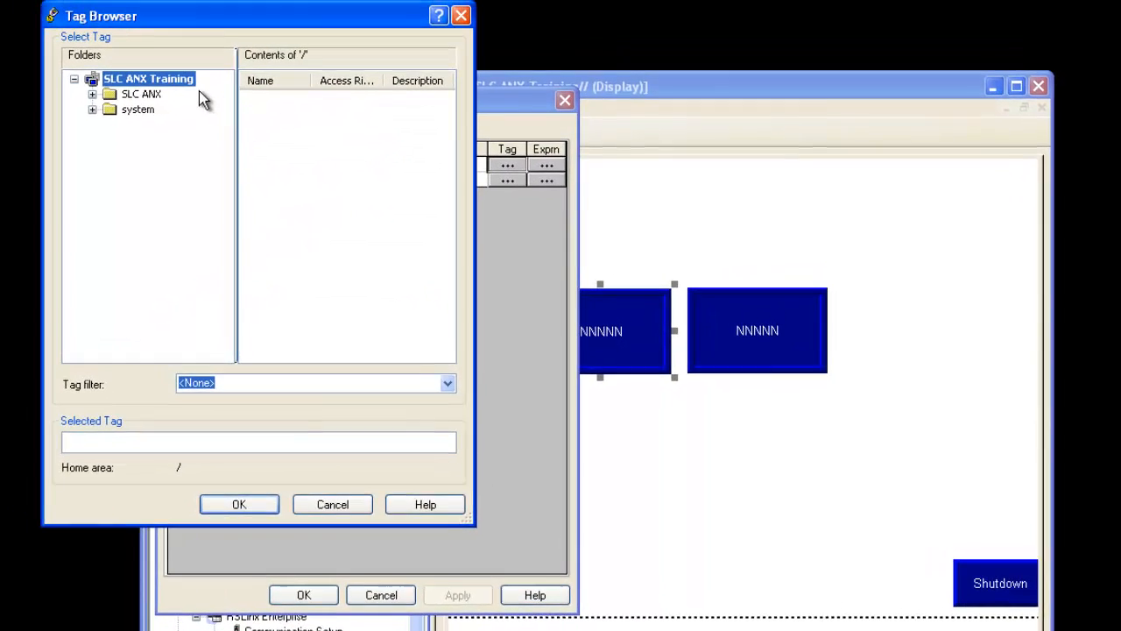
{"action": "right_click", "coordinate": [148, 79]}
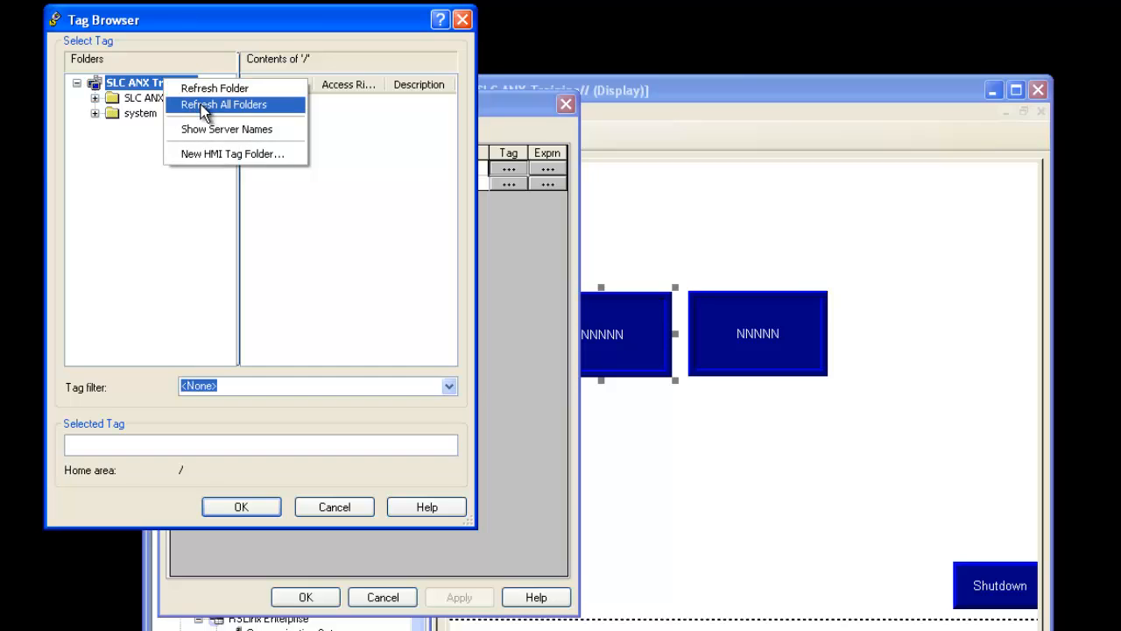
{"action": "left_click", "coordinate": [222, 104]}
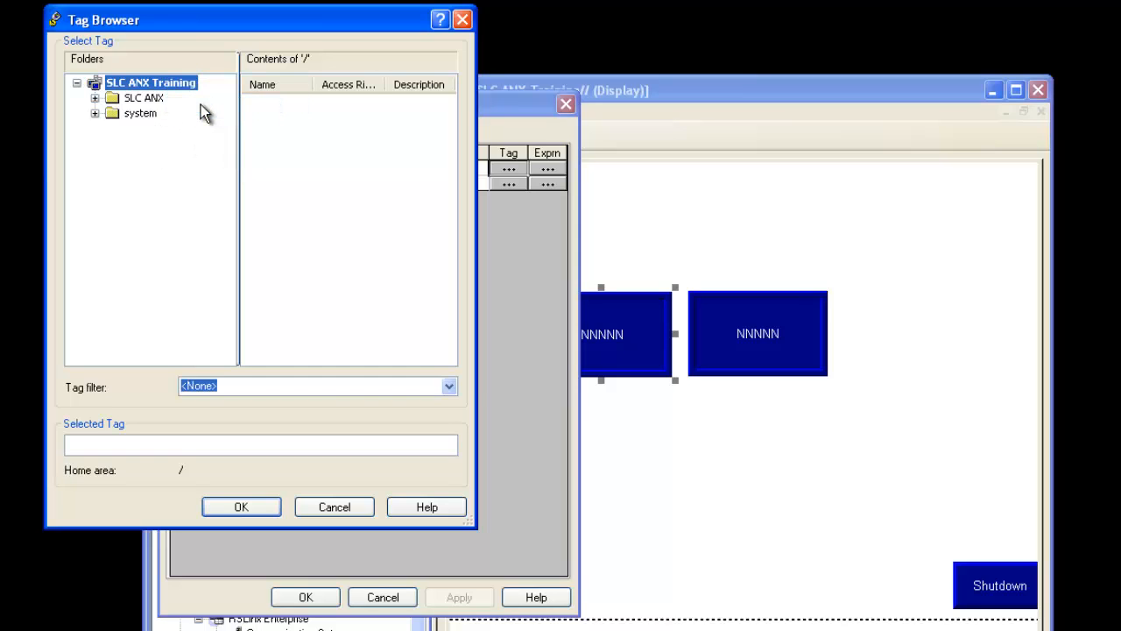
{"action": "mouse_move", "coordinate": [99, 105]}
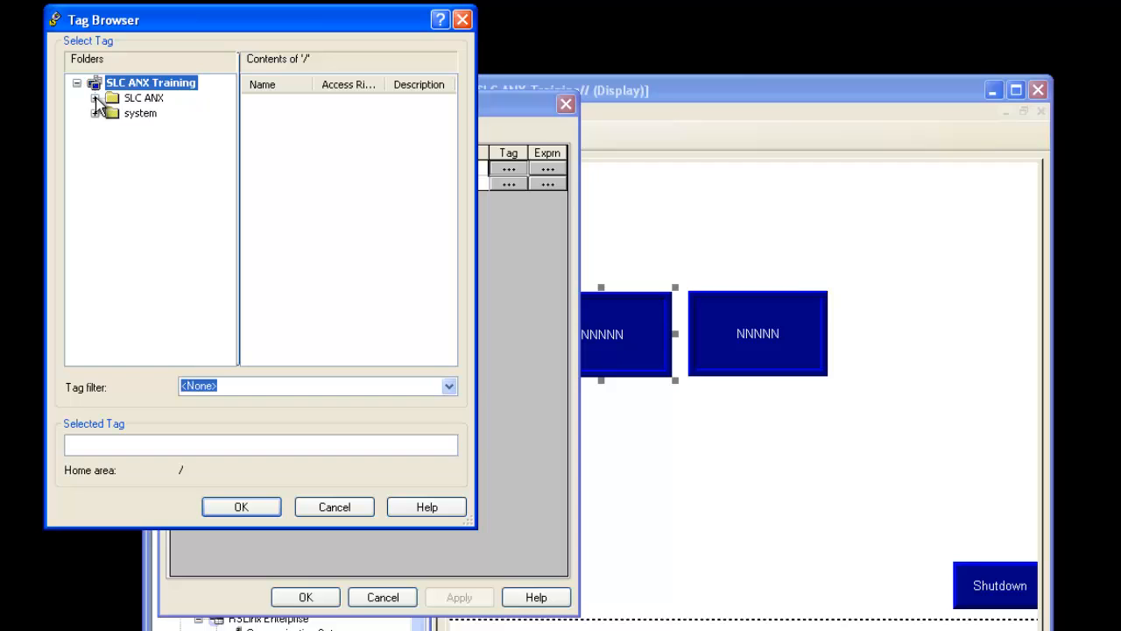
{"action": "left_click", "coordinate": [95, 97]}
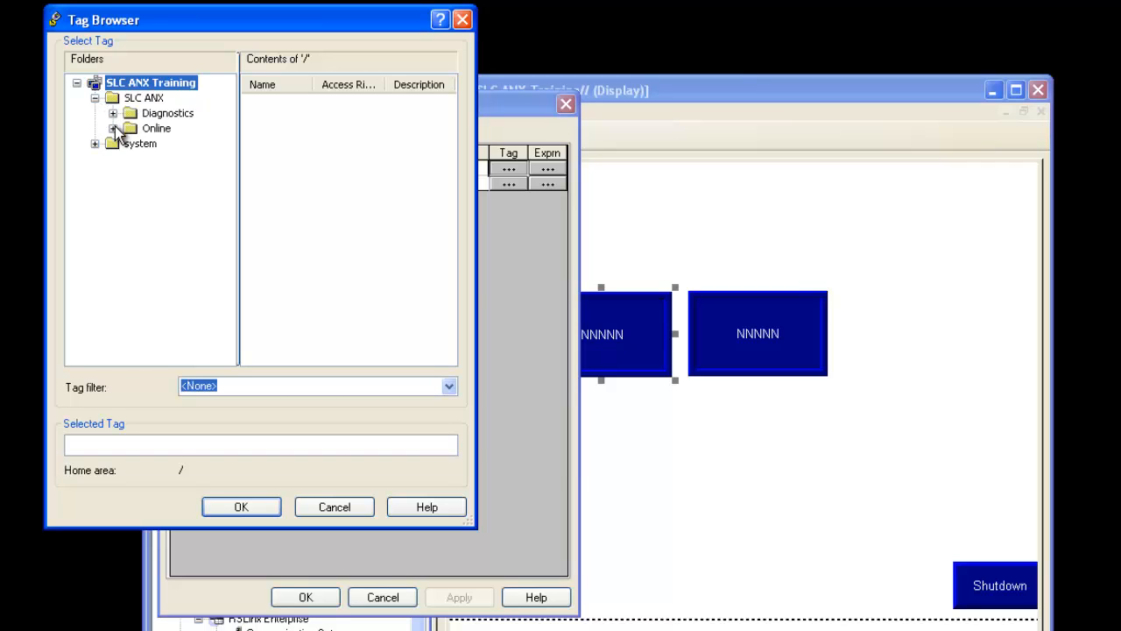
{"action": "left_click", "coordinate": [112, 128]}
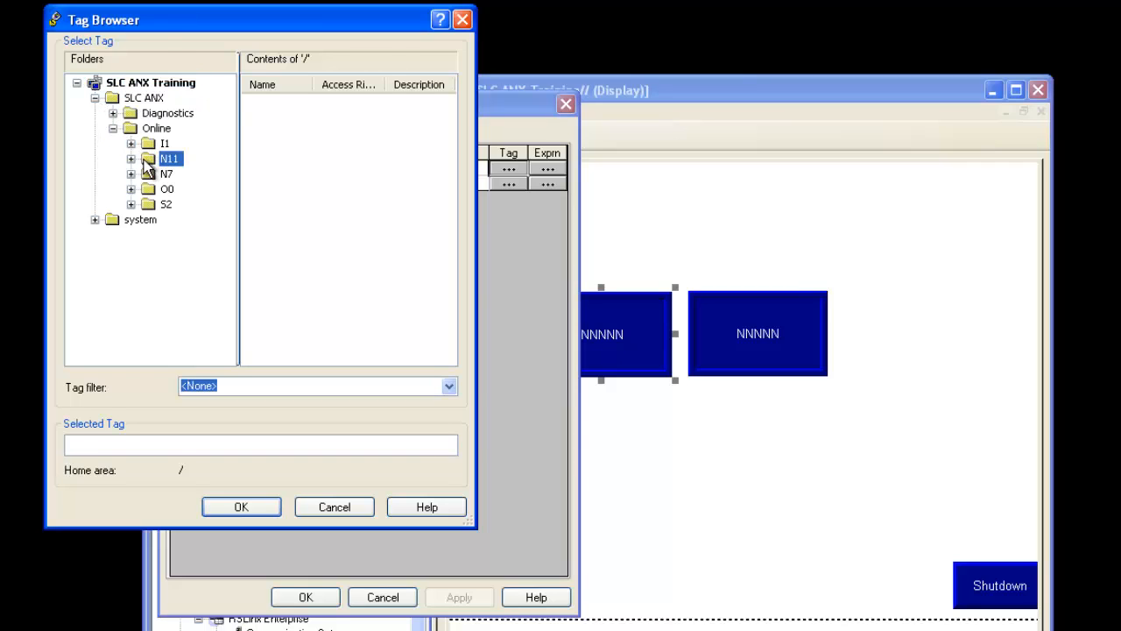
{"action": "left_click", "coordinate": [167, 159]}
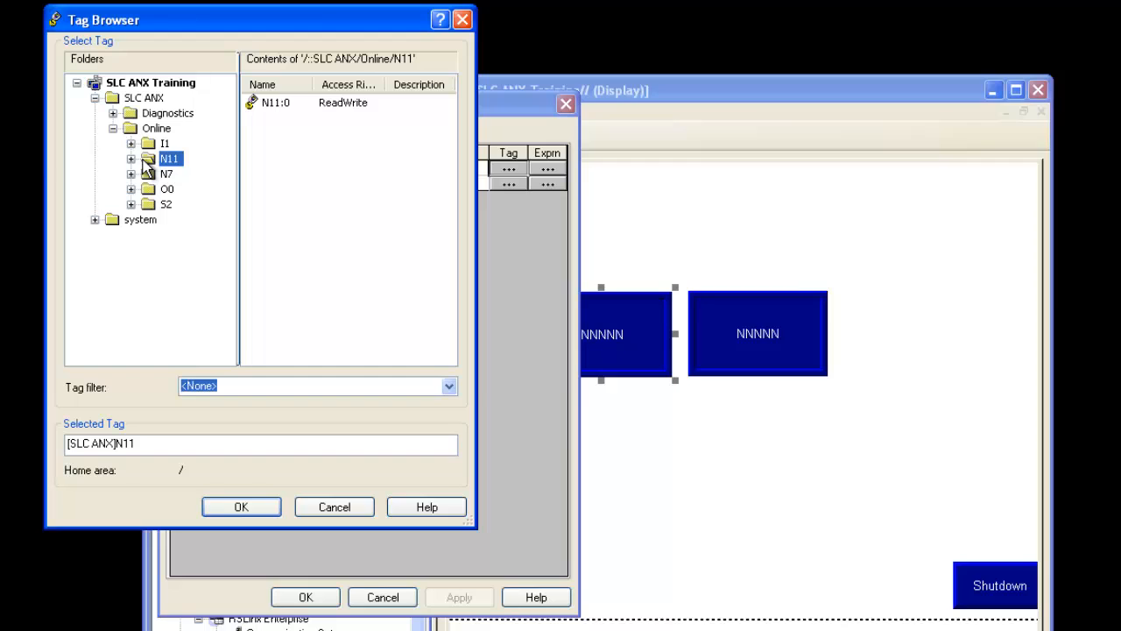
{"action": "mouse_move", "coordinate": [155, 181]}
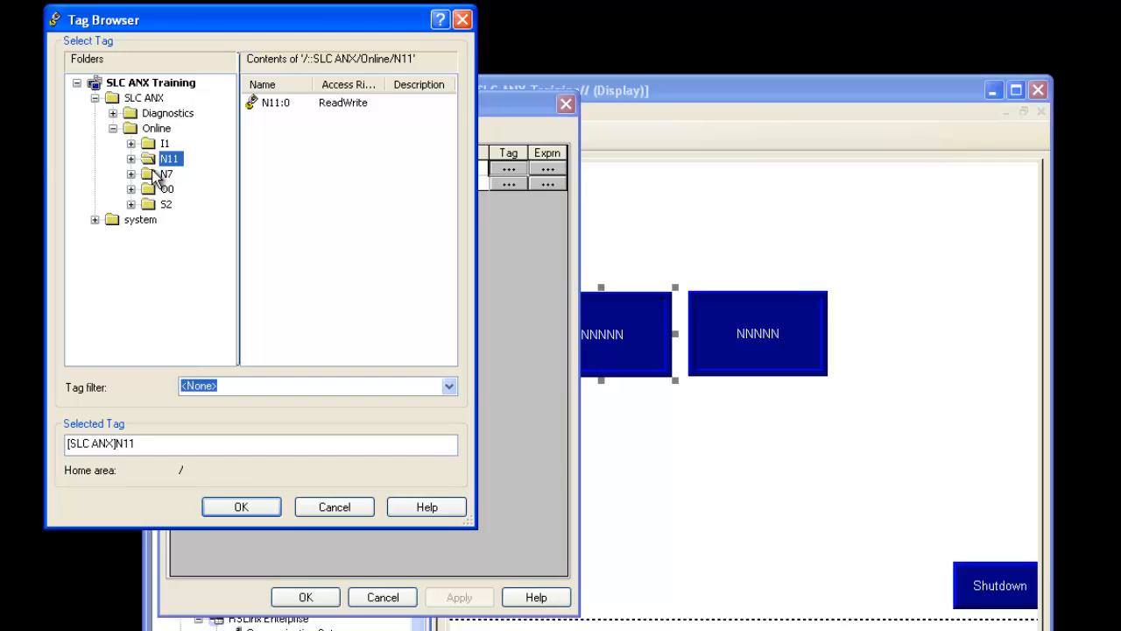
{"action": "left_click", "coordinate": [166, 173]}
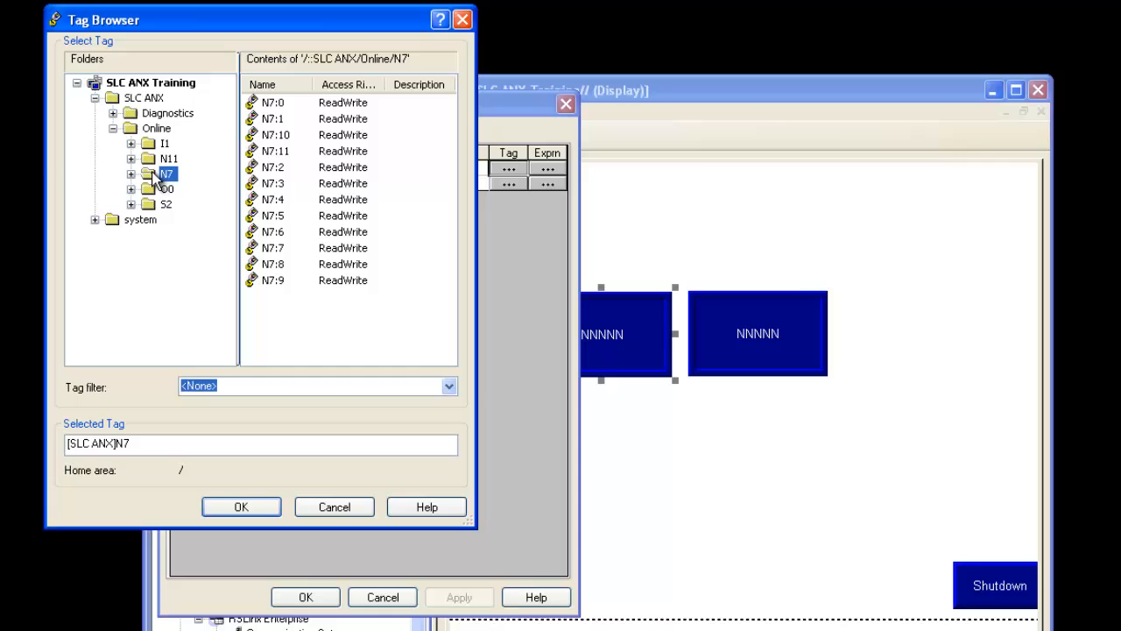
{"action": "mouse_move", "coordinate": [304, 189]}
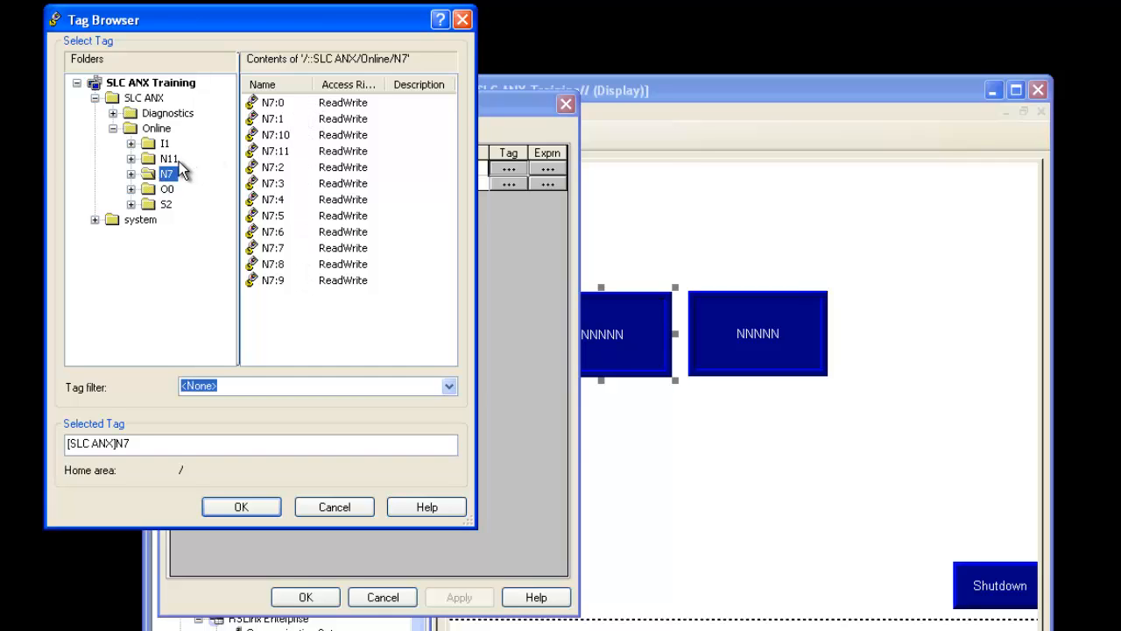
{"action": "left_click", "coordinate": [168, 158]}
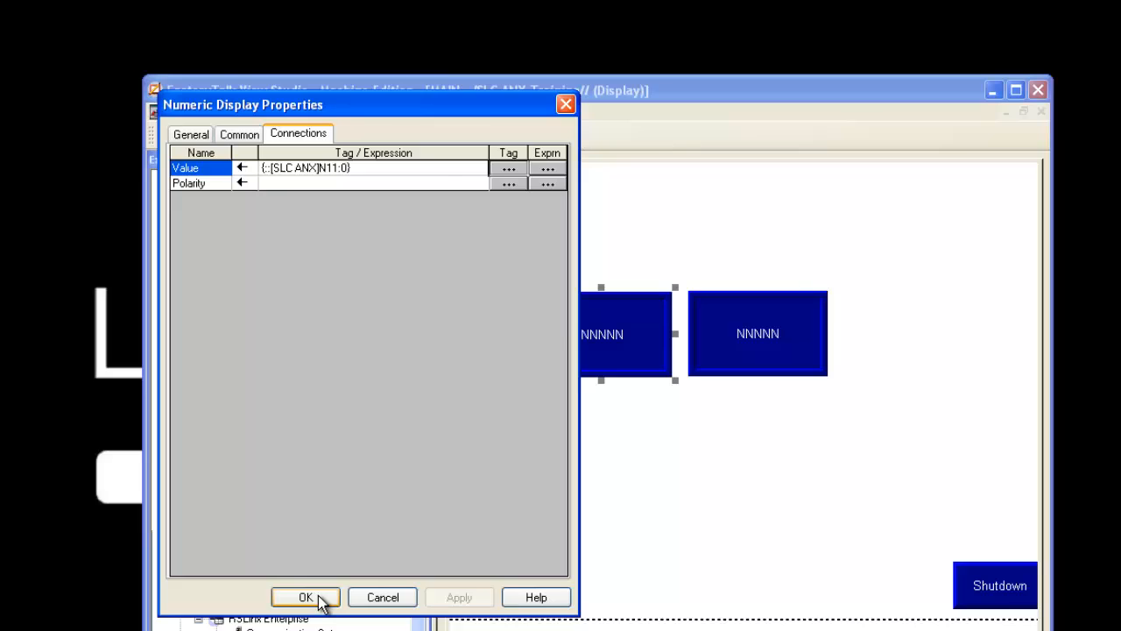
{"action": "left_click", "coordinate": [305, 596]}
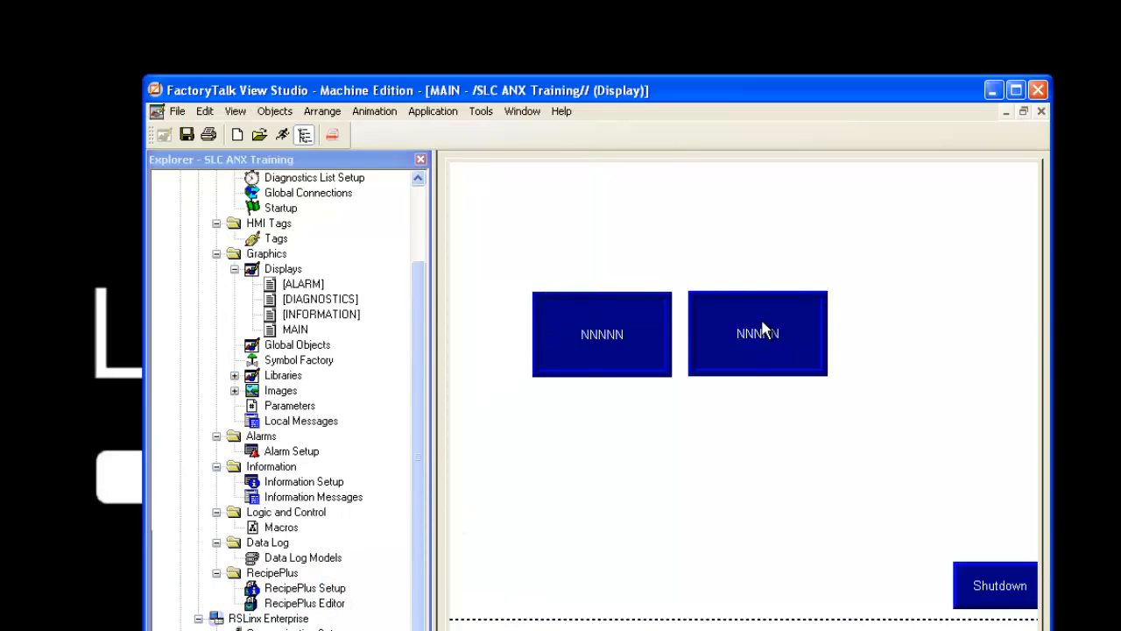
- Connect the right numeric display's Value to tag [SLC ANX]N7:10
{"action": "double_click", "coordinate": [756, 333]}
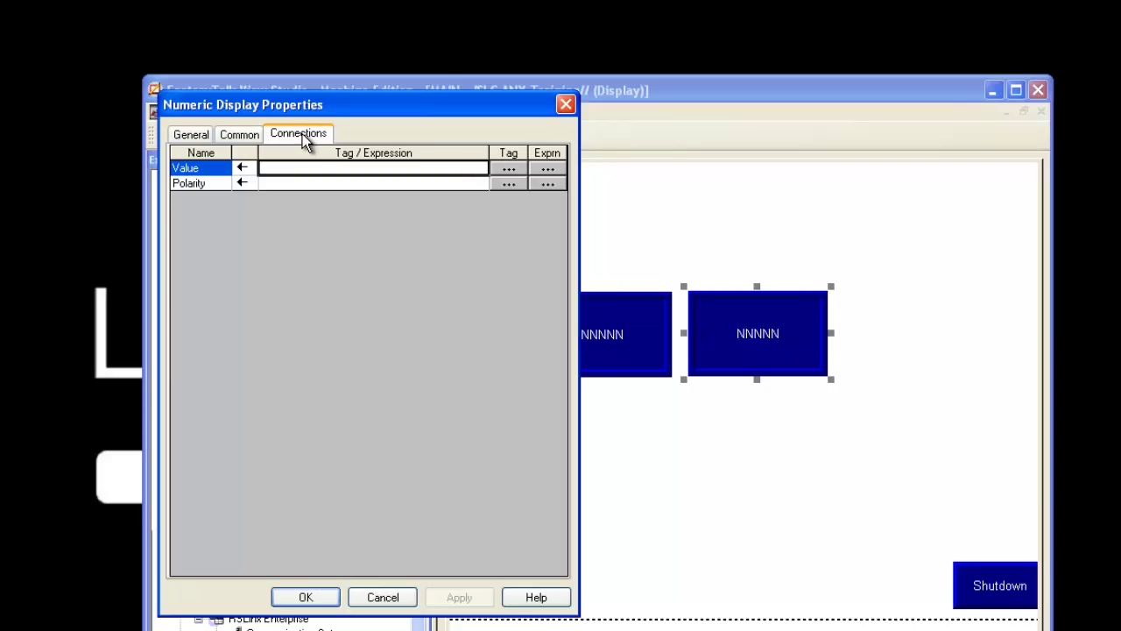
{"action": "left_click", "coordinate": [508, 168]}
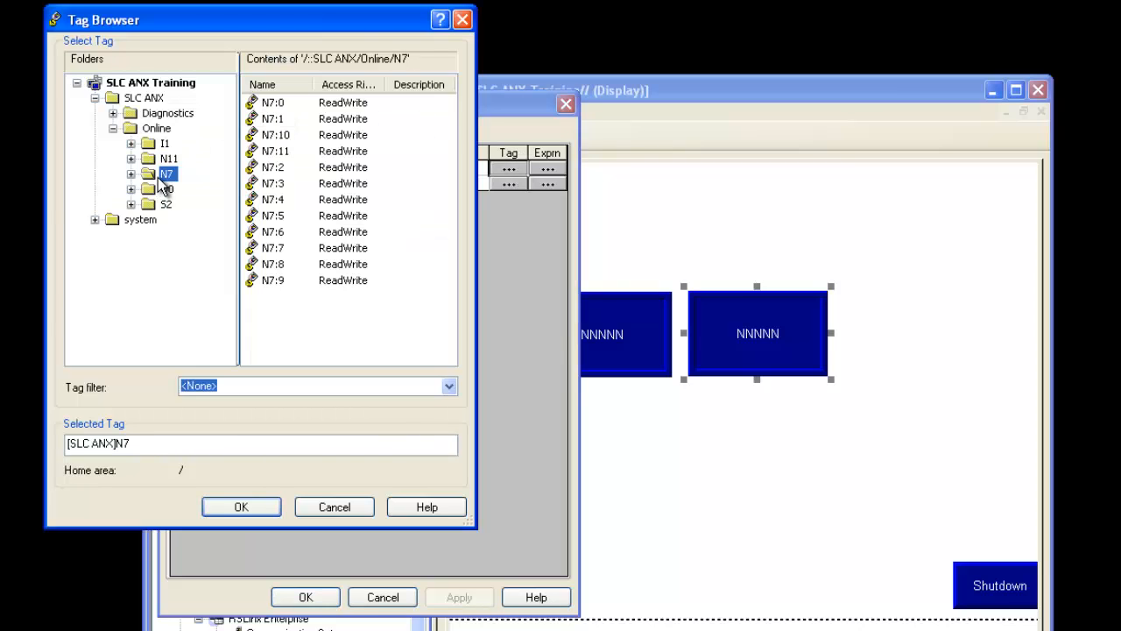
{"action": "mouse_move", "coordinate": [267, 144]}
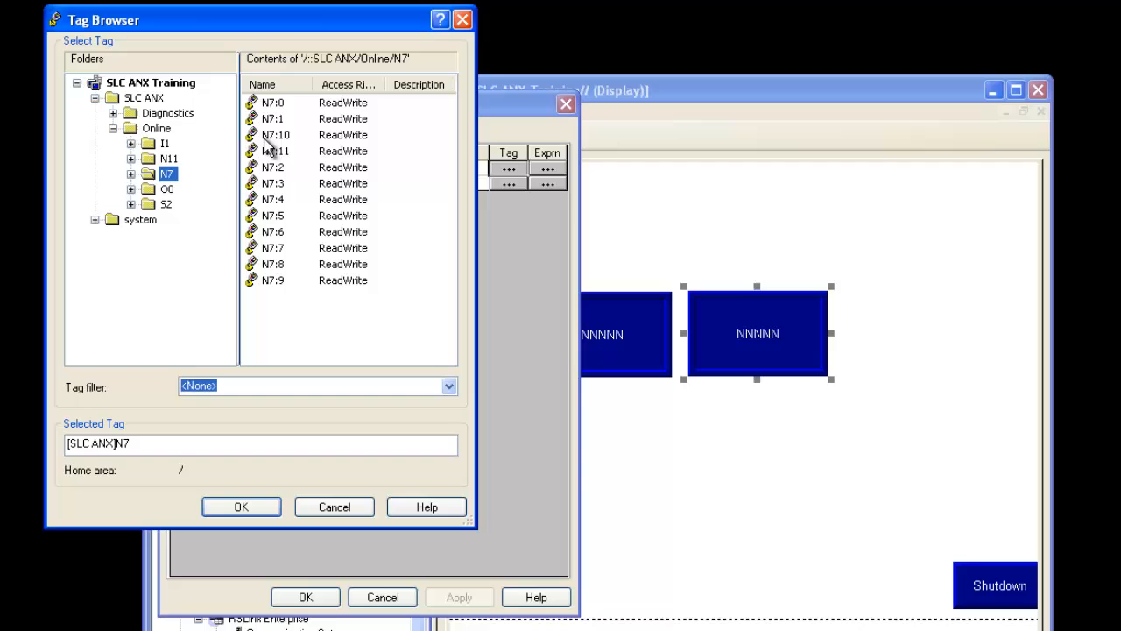
{"action": "left_click", "coordinate": [241, 507]}
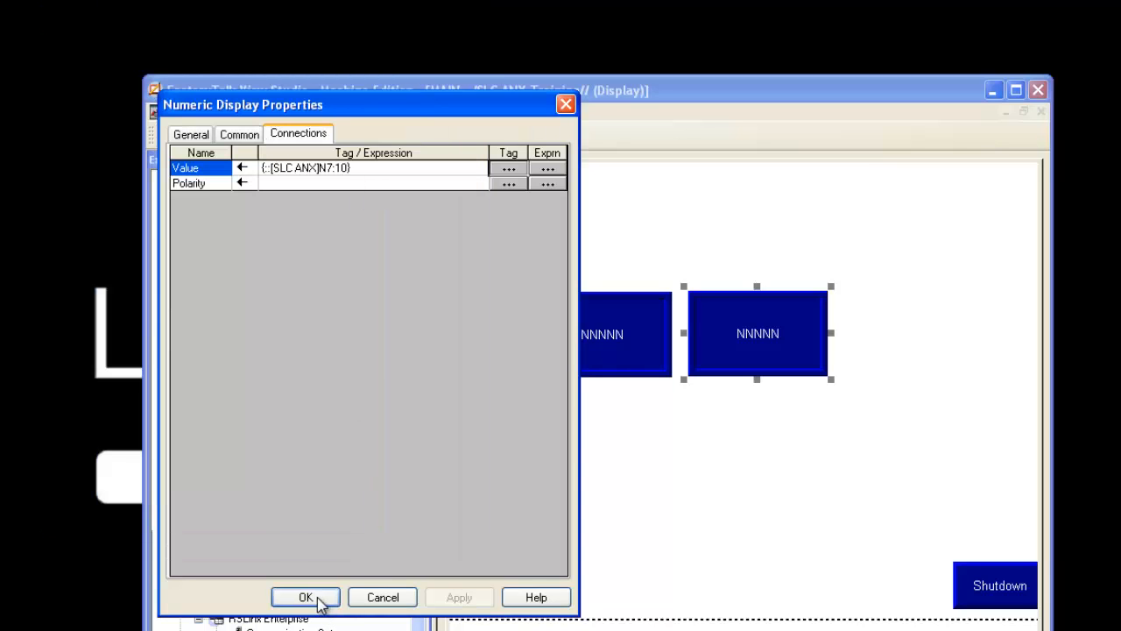
{"action": "left_click", "coordinate": [304, 596]}
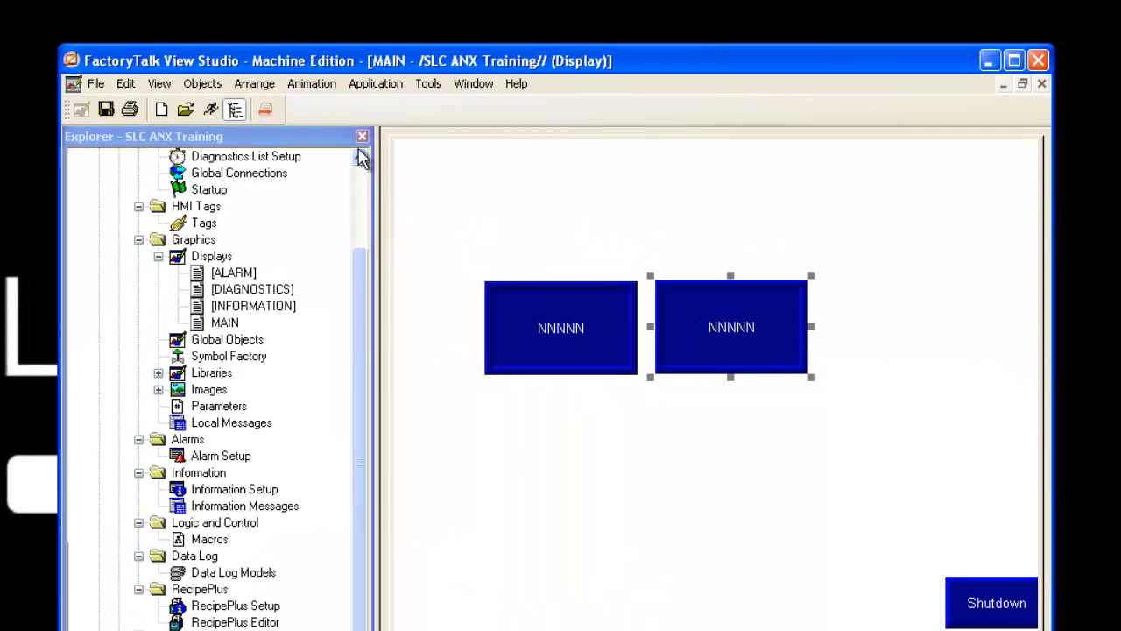
{"action": "mouse_move", "coordinate": [731, 420]}
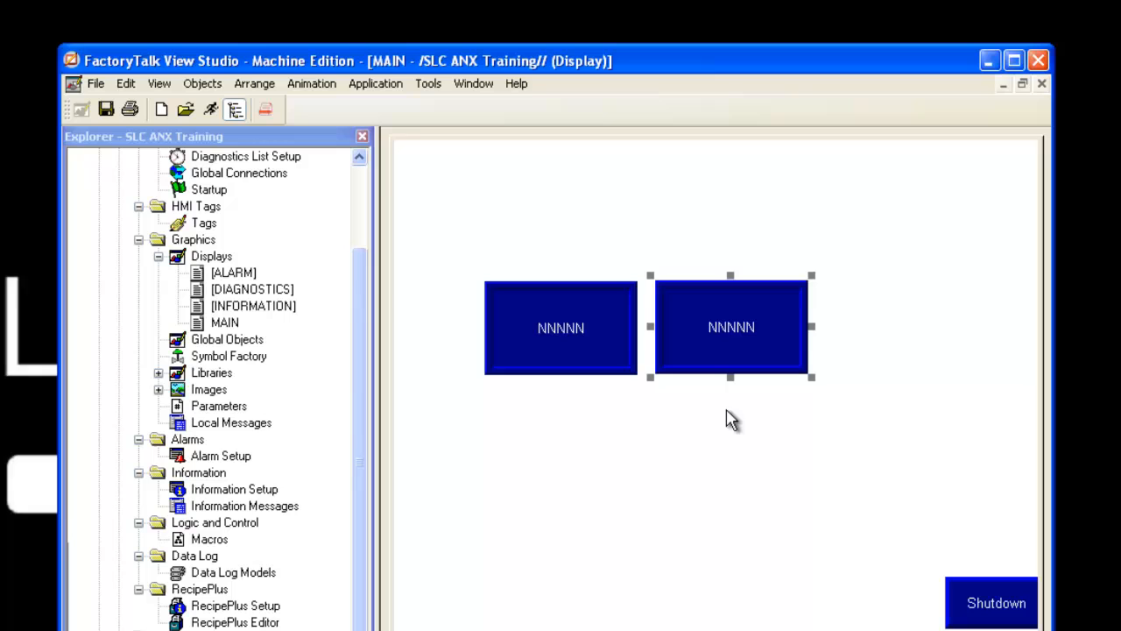